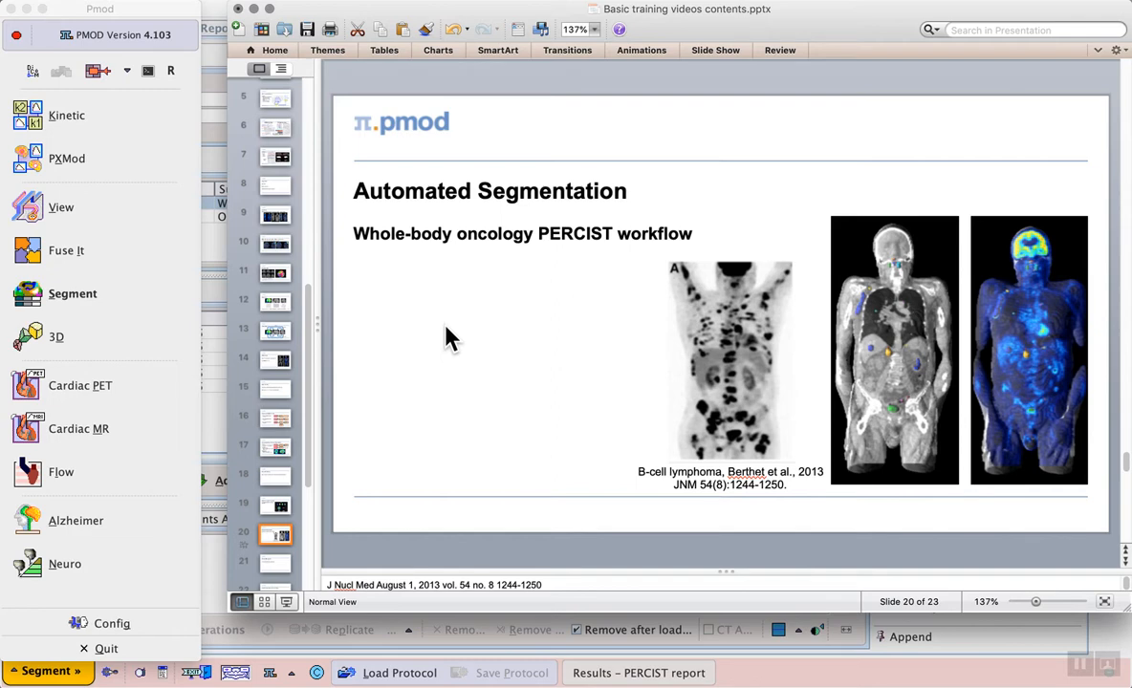
pyautogui.moveTo(498, 375)
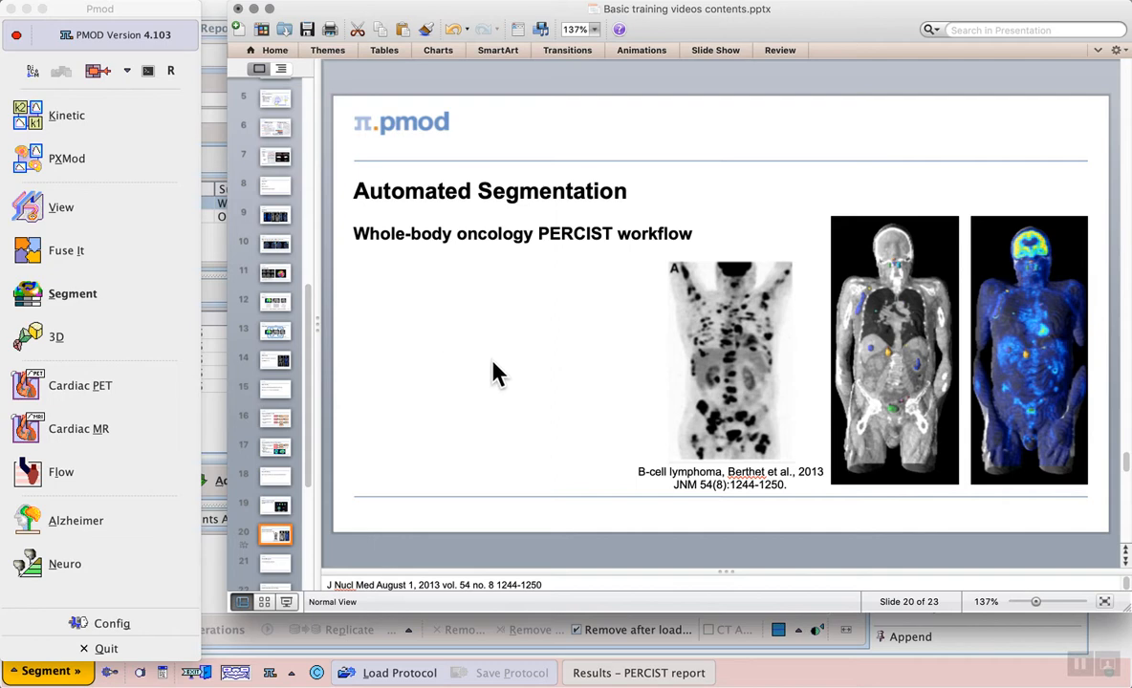
pyautogui.moveTo(536, 384)
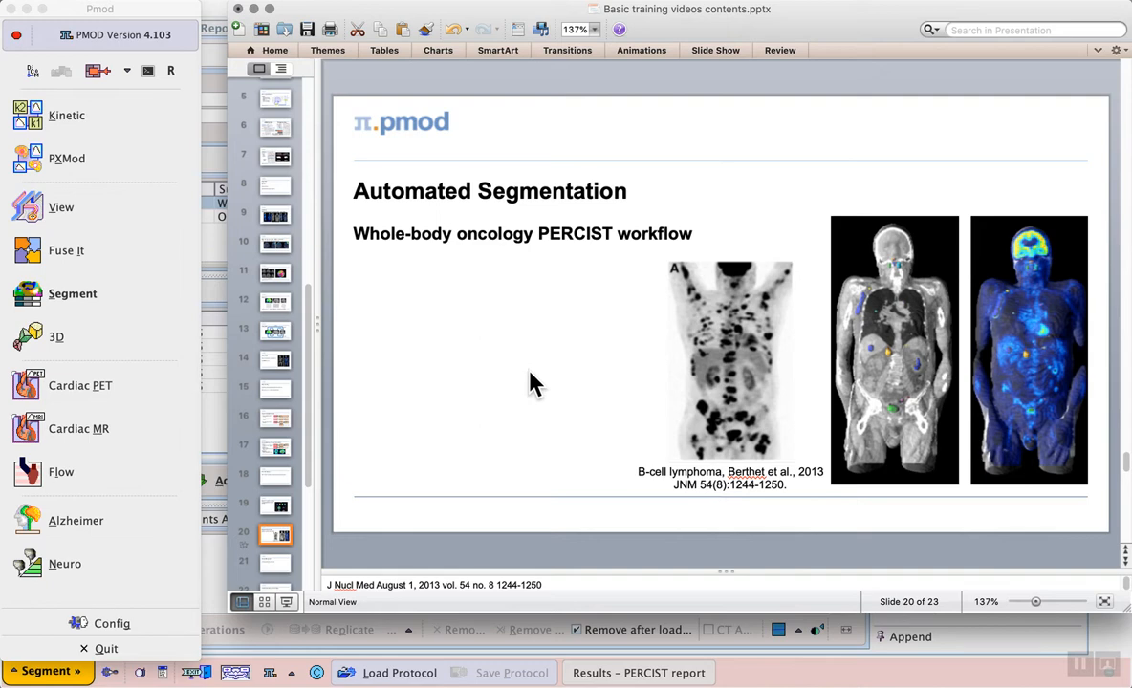
pyautogui.moveTo(851, 524)
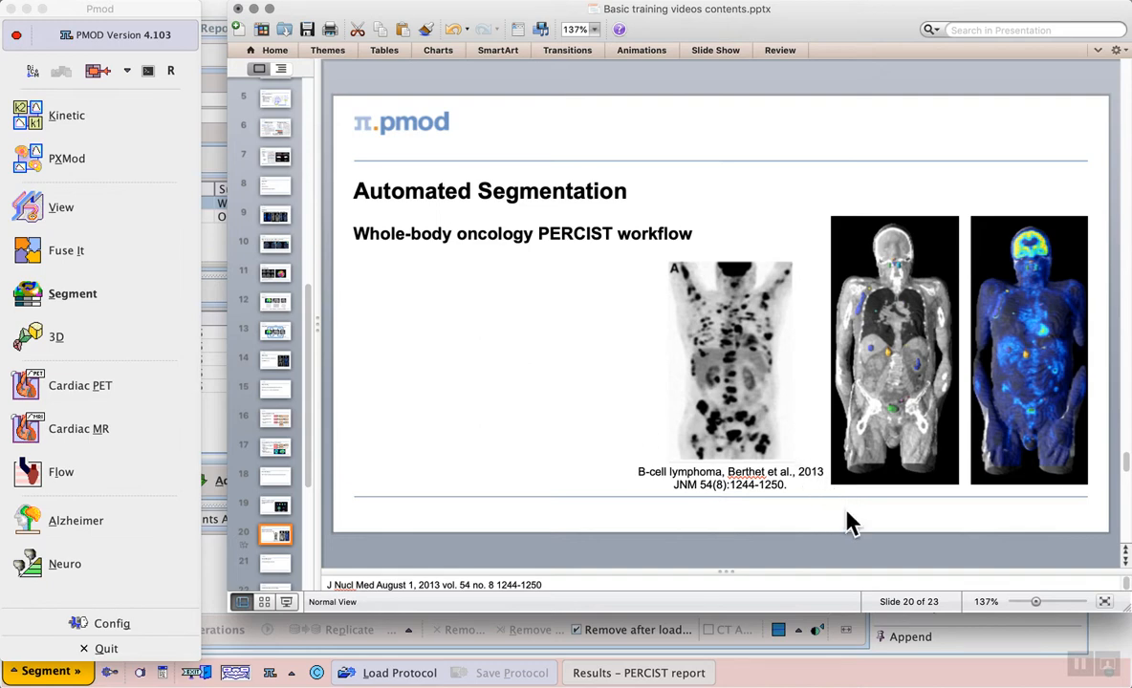
pyautogui.moveTo(880, 528)
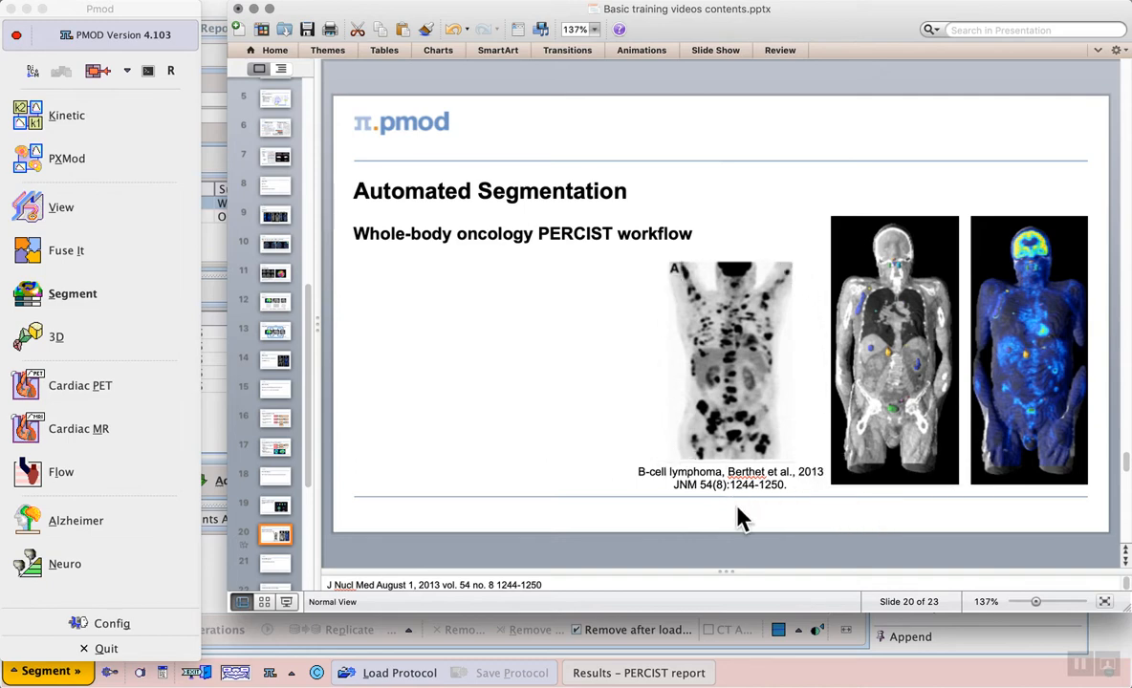
pyautogui.moveTo(768, 543)
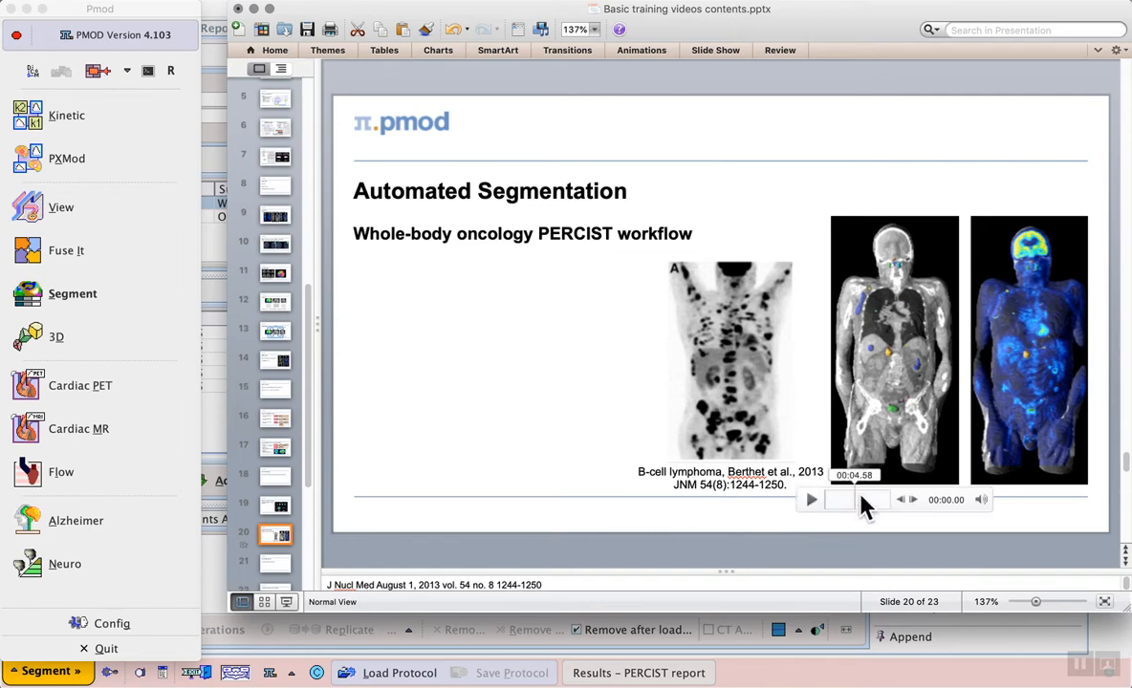
# Step: Select the whole-body scan movie on slide 20 and start it playing
pyautogui.click(894, 348)
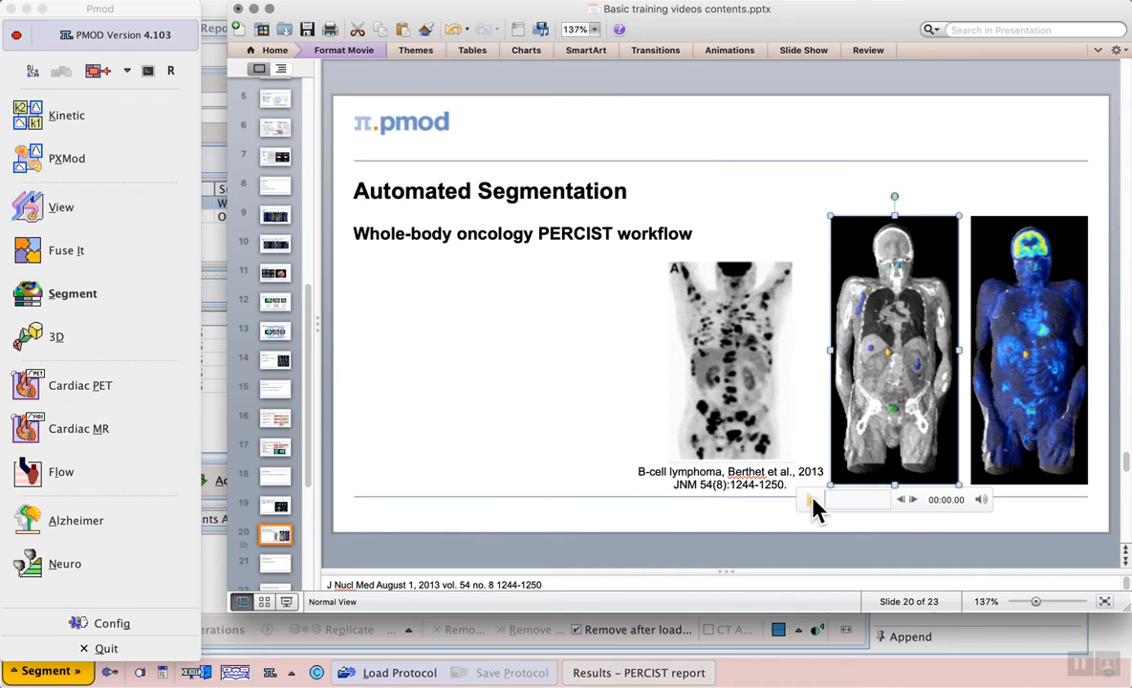
pyautogui.click(811, 499)
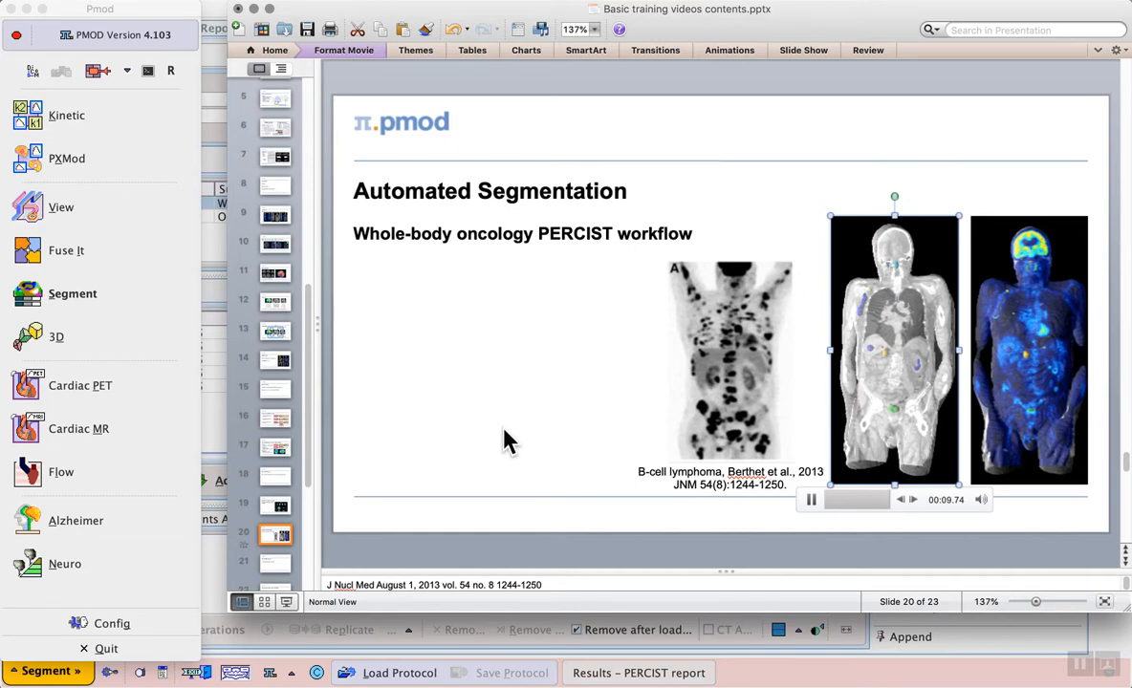
pyautogui.moveTo(141, 295)
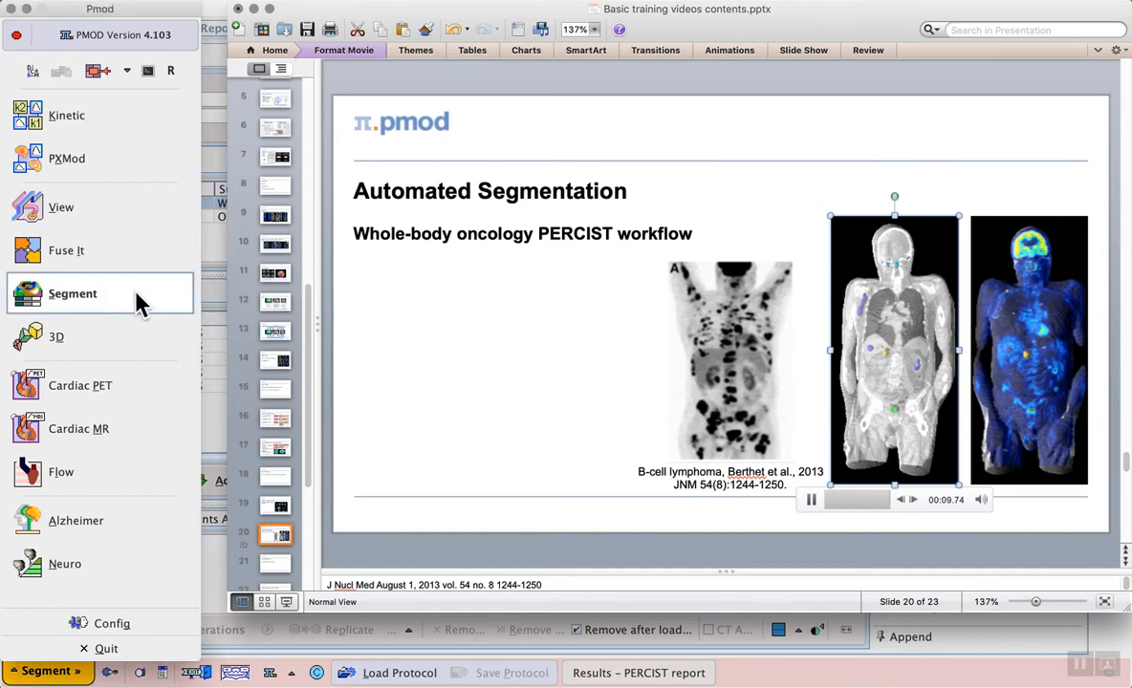
# Step: Launch the PET Image Segmentation tool and switch to its PERCIST page
pyautogui.click(73, 295)
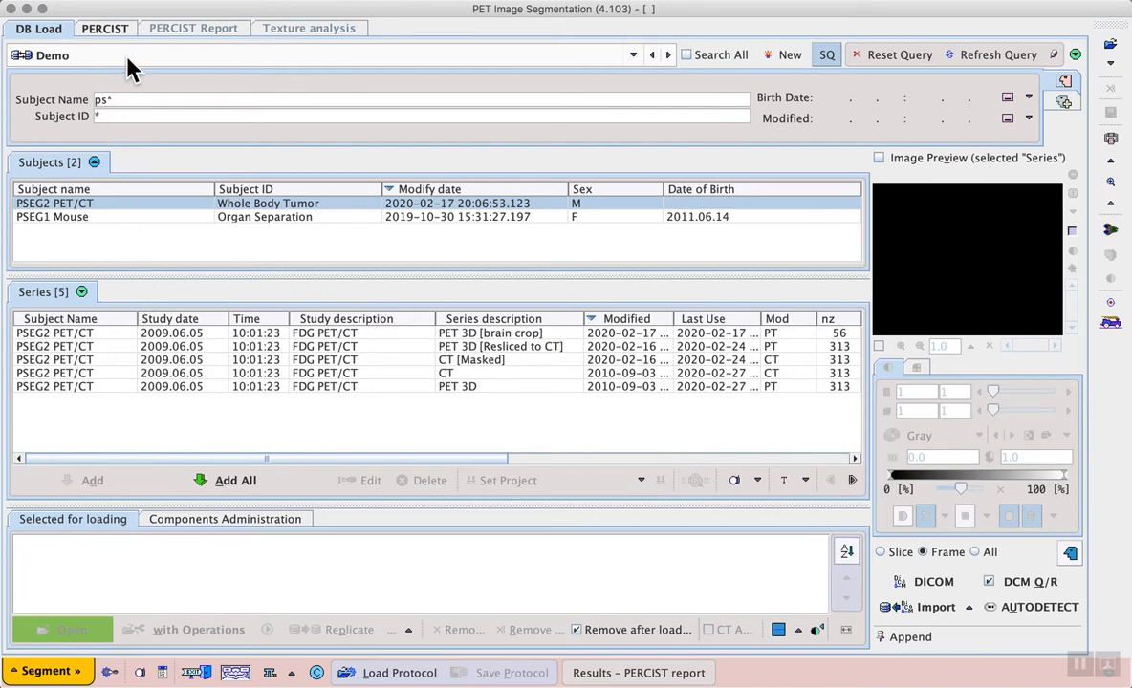
pyautogui.moveTo(143, 65)
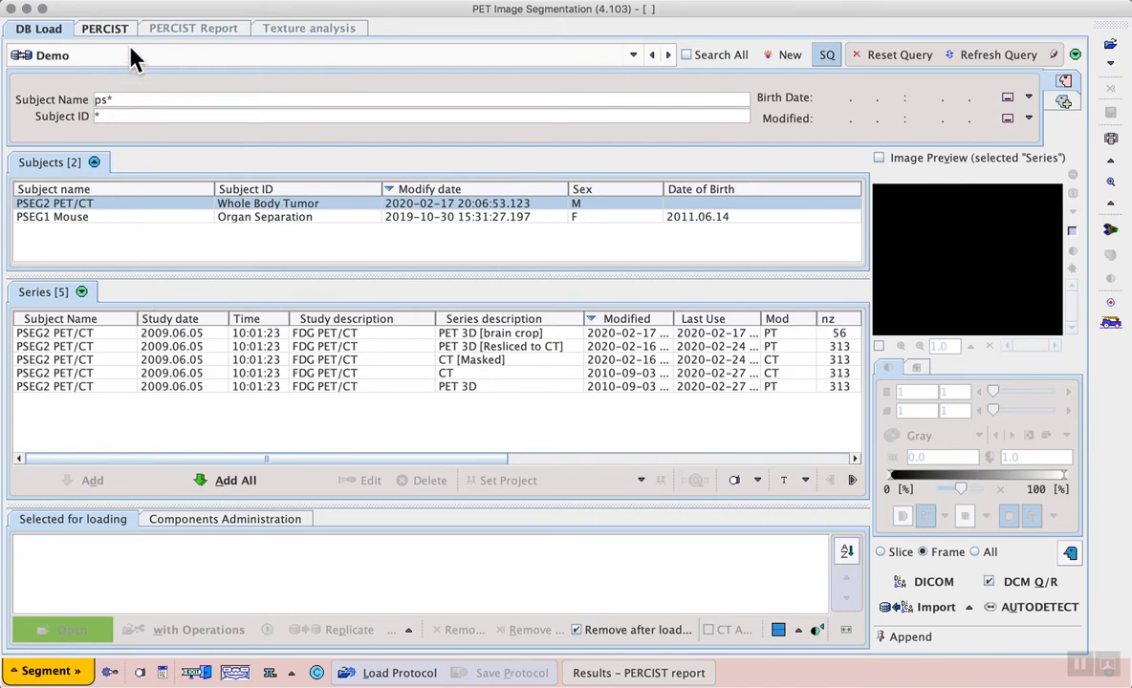
pyautogui.click(103, 29)
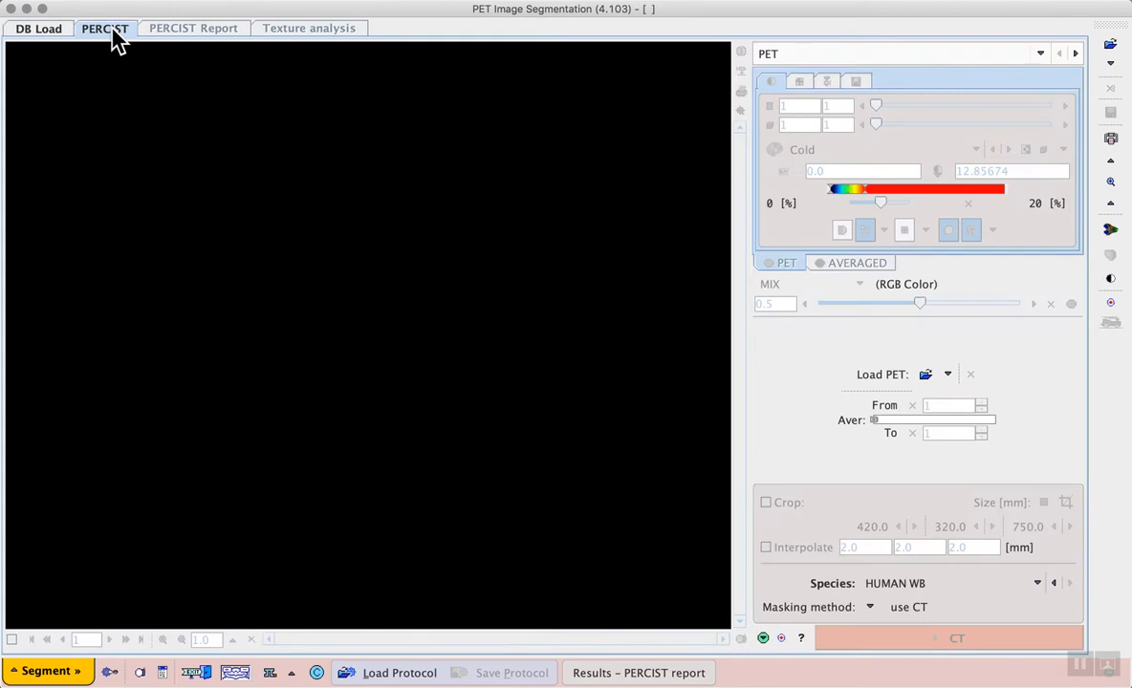
pyautogui.moveTo(117, 40)
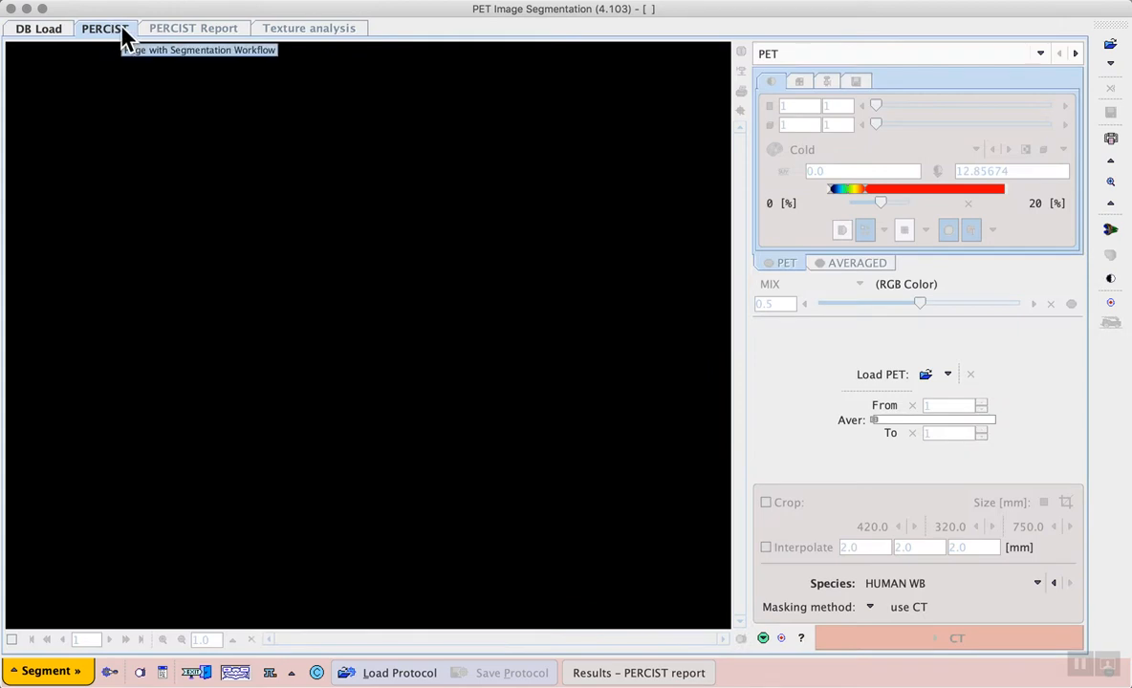
pyautogui.moveTo(323, 246)
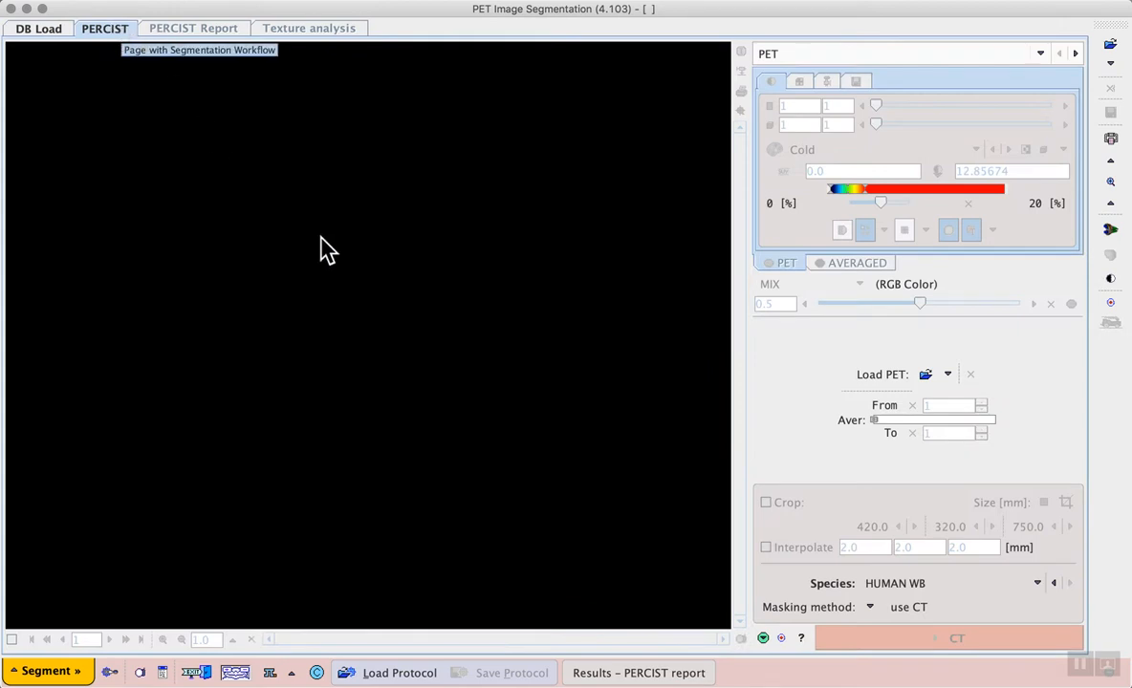
pyautogui.moveTo(505, 363)
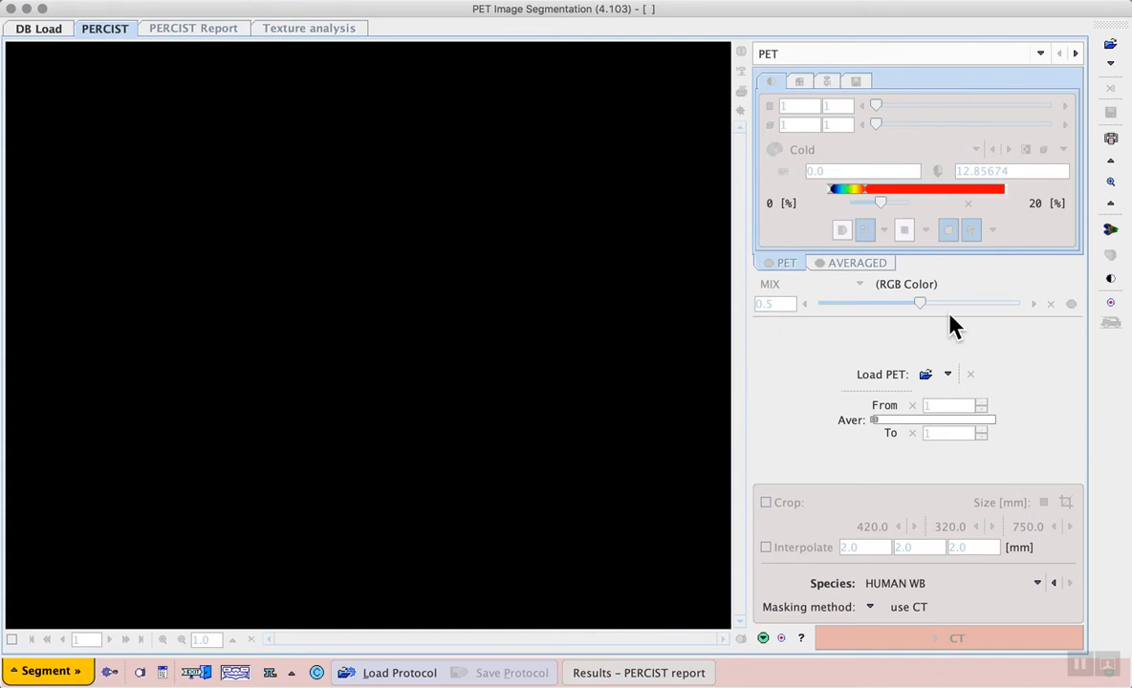
pyautogui.moveTo(807, 333)
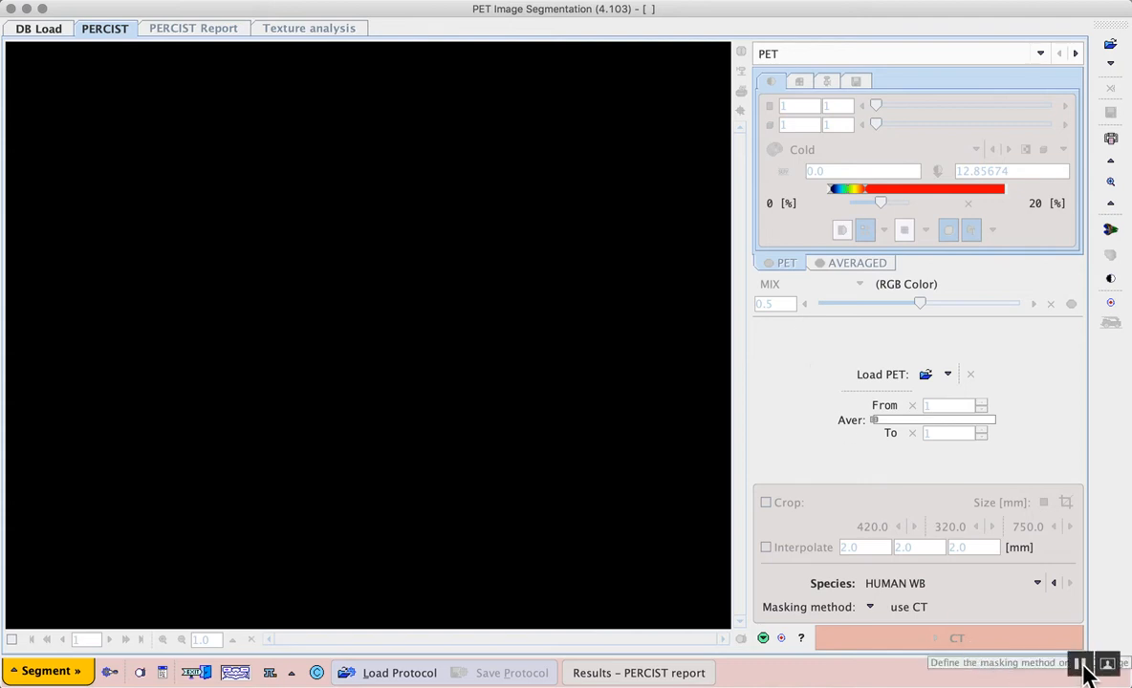
pyautogui.moveTo(780, 406)
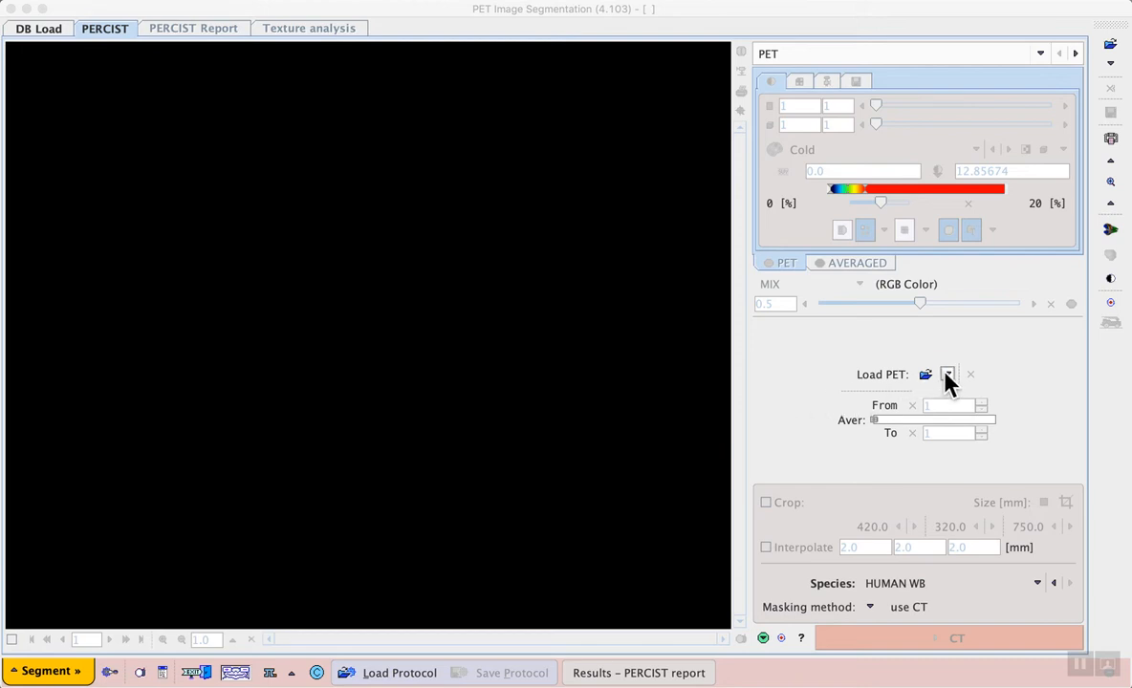
# Step: Load the PSEG2 PET/CT 'PET 3D' series from the database as the PET image
pyautogui.click(948, 373)
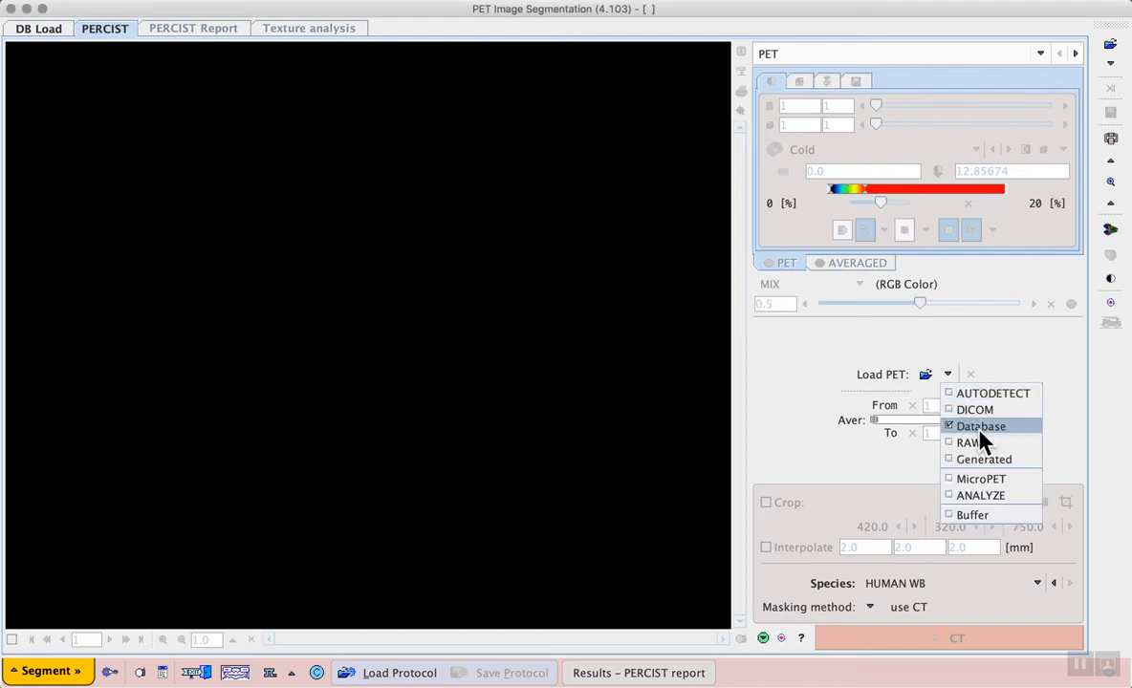
pyautogui.click(981, 425)
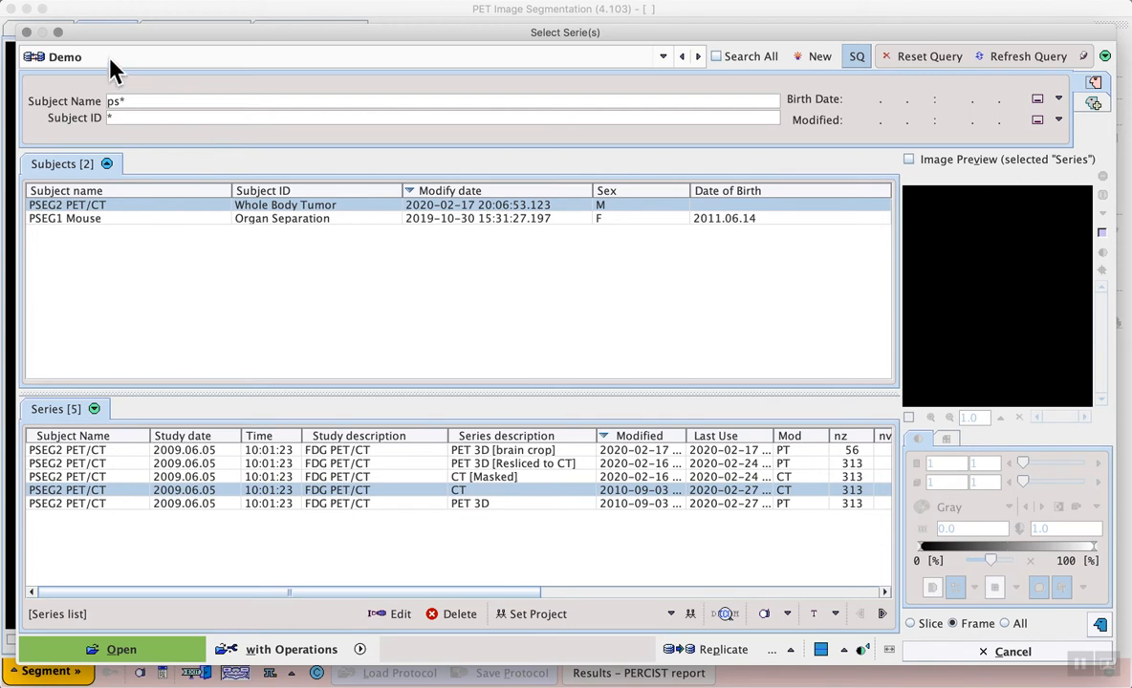
pyautogui.moveTo(115, 114)
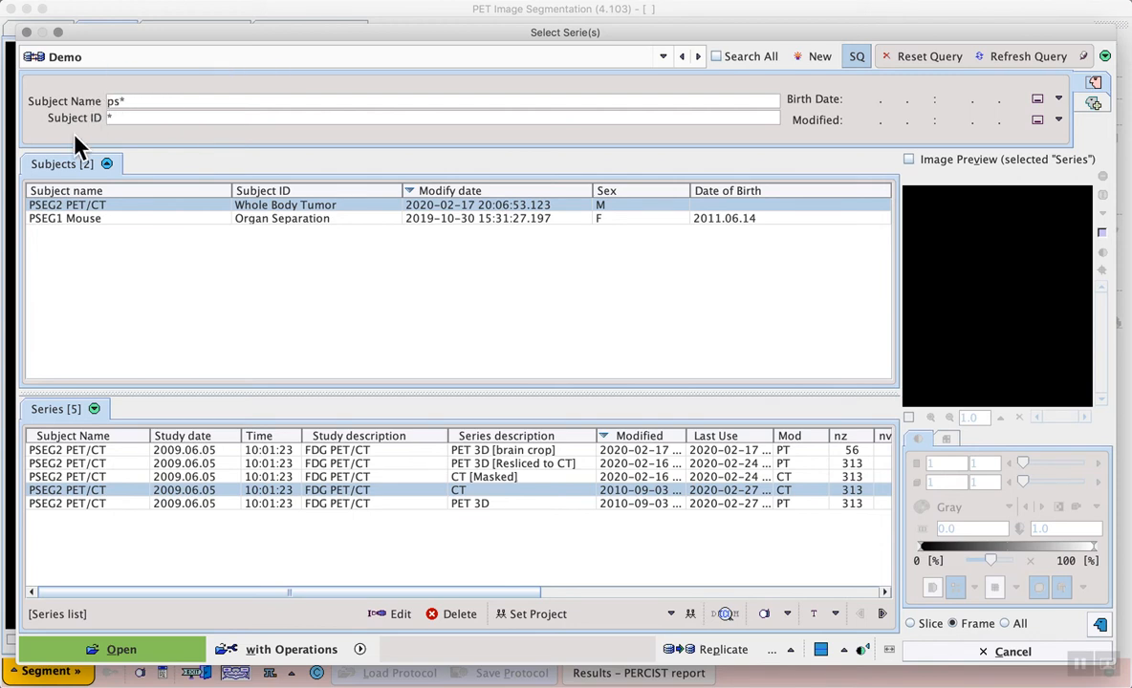
pyautogui.moveTo(109, 218)
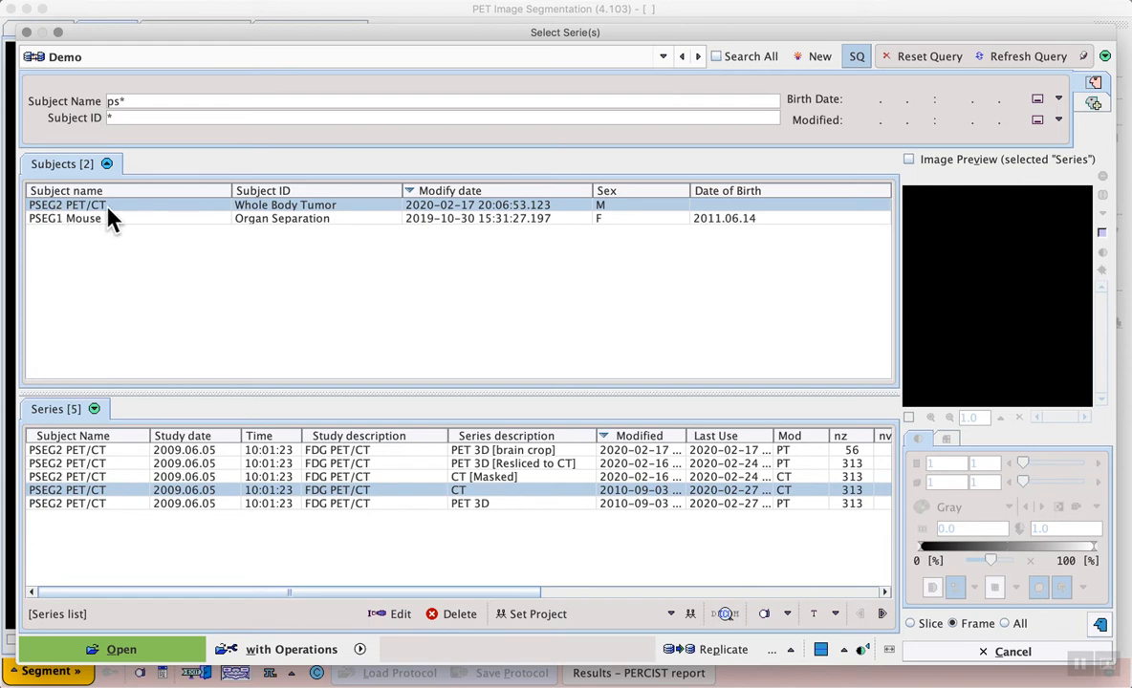
pyautogui.click(469, 503)
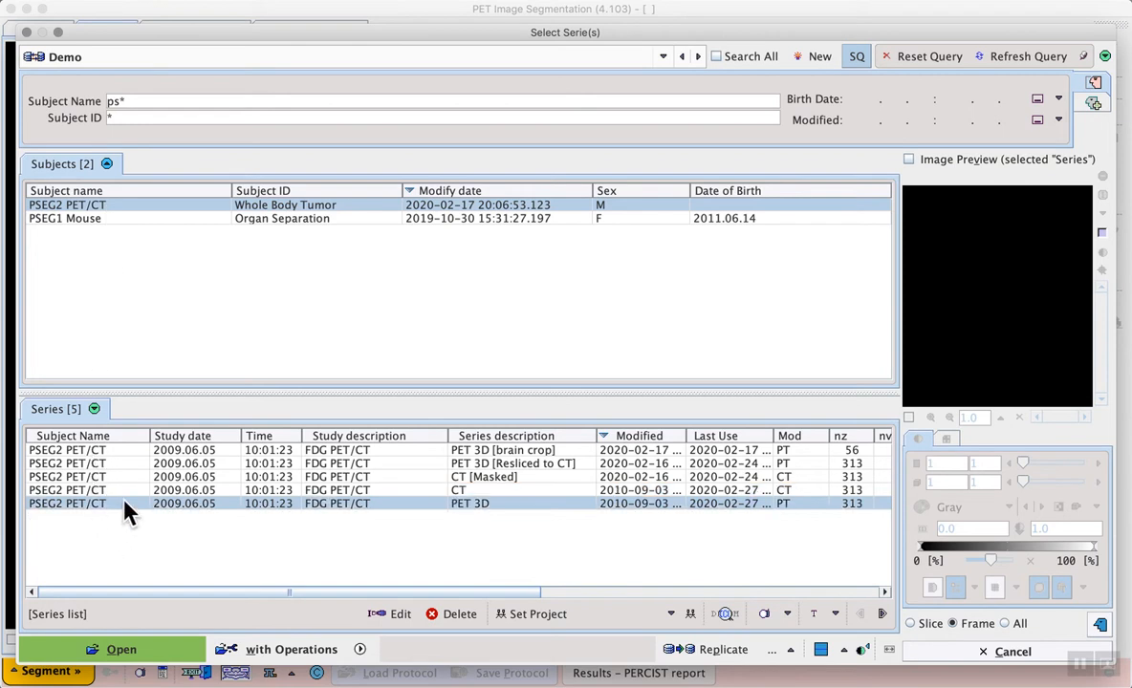
pyautogui.moveTo(287, 564)
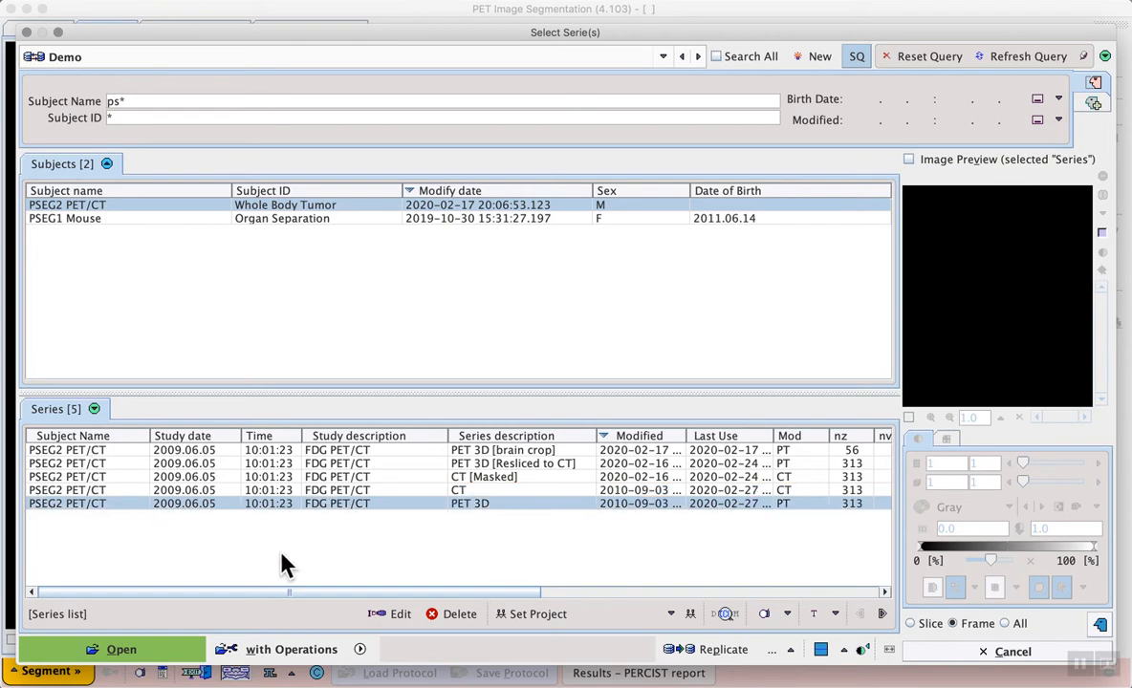
pyautogui.click(99, 650)
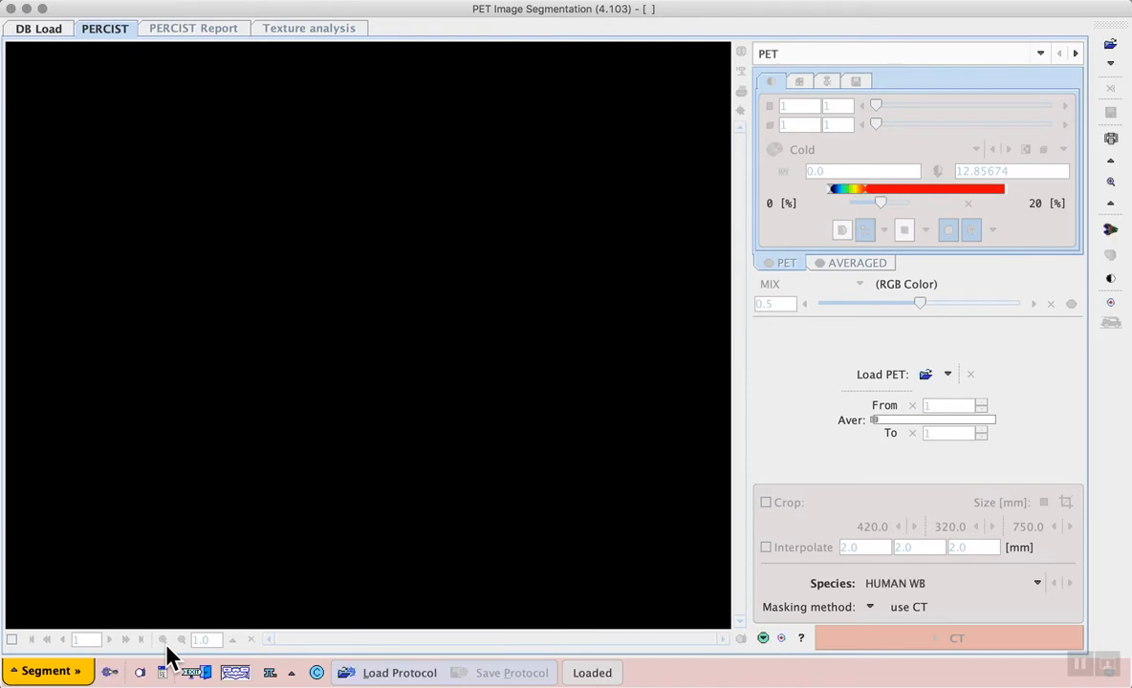
# Step: Advance the PERCIST workflow from the PET page to the CT loading page
pyautogui.click(925, 373)
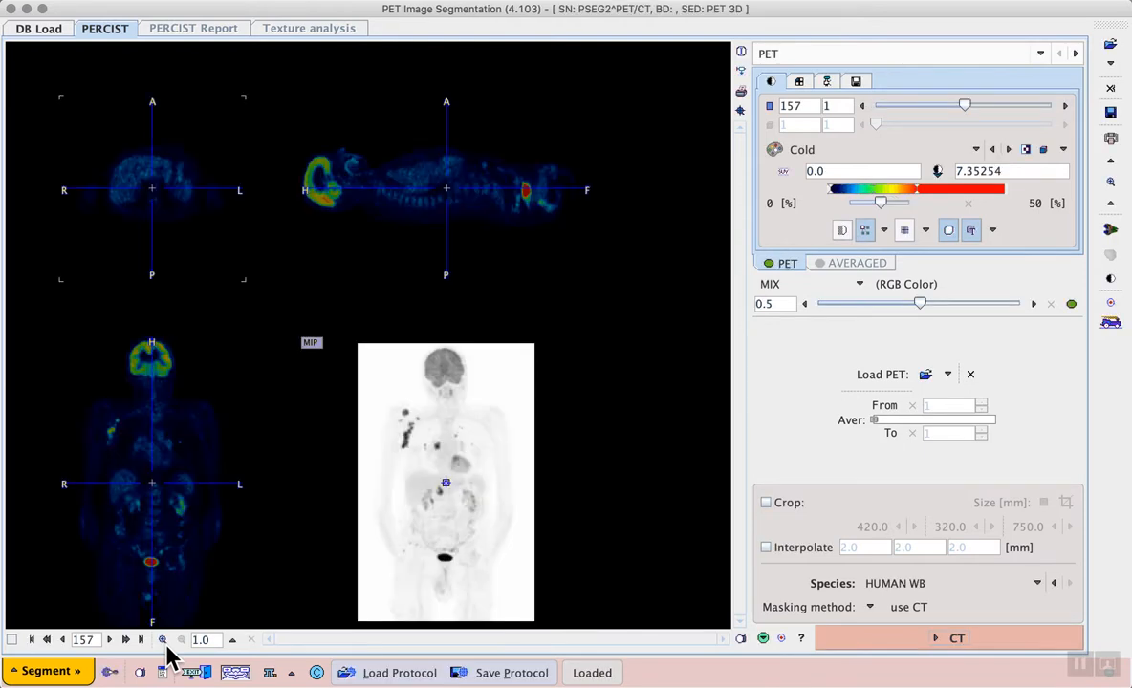
pyautogui.moveTo(156, 501)
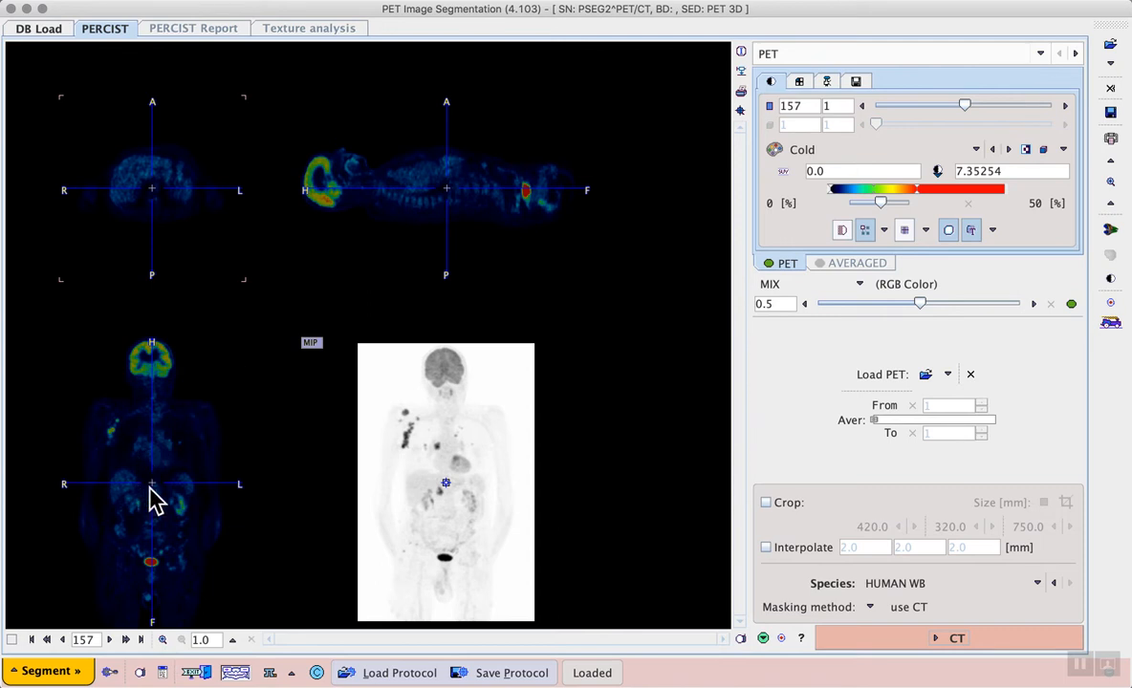
pyautogui.moveTo(721, 432)
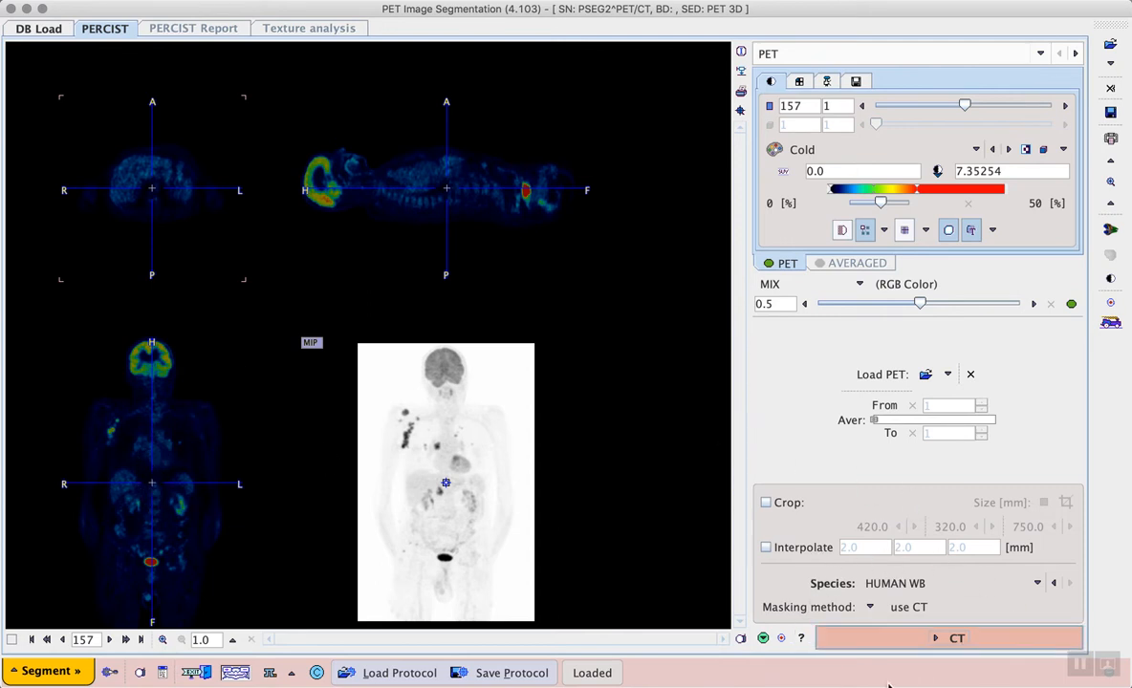
pyautogui.moveTo(960, 603)
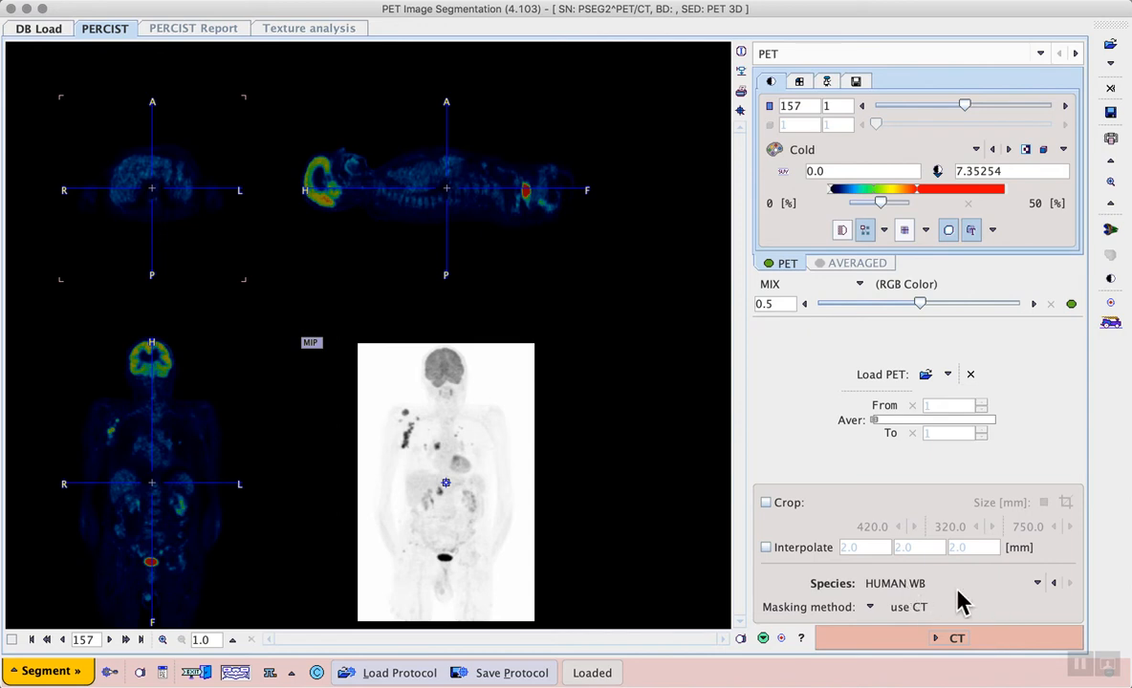
pyautogui.moveTo(952, 620)
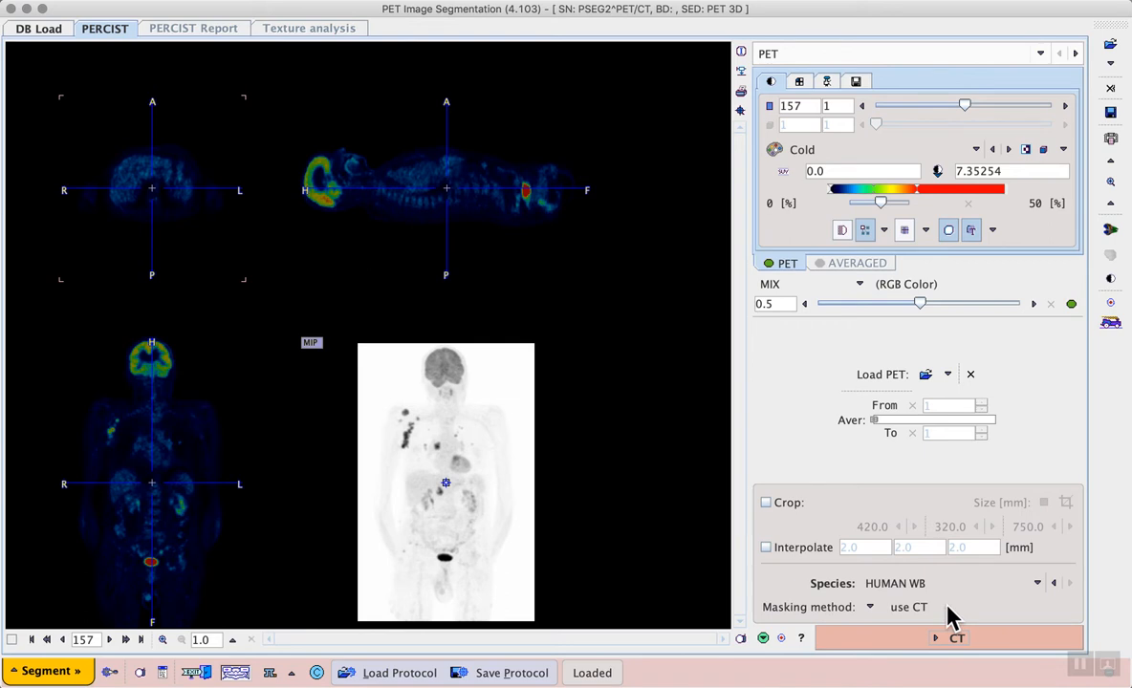
pyautogui.moveTo(945, 614)
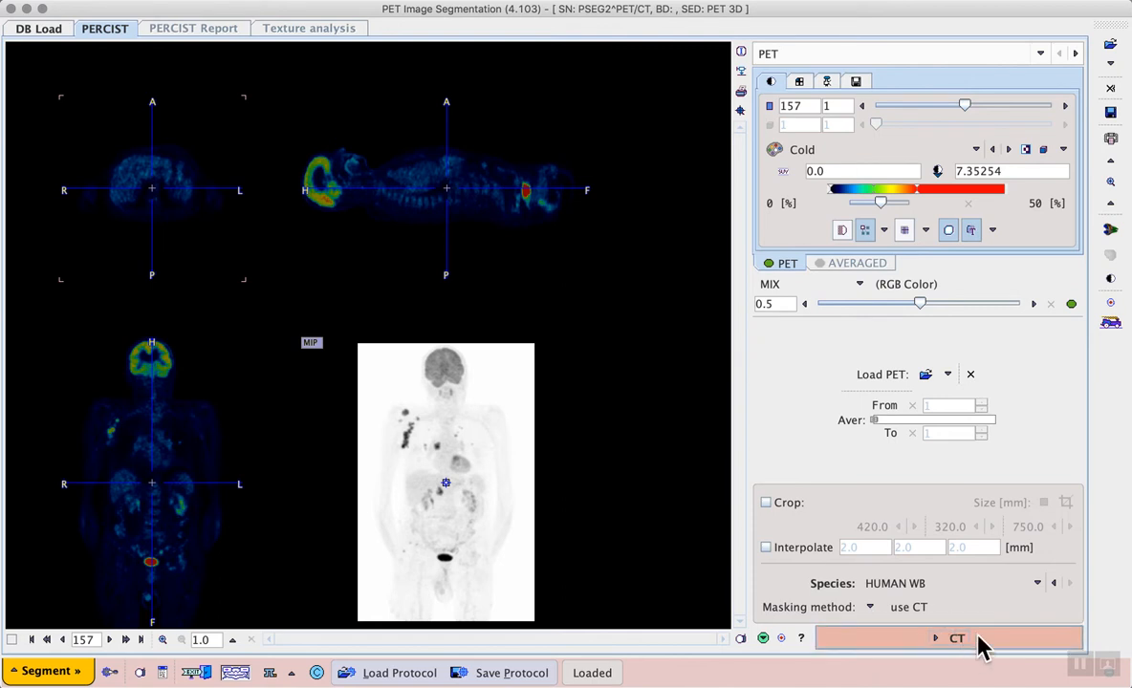
pyautogui.moveTo(977, 642)
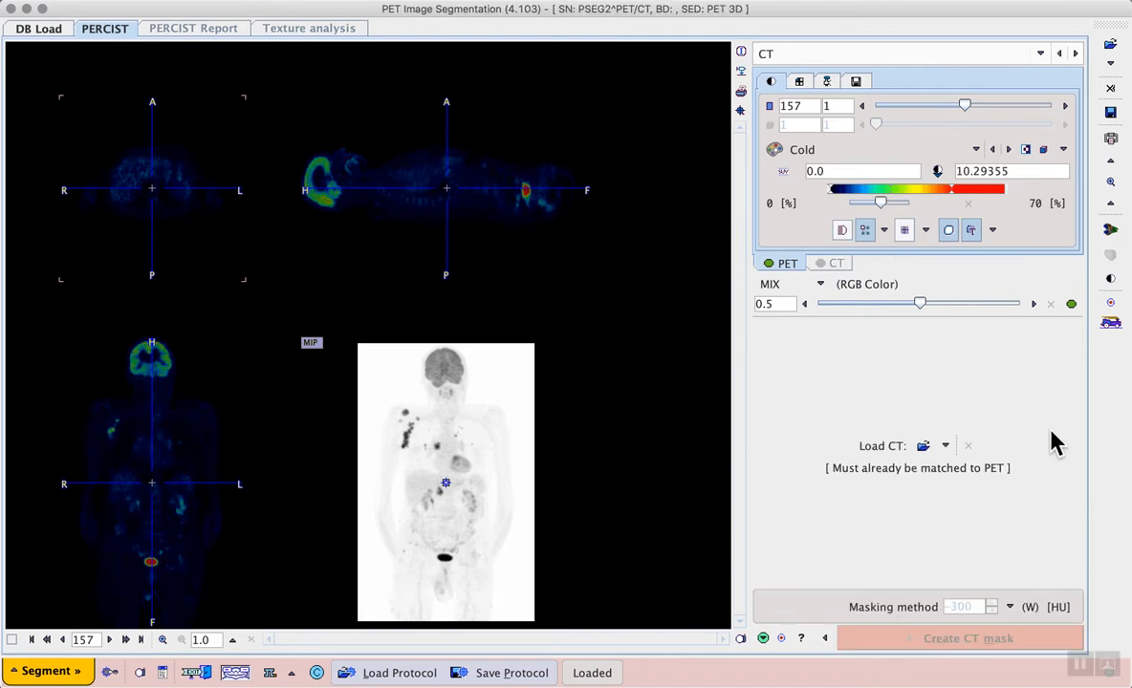
# Step: Load the PSEG2 PET/CT 'CT' series from the database to overlay the PET
pyautogui.click(944, 445)
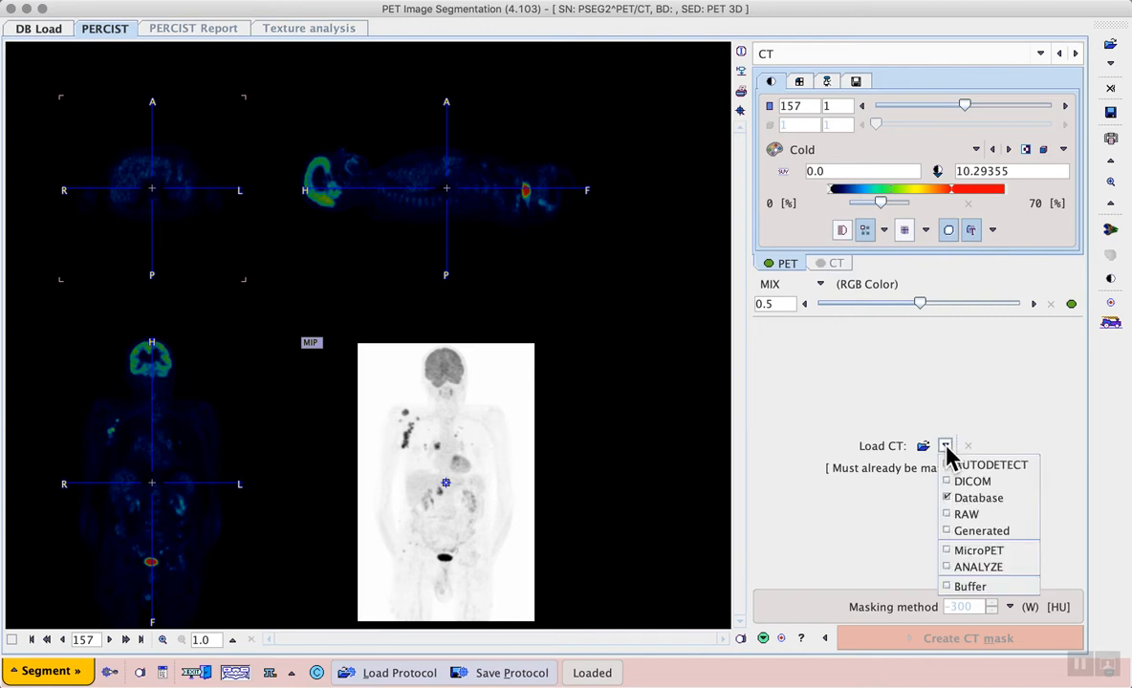
pyautogui.moveTo(979, 497)
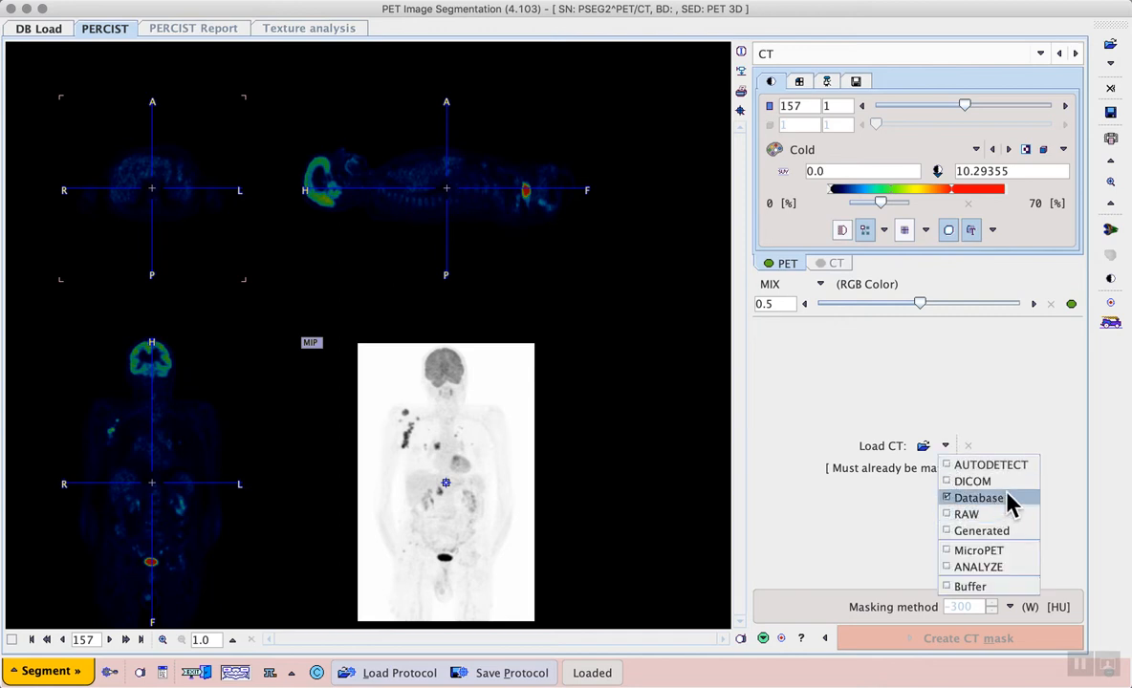
pyautogui.click(979, 497)
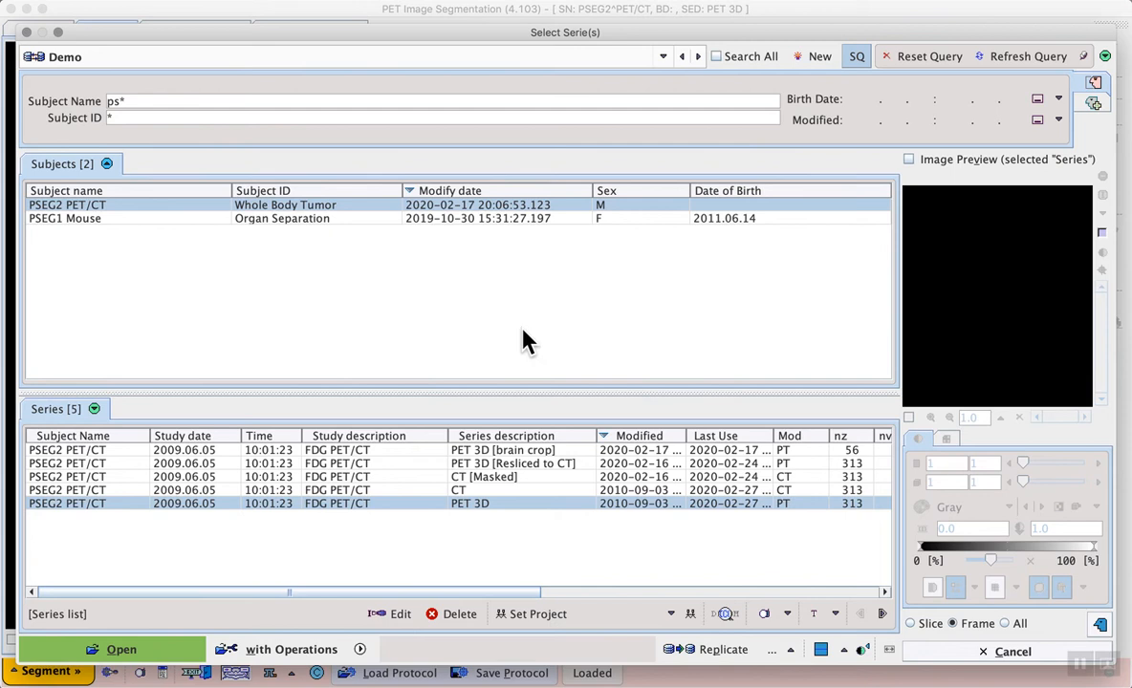
pyautogui.moveTo(468, 501)
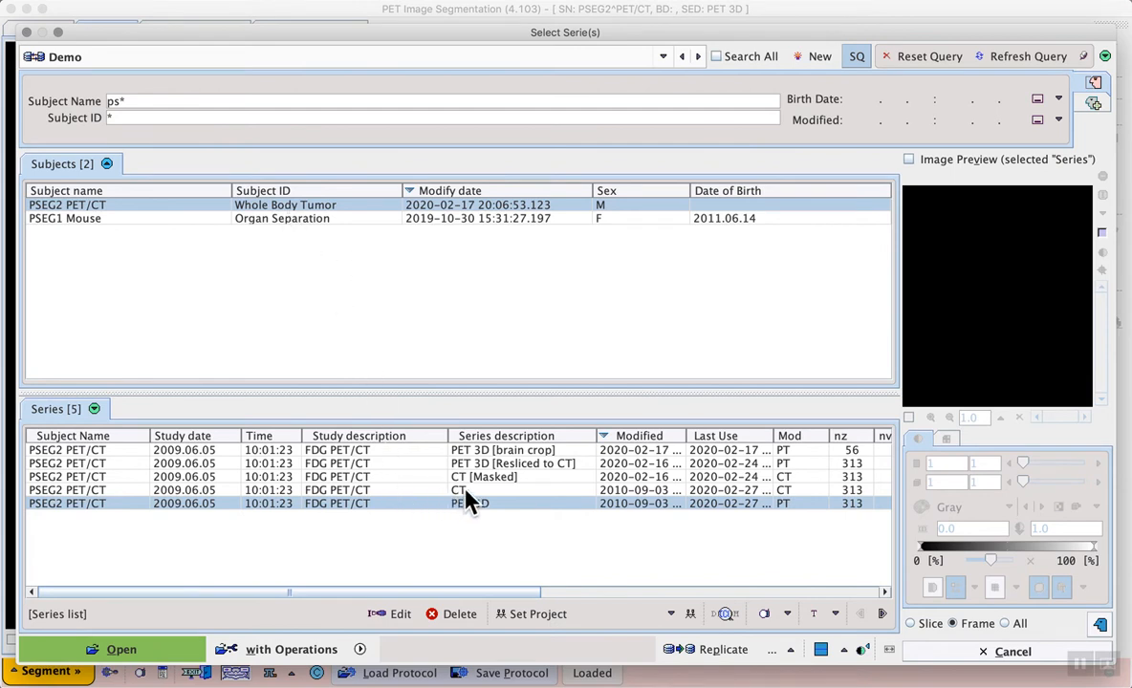
pyautogui.click(459, 490)
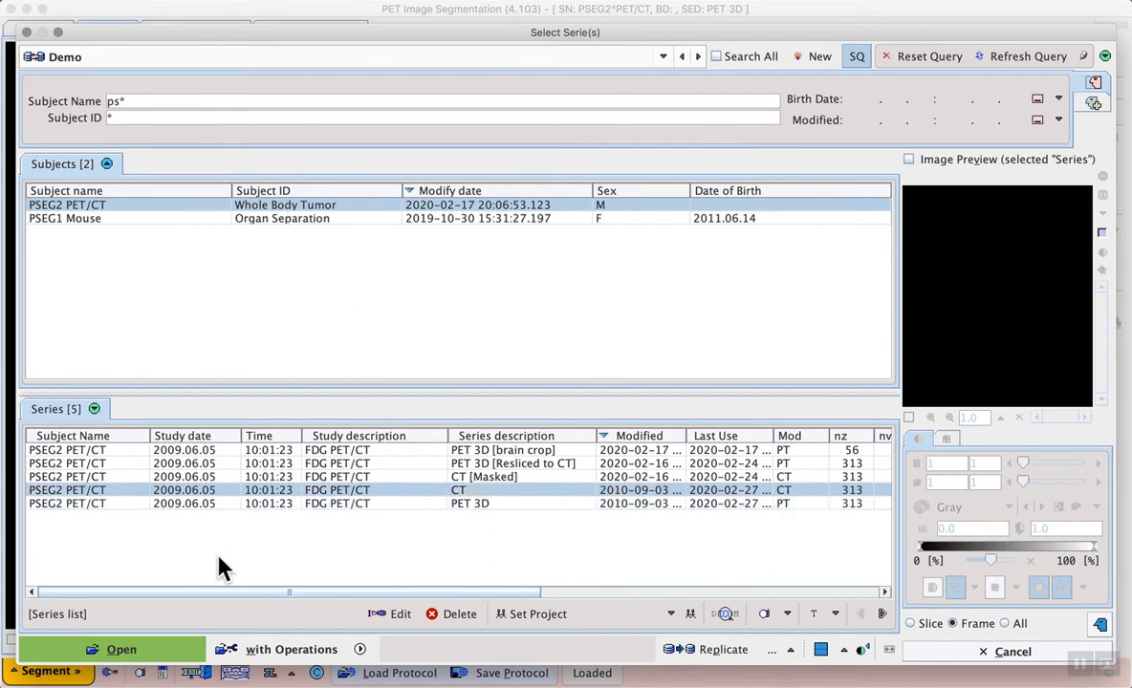
pyautogui.click(100, 650)
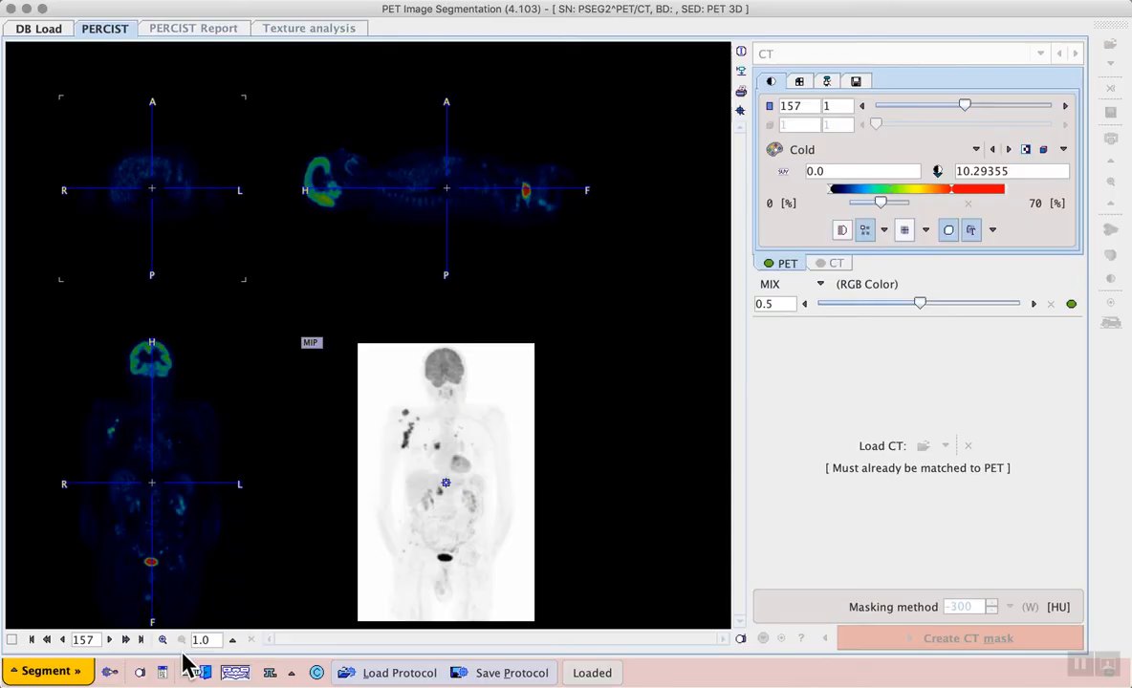
pyautogui.moveTo(730, 413)
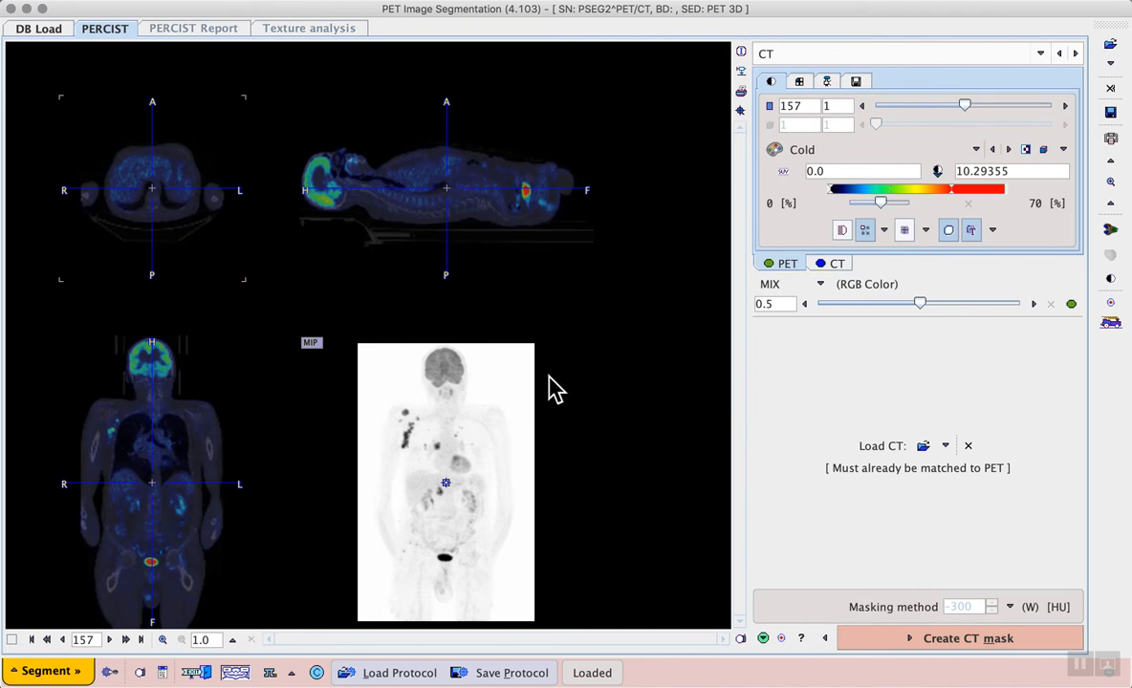
pyautogui.moveTo(593, 375)
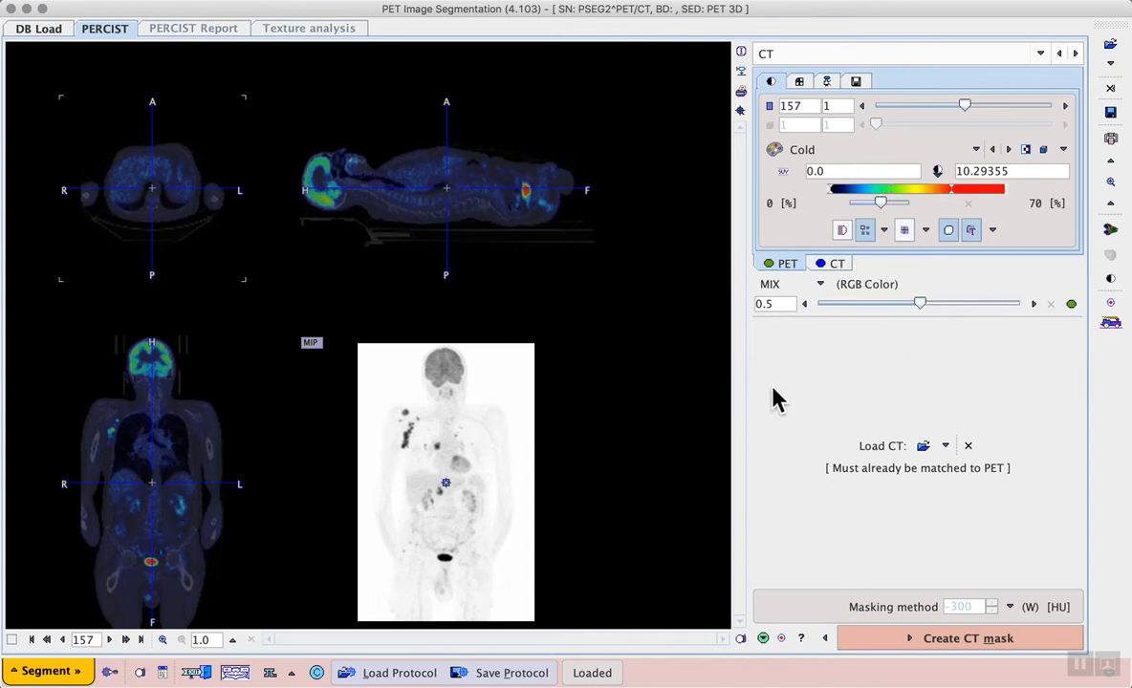
pyautogui.moveTo(1025, 591)
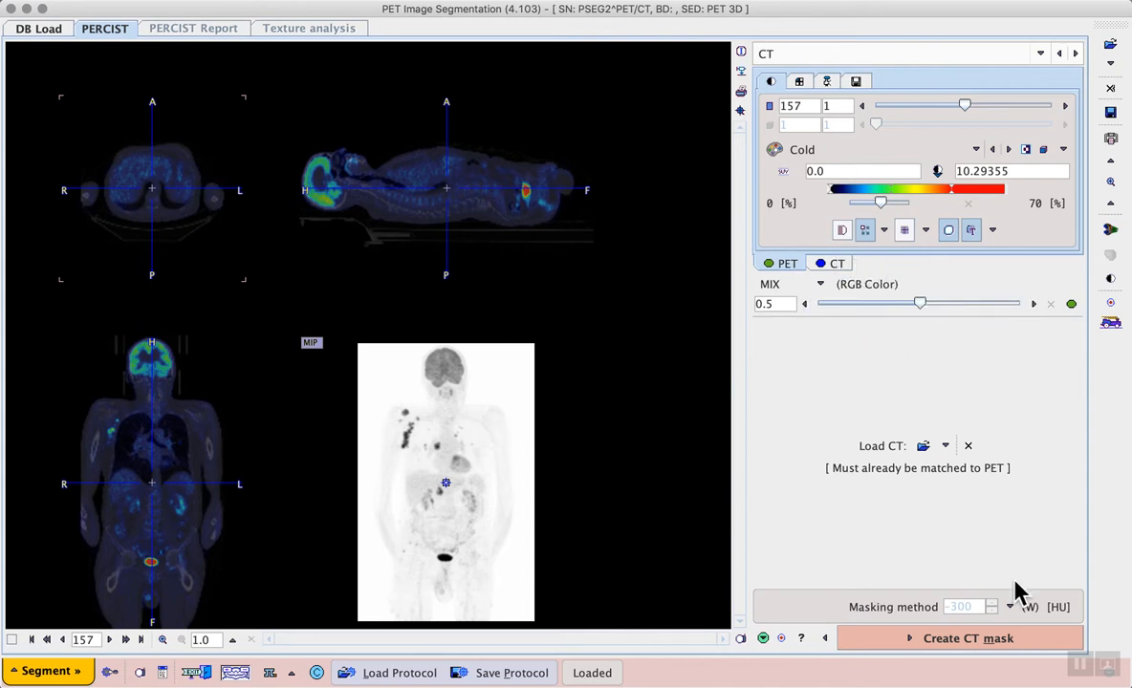
pyautogui.moveTo(855, 556)
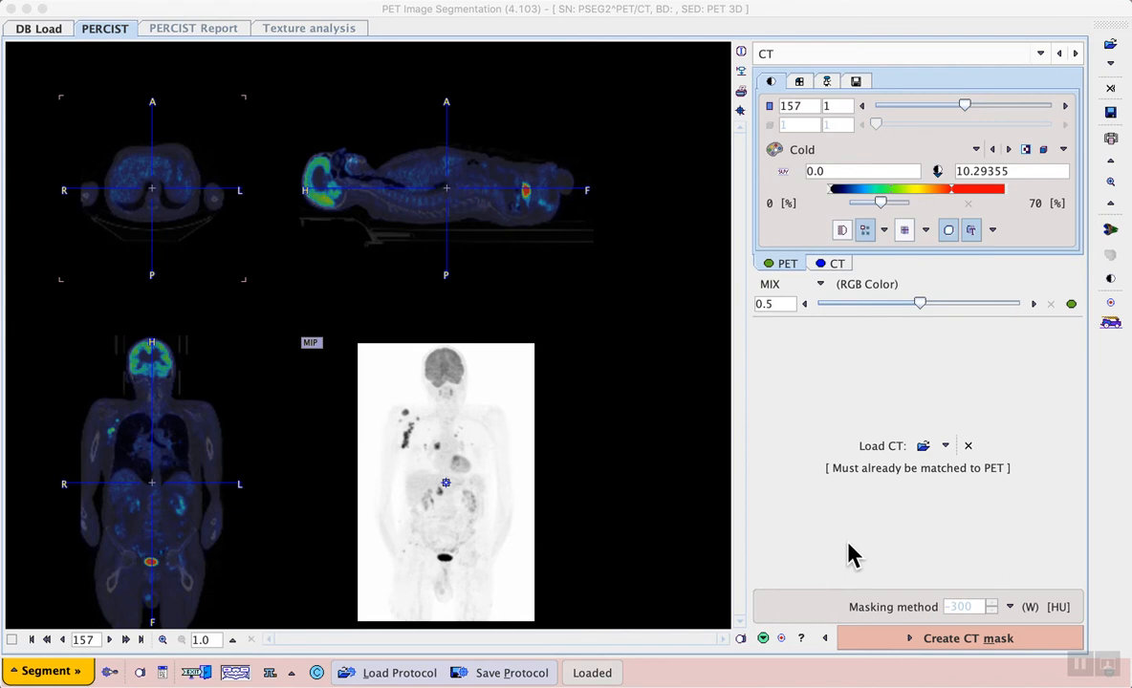
pyautogui.moveTo(988, 596)
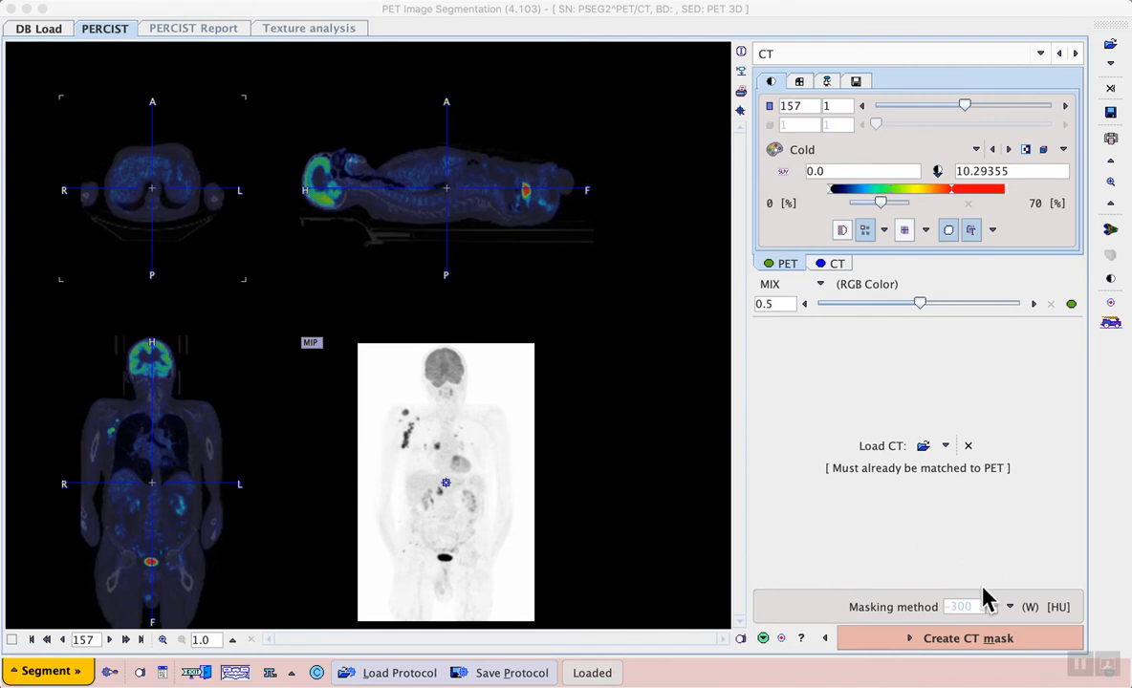
# Step: Keep the (W) Whole Body masking method and generate the CT body mask
pyautogui.click(1011, 608)
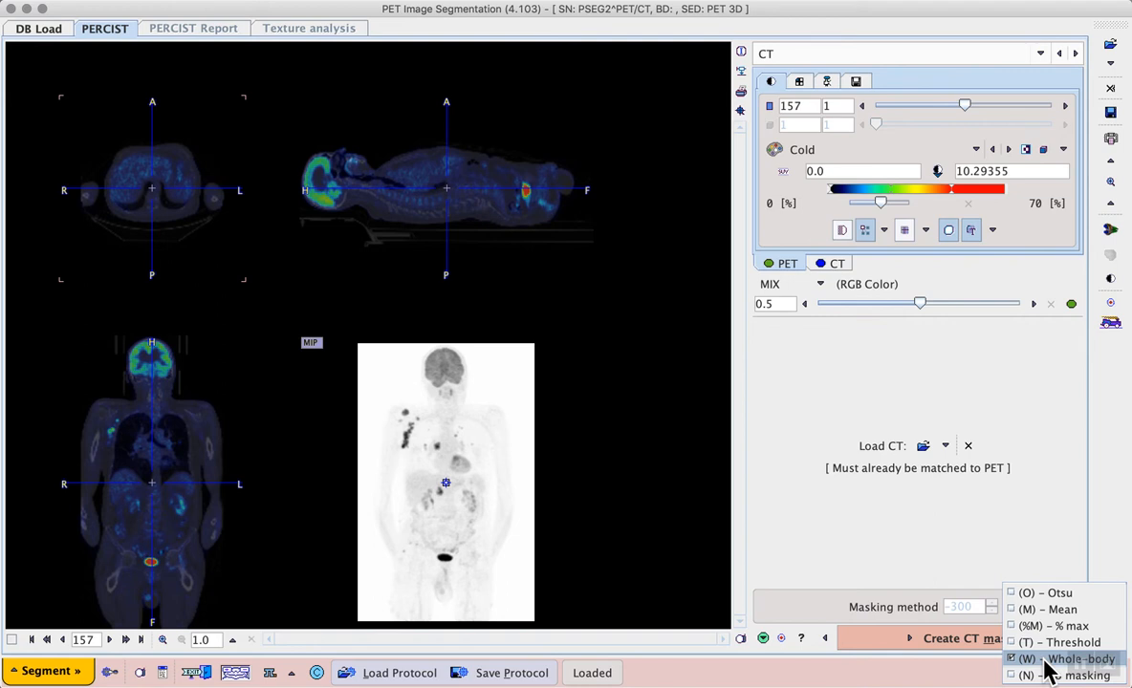
pyautogui.click(1055, 656)
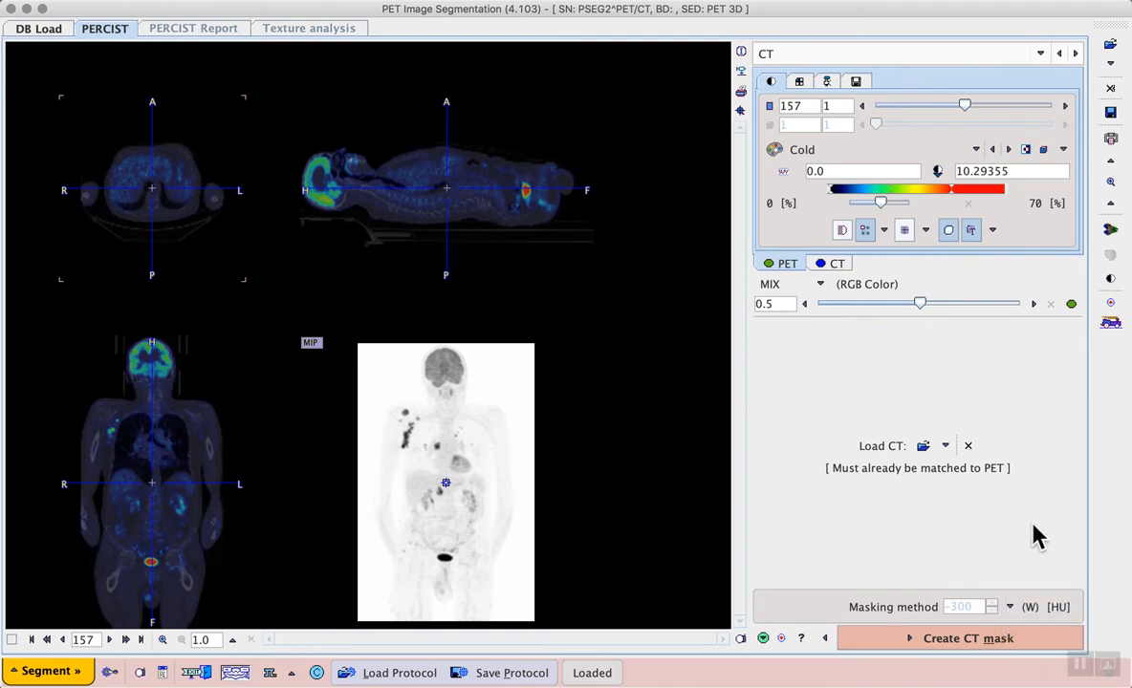
pyautogui.moveTo(1038, 559)
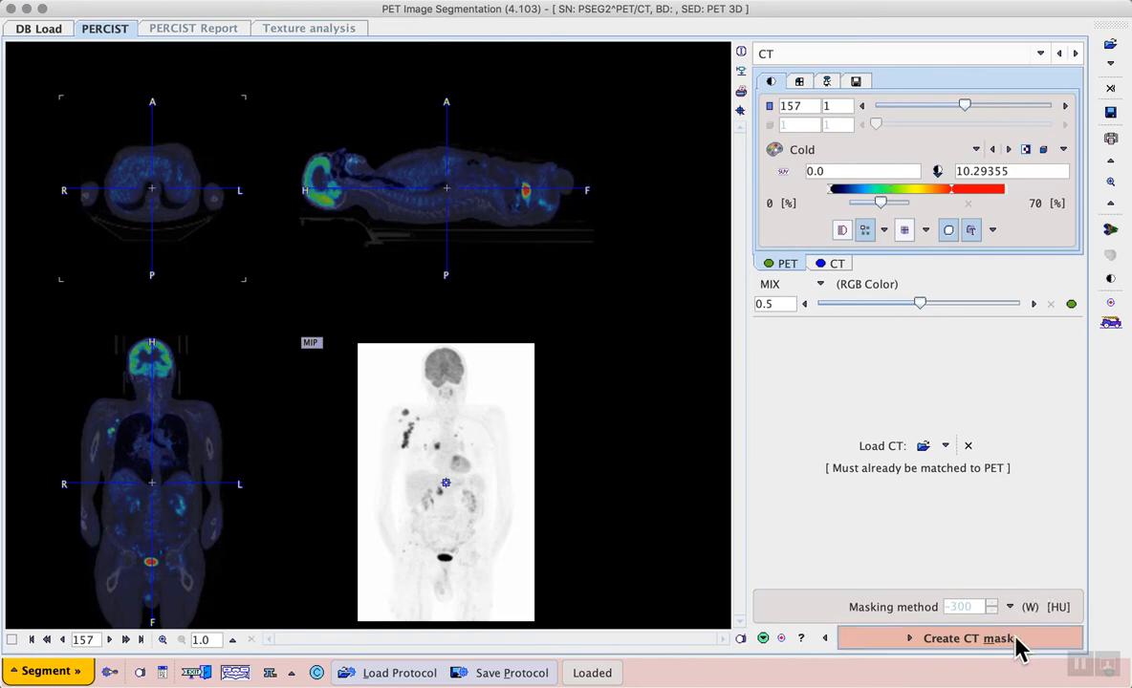
pyautogui.click(967, 639)
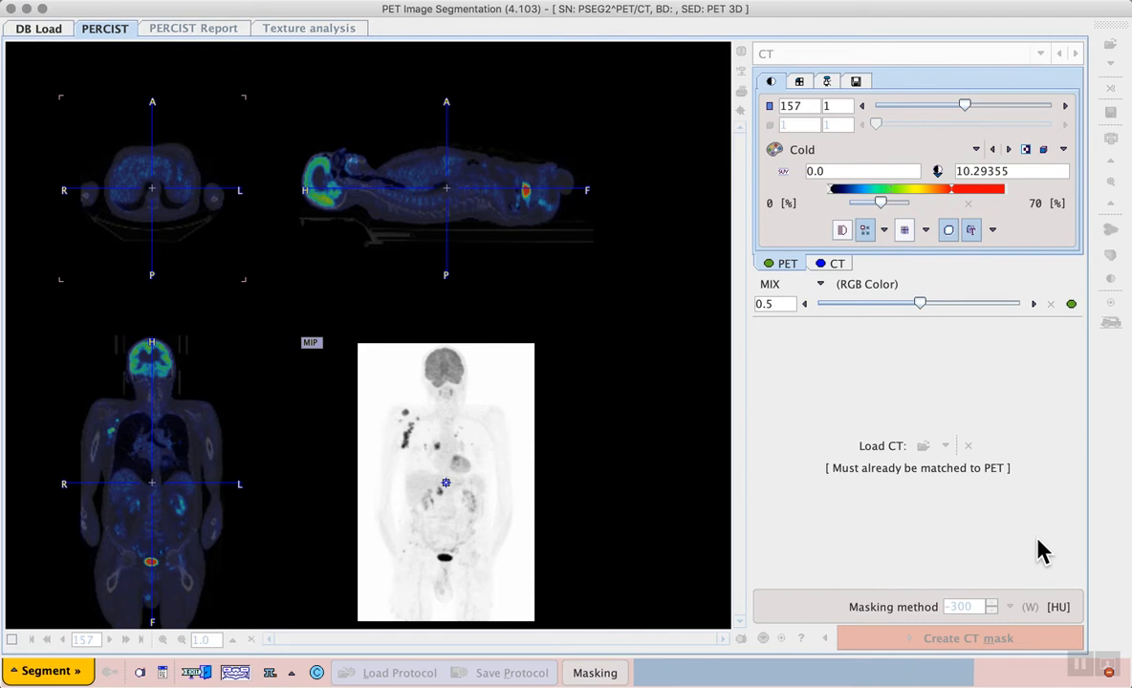
pyautogui.moveTo(952, 535)
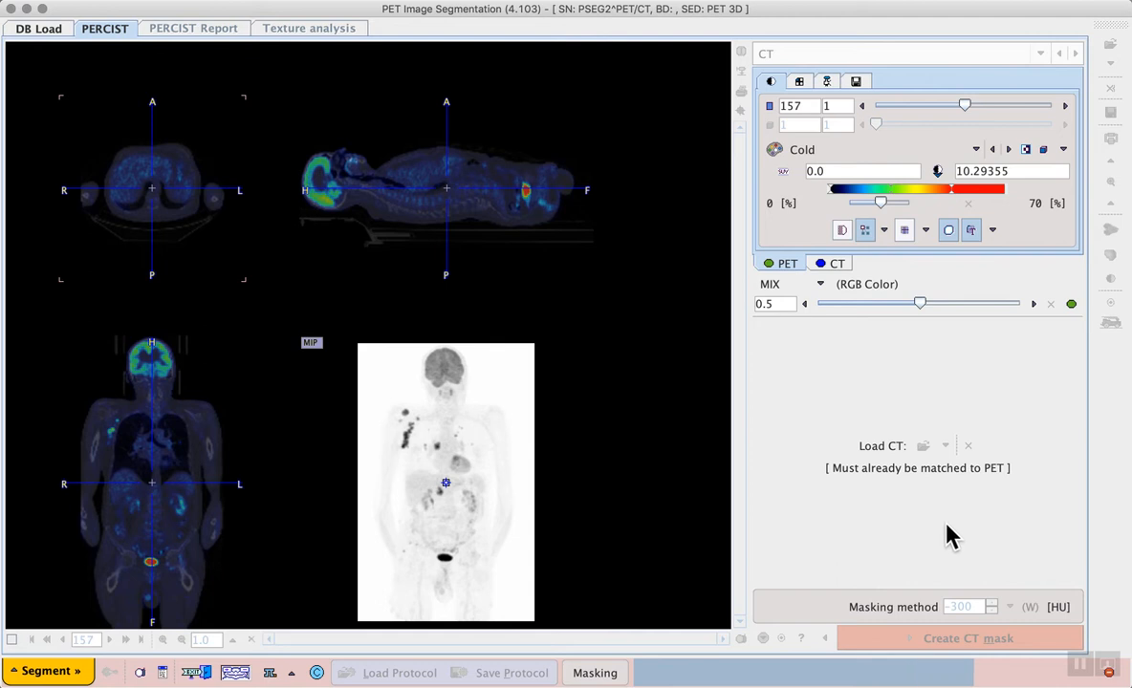
pyautogui.moveTo(1063, 566)
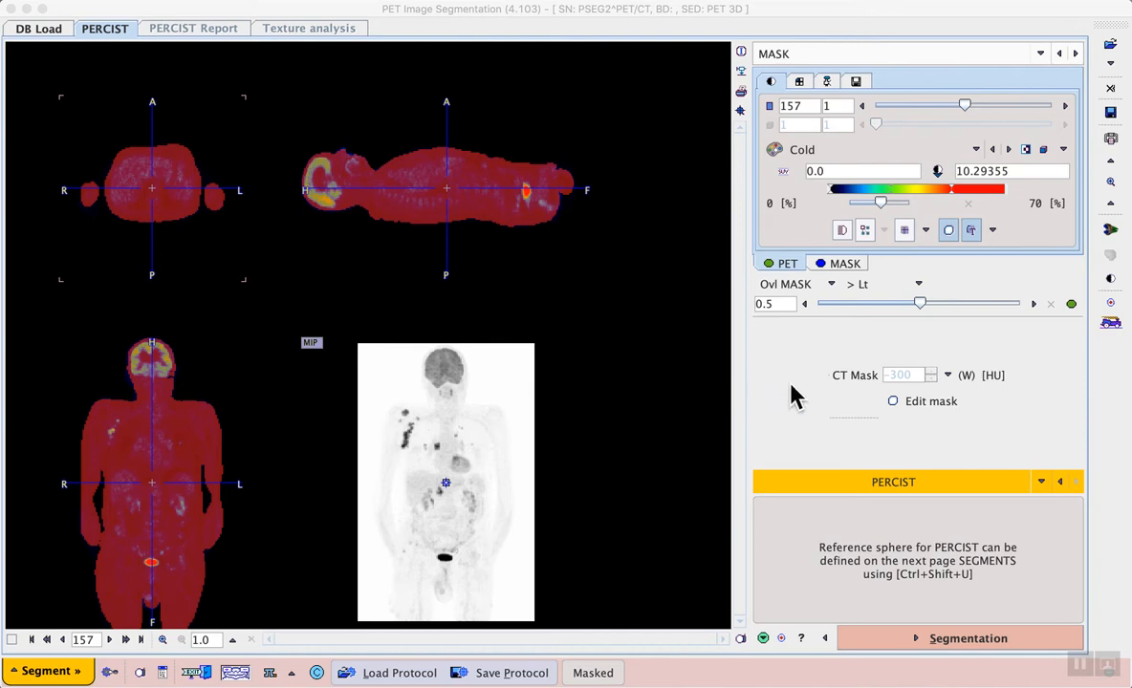
pyautogui.moveTo(574, 214)
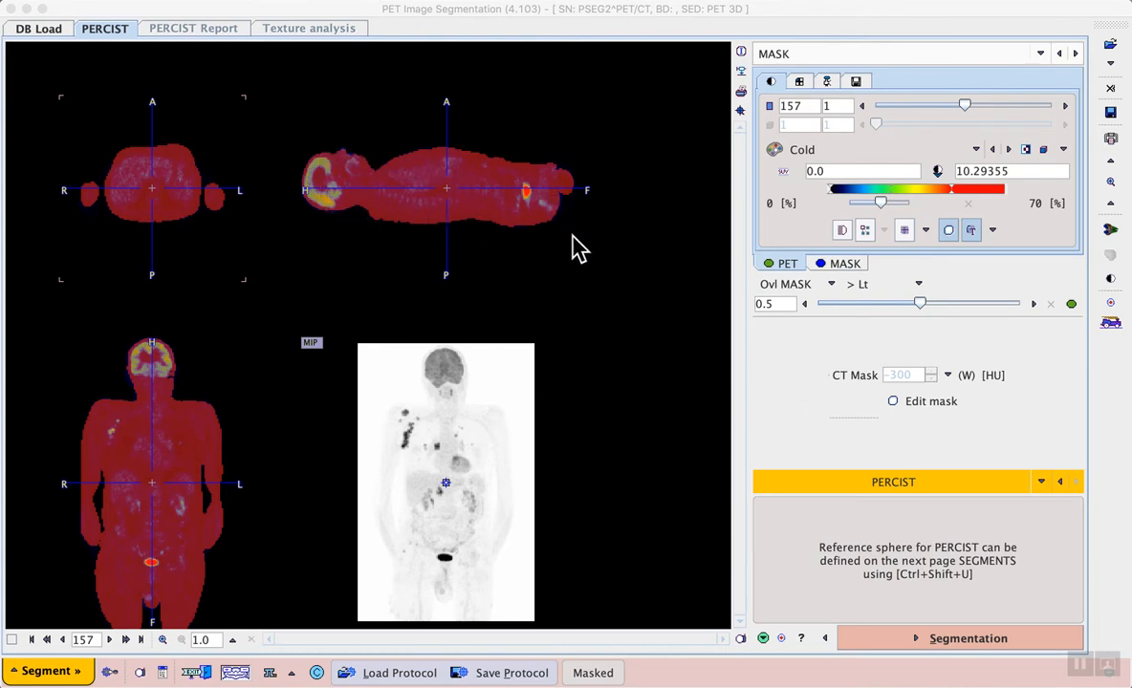
pyautogui.moveTo(753, 373)
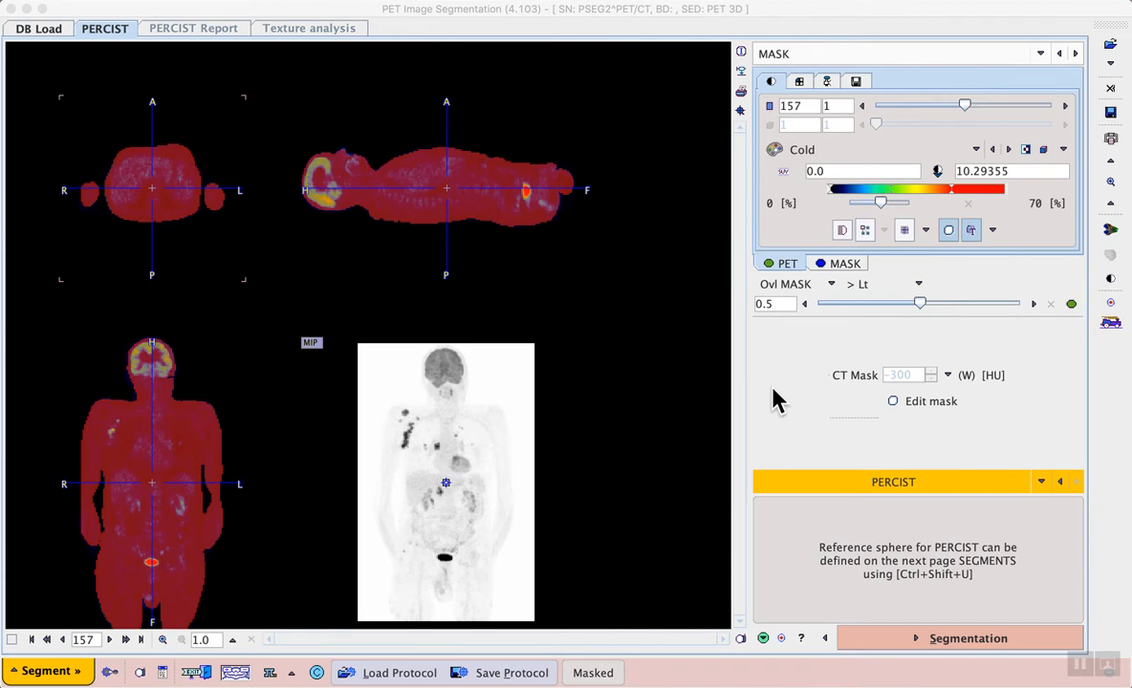
pyautogui.moveTo(811, 509)
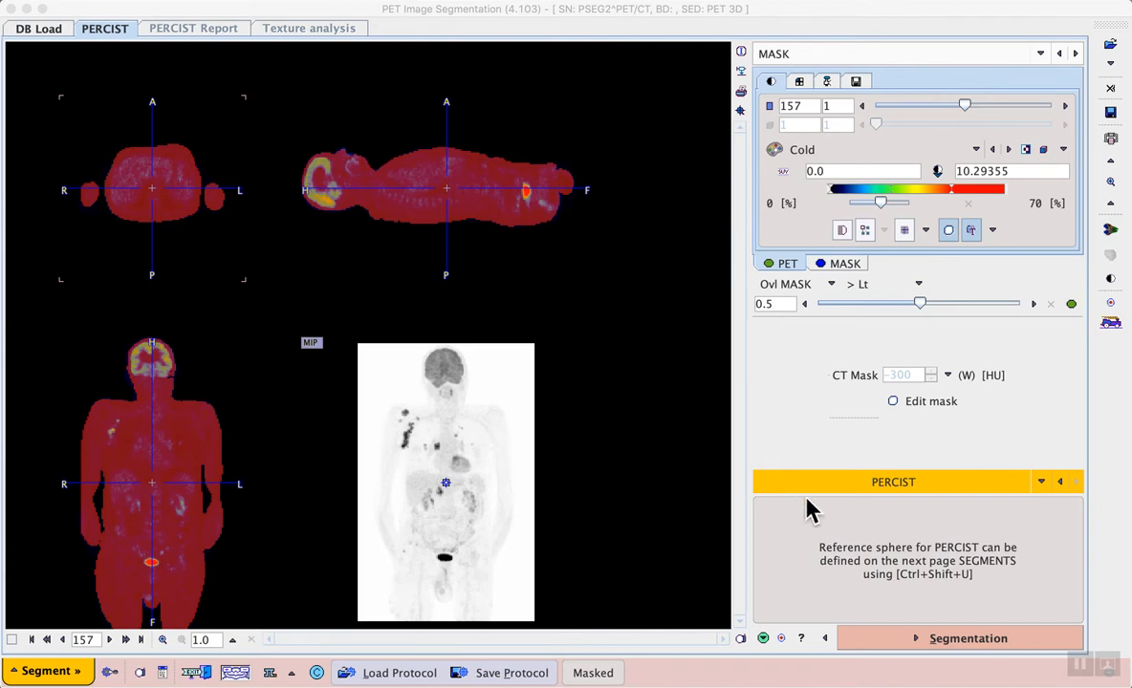
# Step: Keep PERCIST as the segmentation method, yielding the liver reference sphere
pyautogui.click(1040, 482)
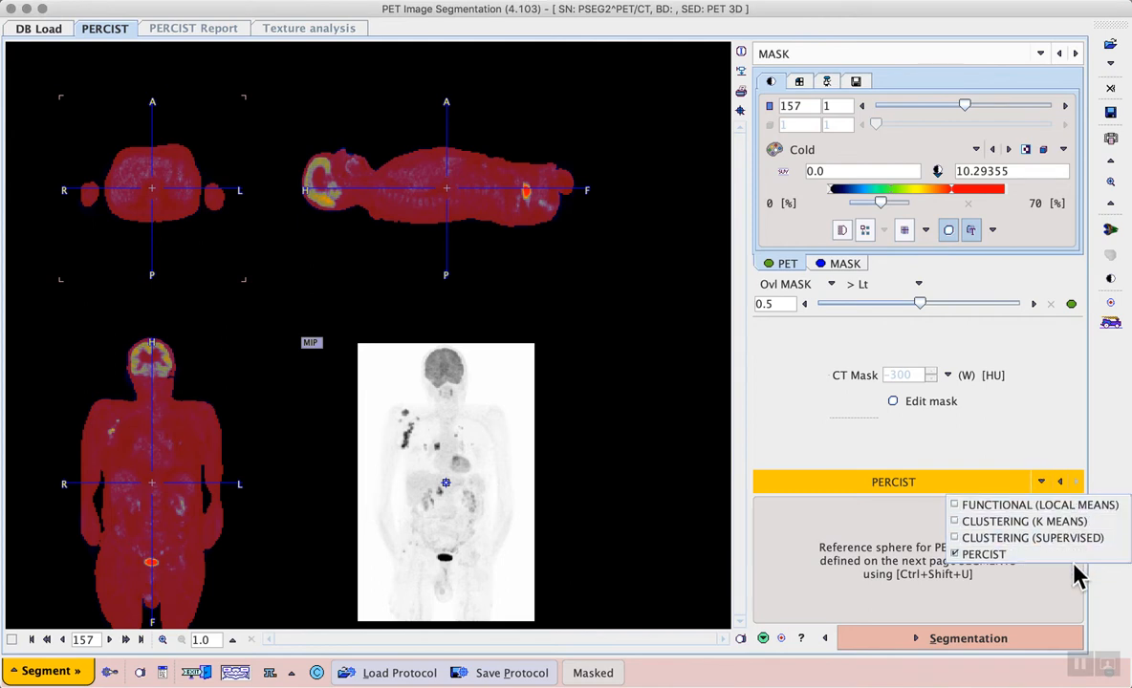
pyautogui.moveTo(1023, 539)
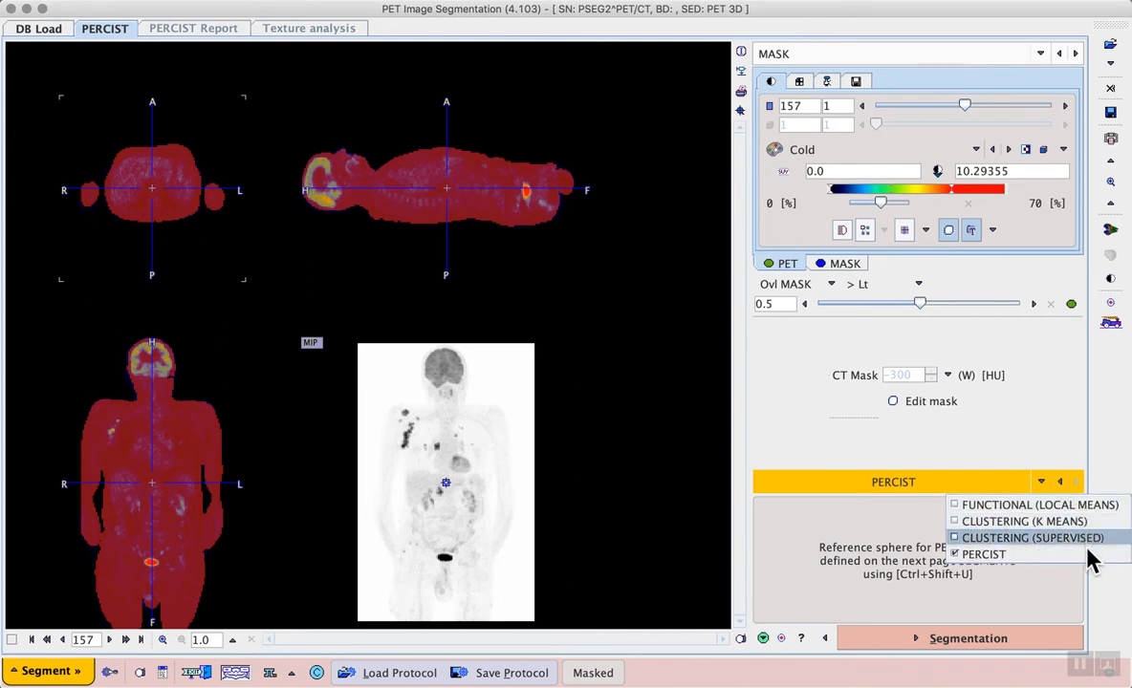
pyautogui.moveTo(983, 555)
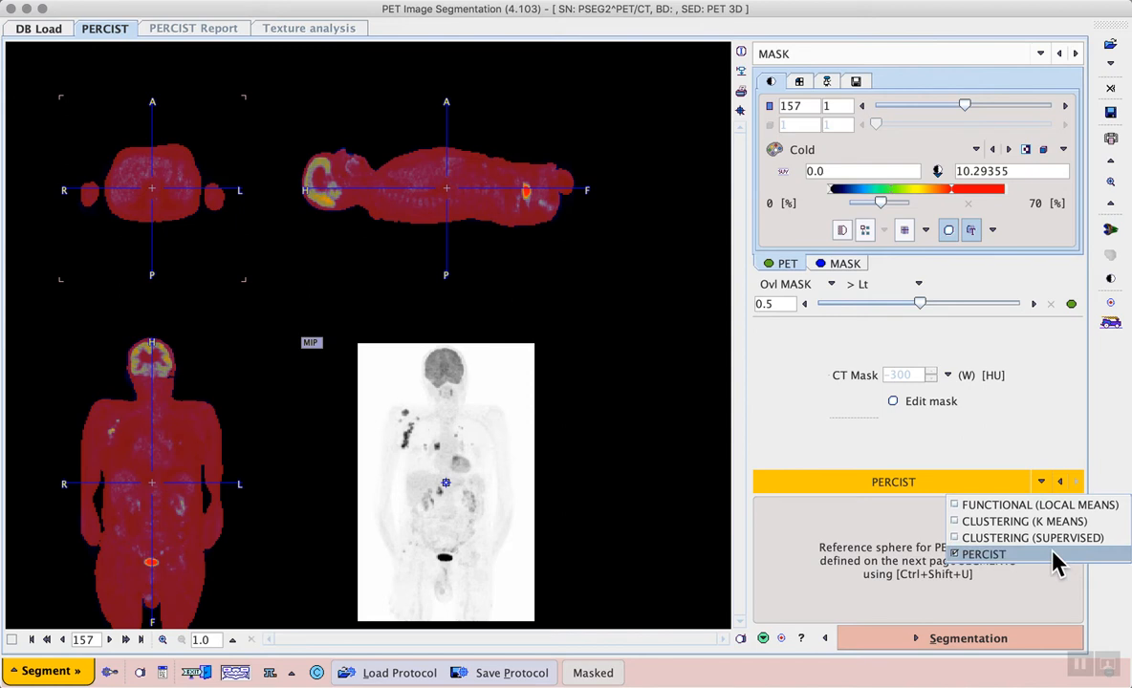
pyautogui.click(982, 554)
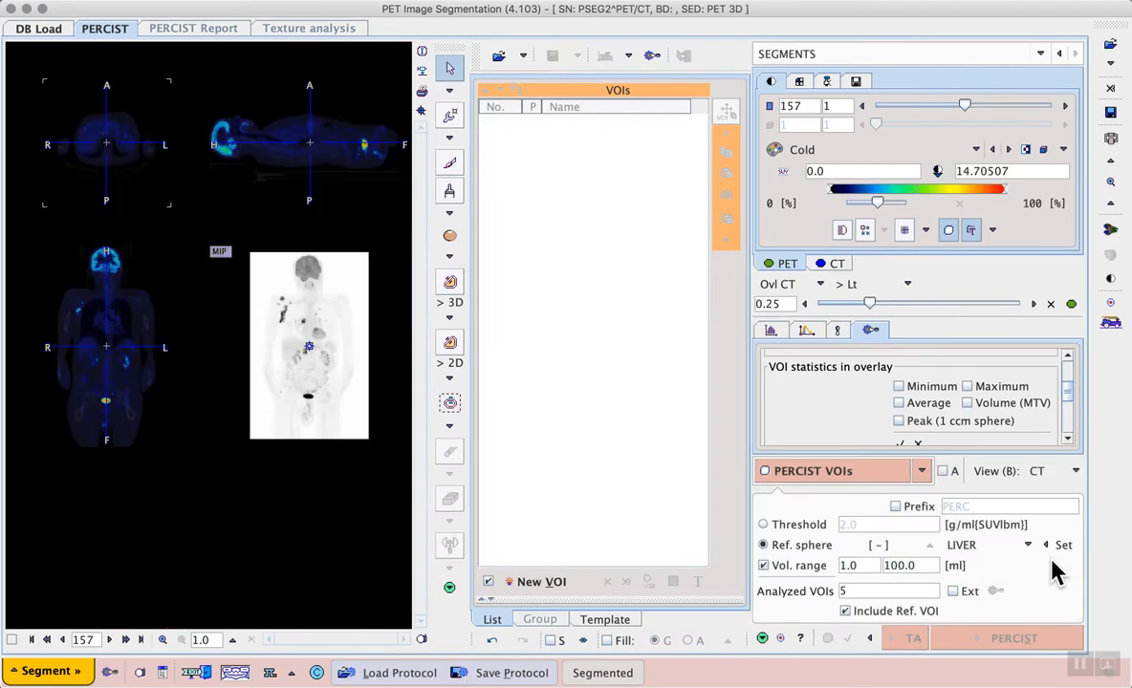
pyautogui.moveTo(661, 336)
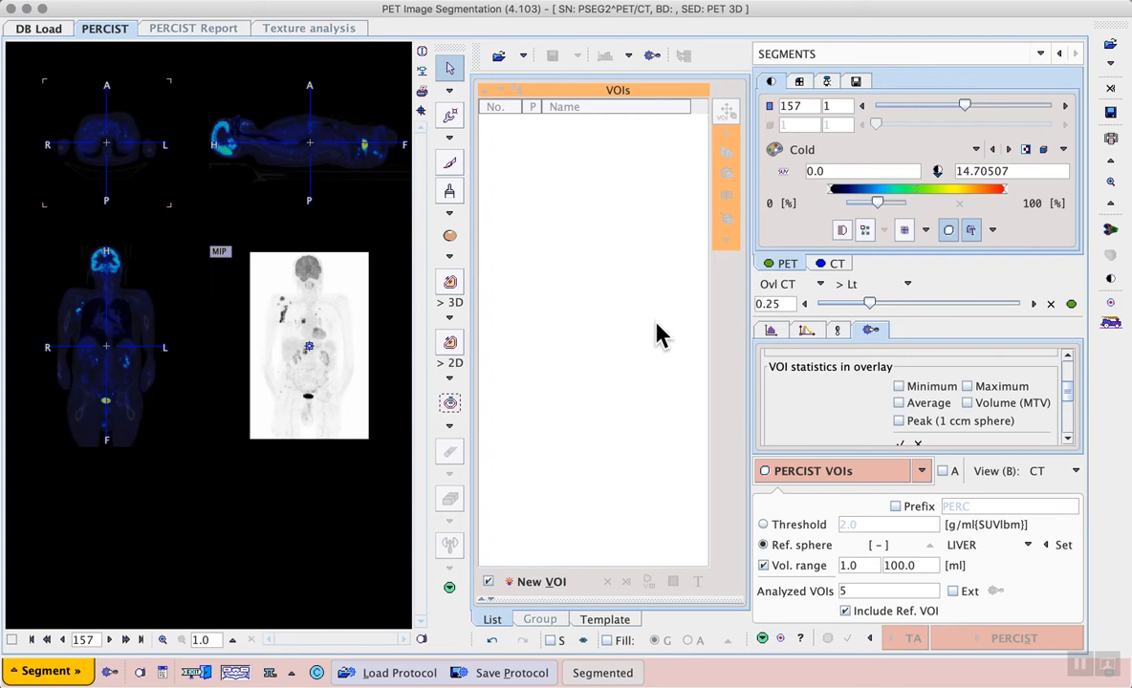
pyautogui.moveTo(979, 461)
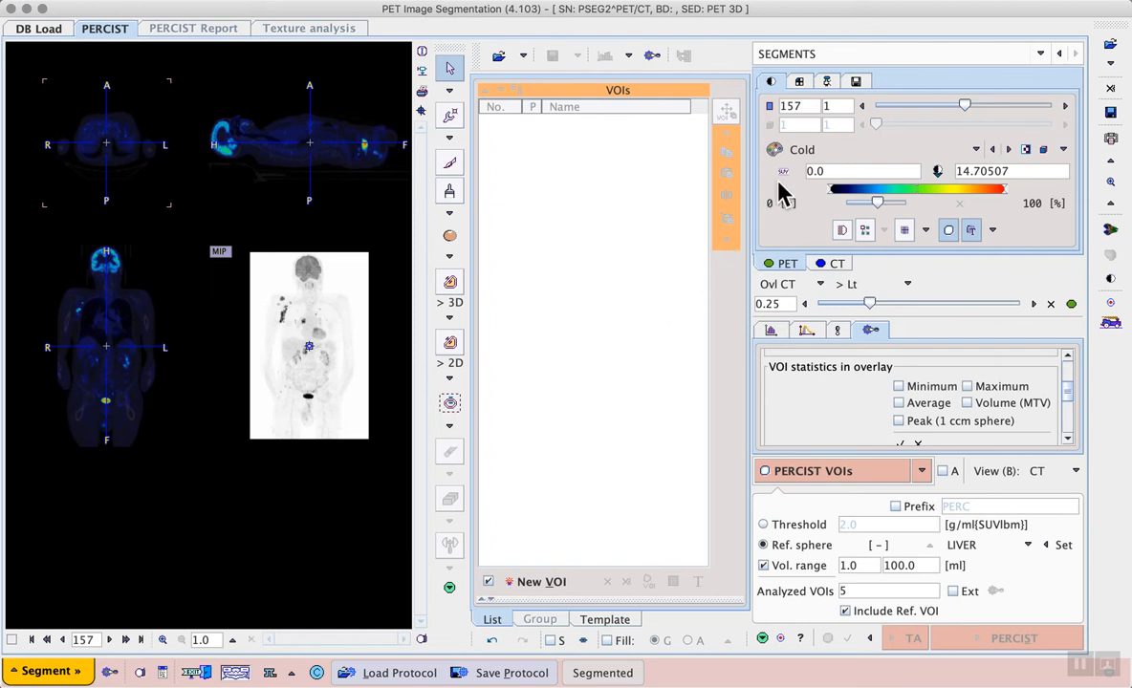
pyautogui.click(784, 172)
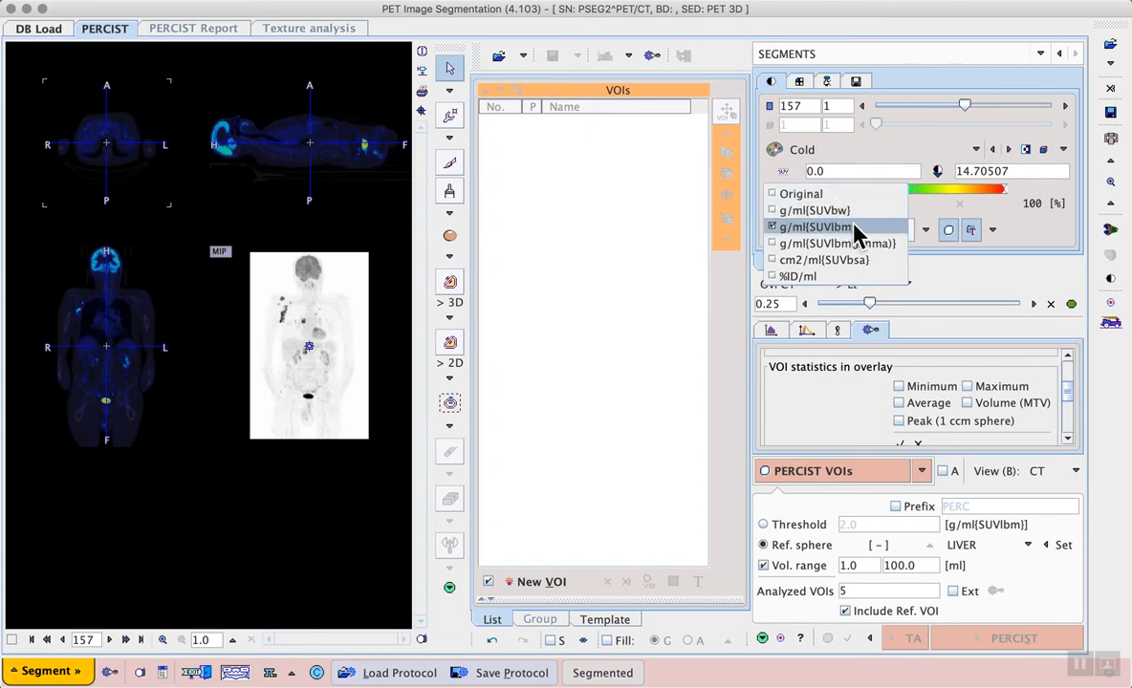
pyautogui.moveTo(870, 237)
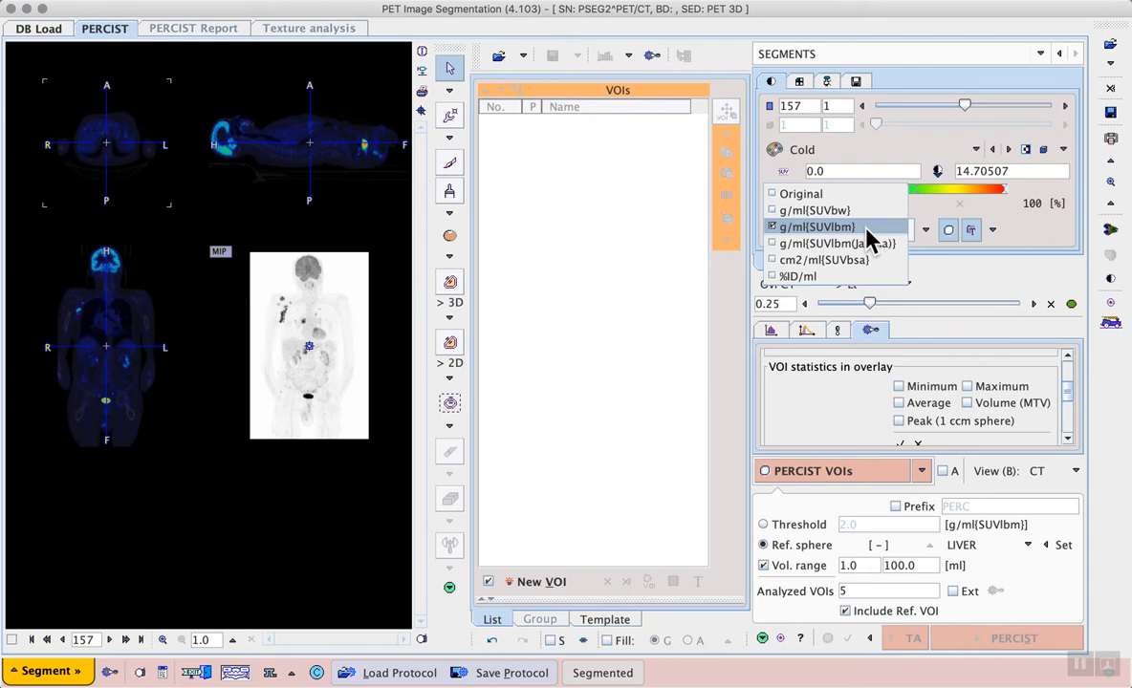
pyautogui.click(816, 225)
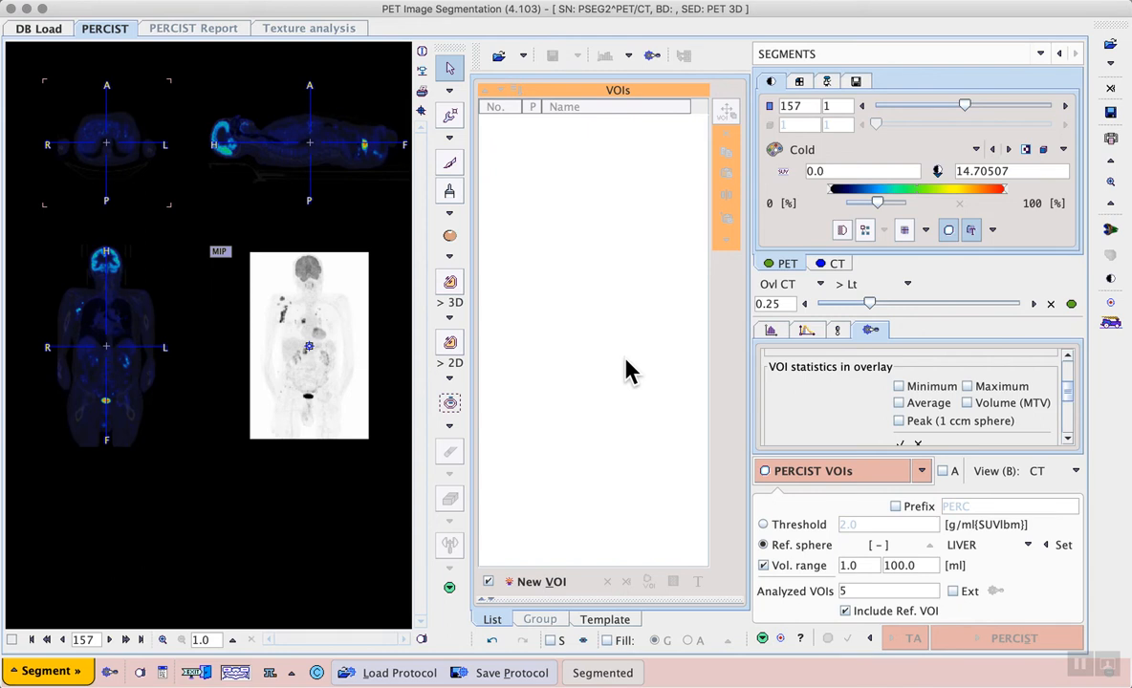
pyautogui.moveTo(371, 296)
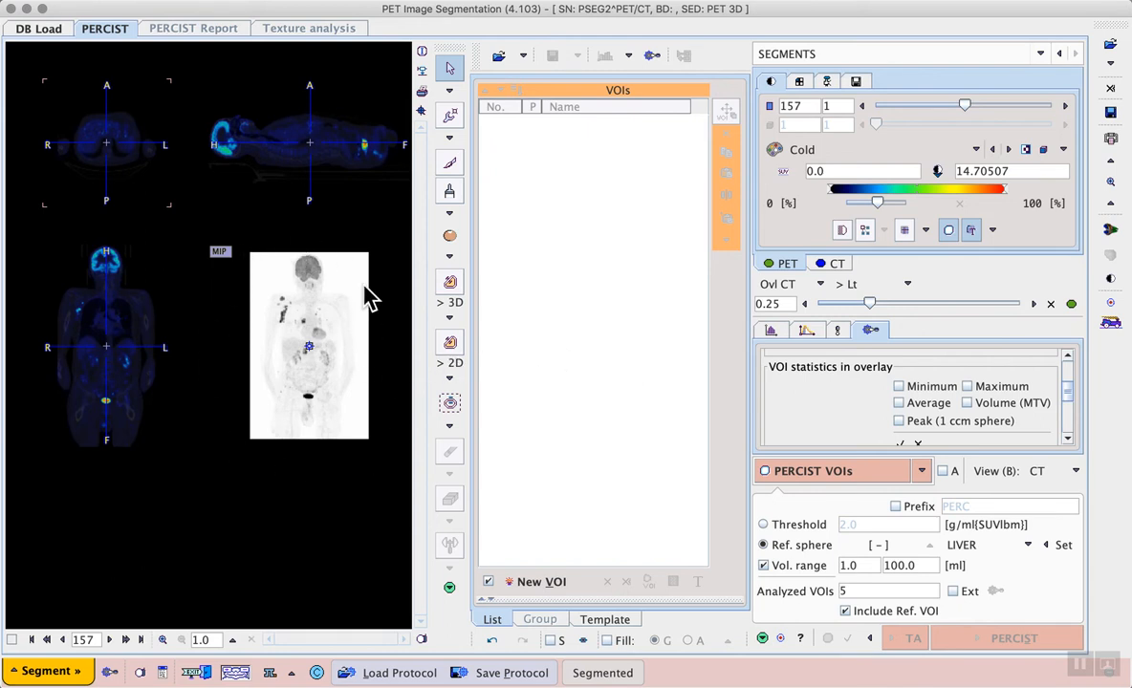
pyautogui.moveTo(225, 264)
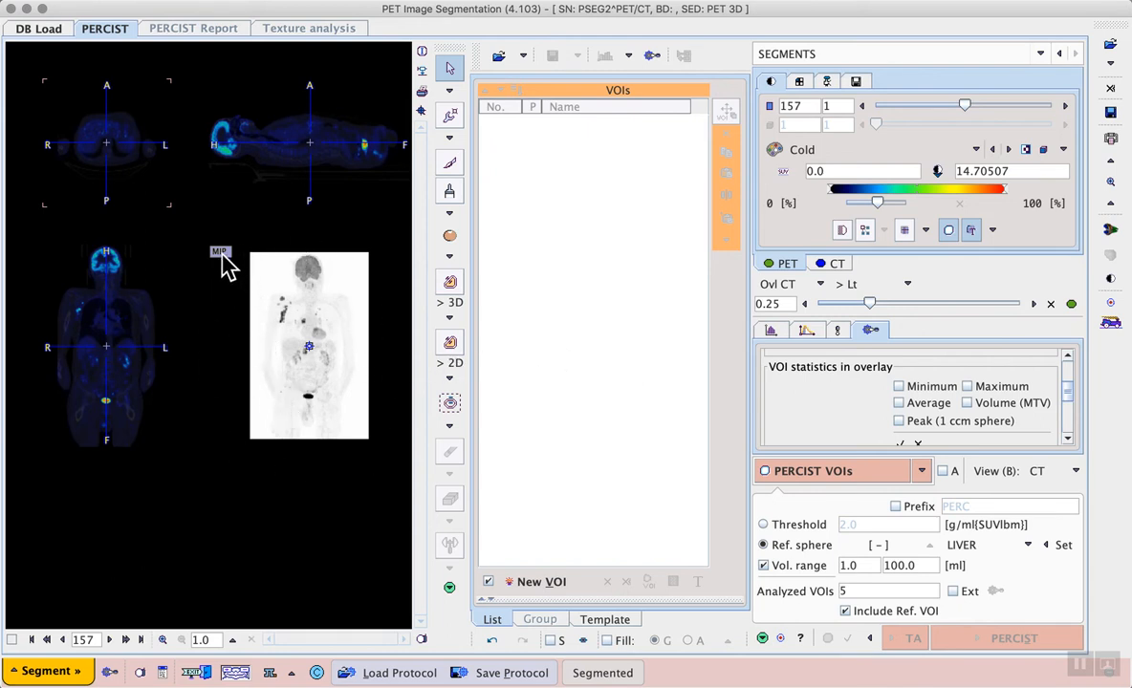
# Step: Adjust the MIP display to a ~2.6 SUV upper limit and zoom to 4.0 on the liver
pyautogui.click(220, 252)
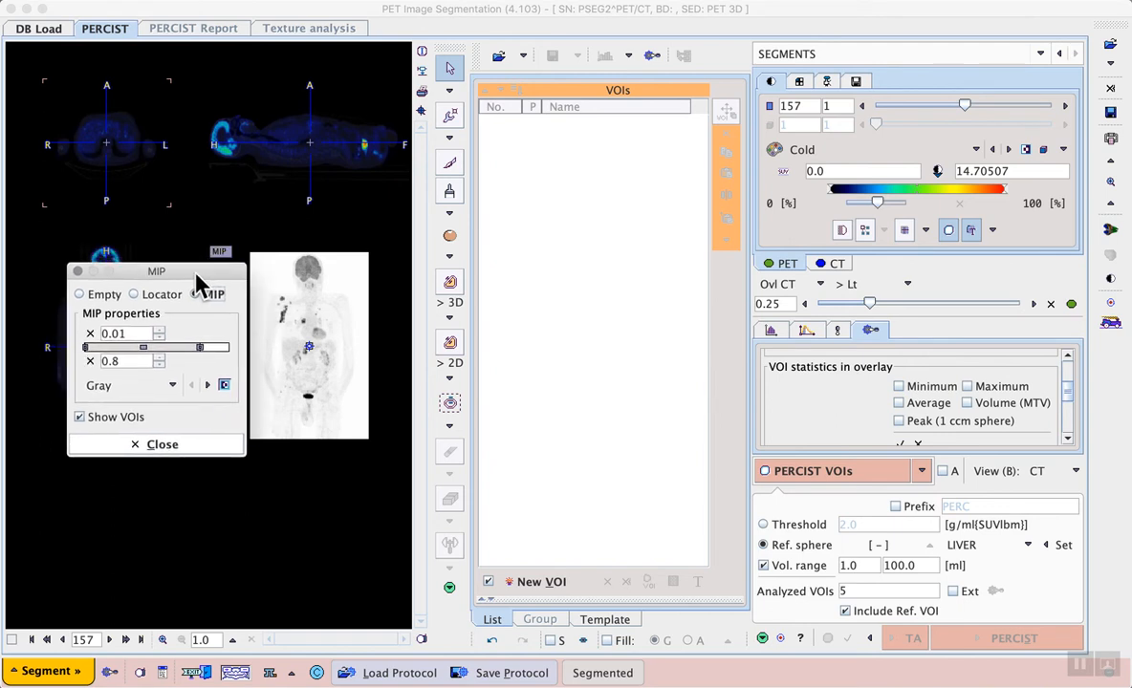
pyautogui.click(195, 295)
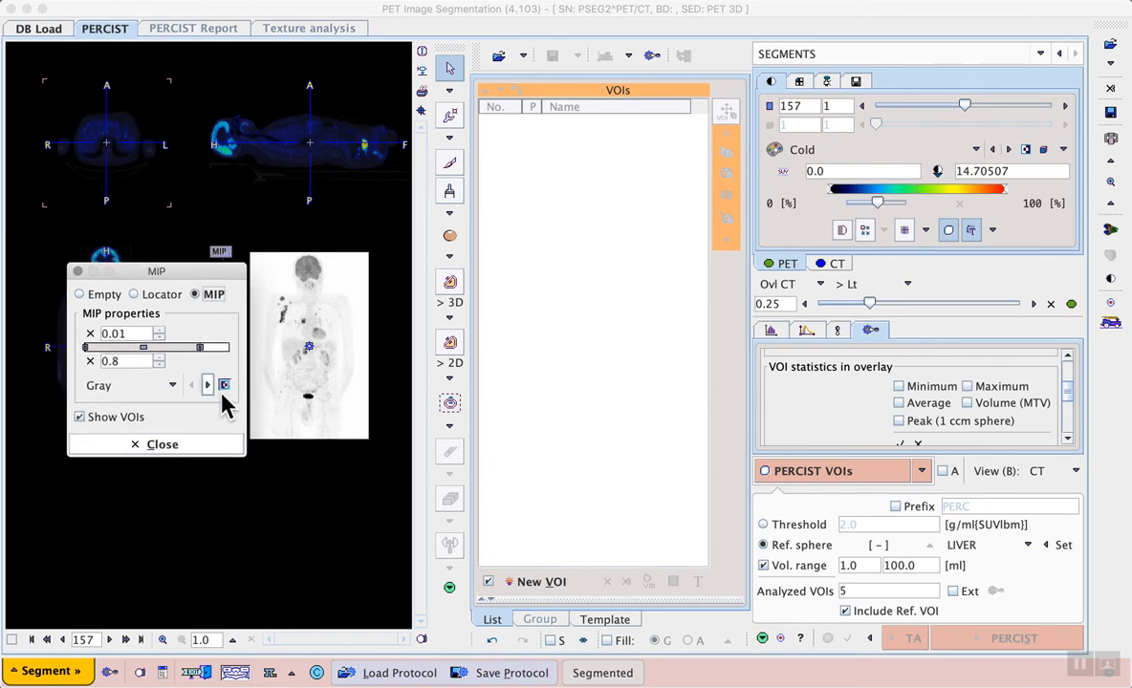
pyautogui.click(155, 444)
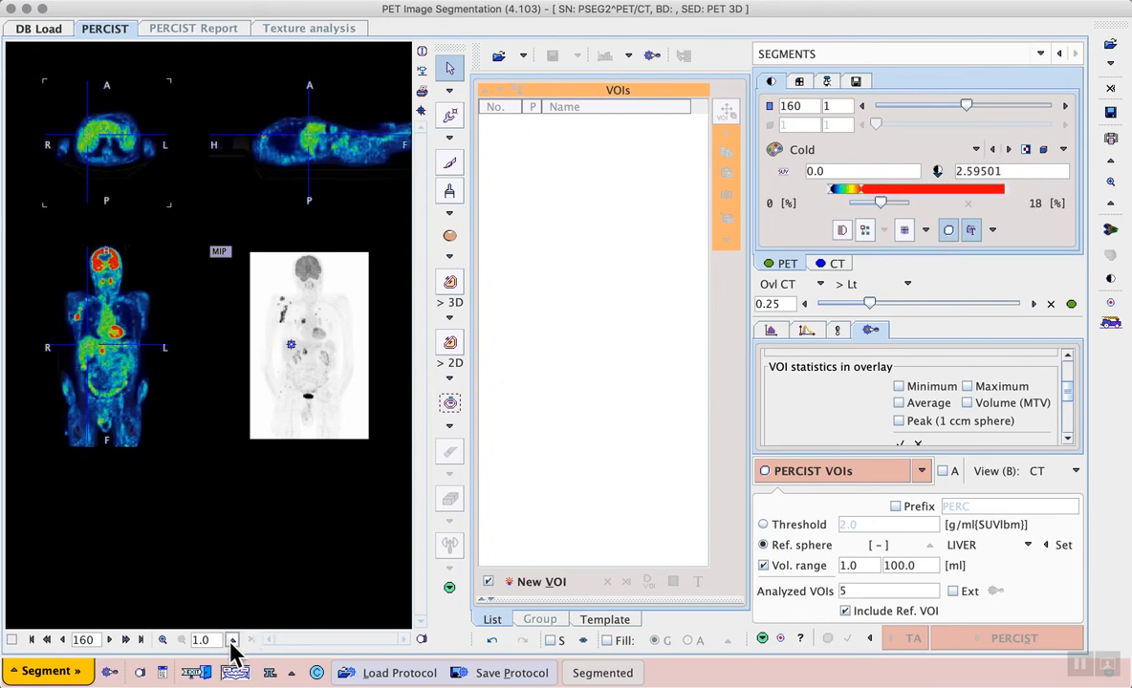
pyautogui.click(234, 641)
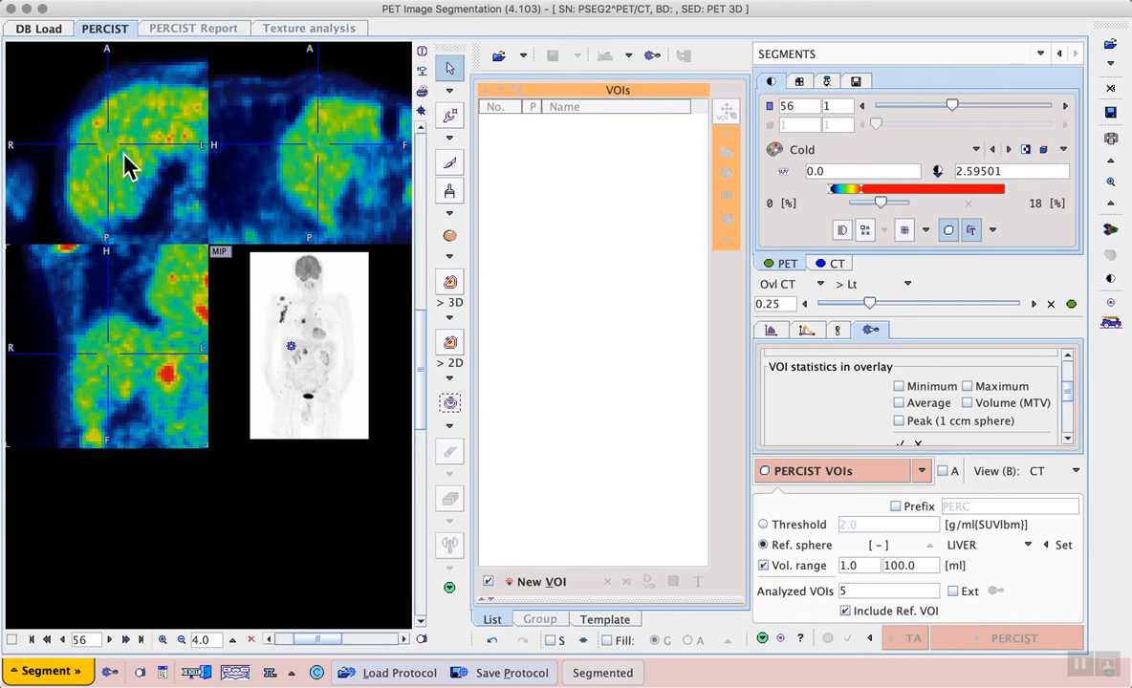
pyautogui.moveTo(130, 156)
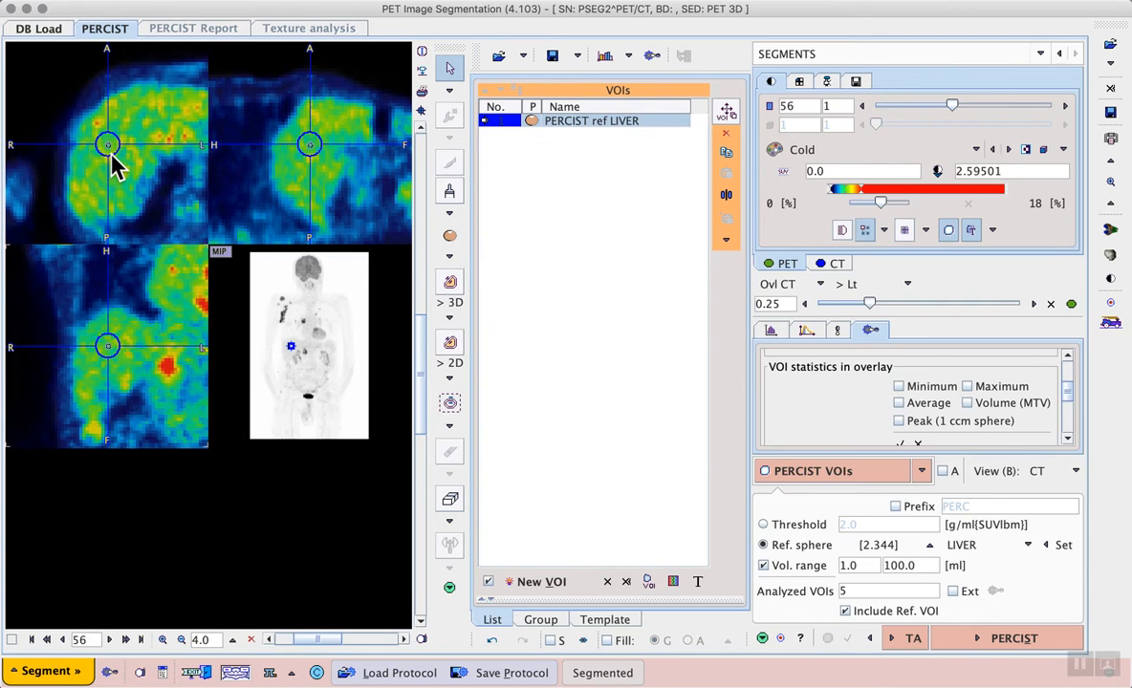
pyautogui.moveTo(276, 222)
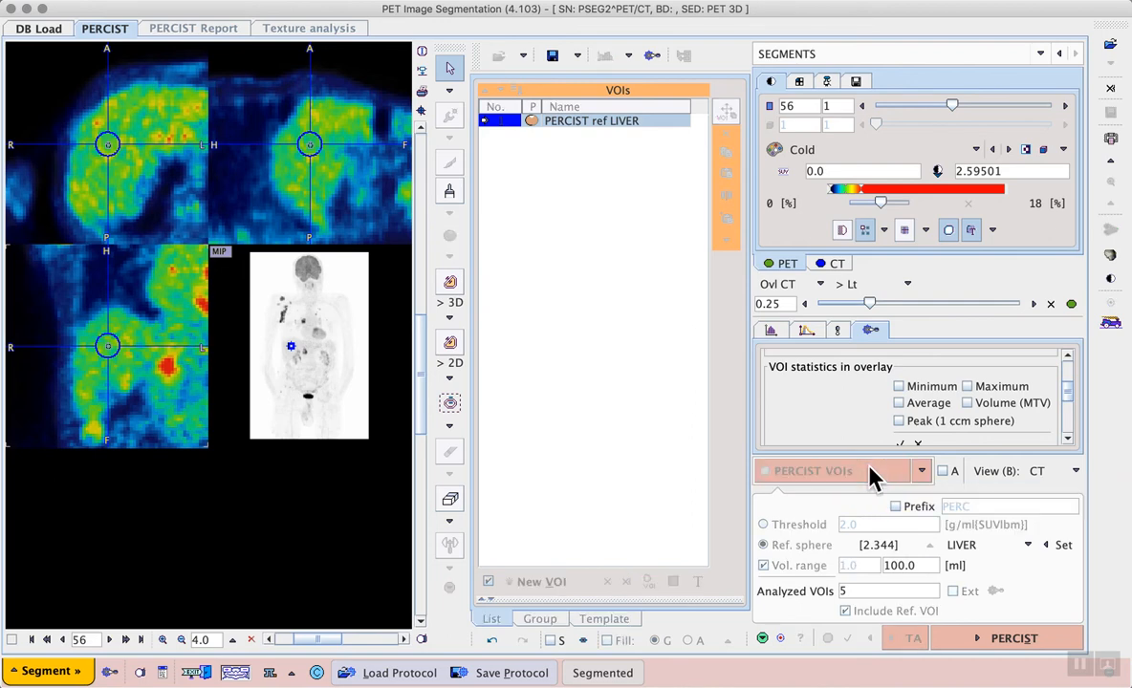
# Step: Run automatic PERCIST lesion segmentation, producing twenty PRT lesion VOIs
pyautogui.click(1006, 638)
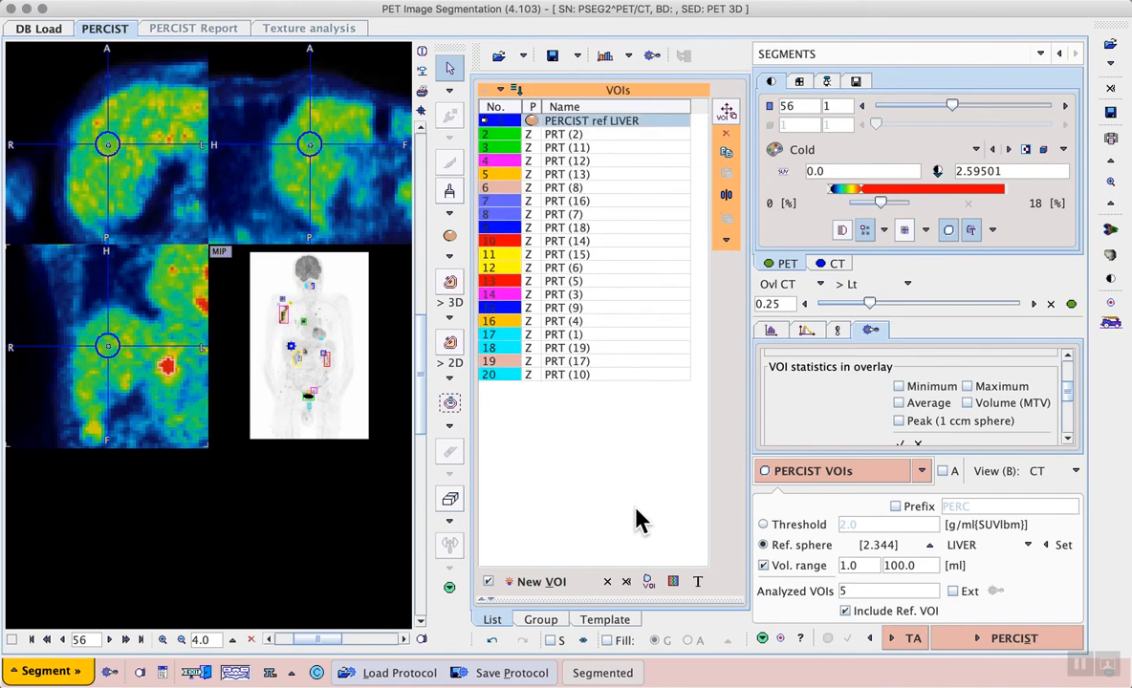
pyautogui.moveTo(567, 425)
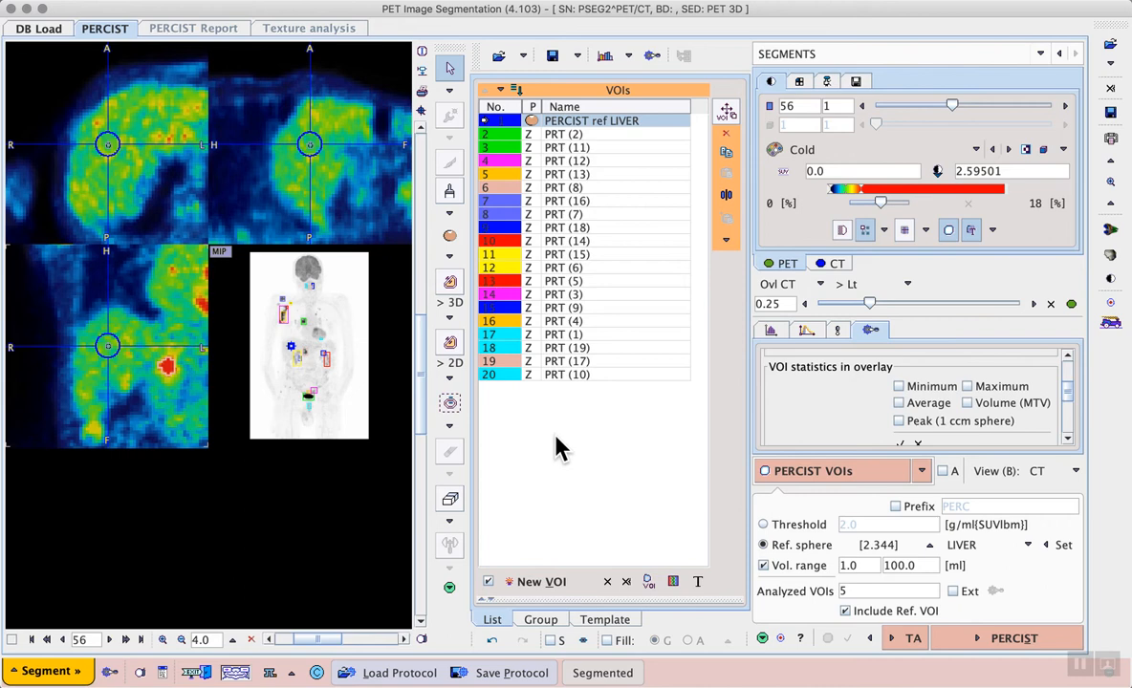
pyautogui.moveTo(520, 96)
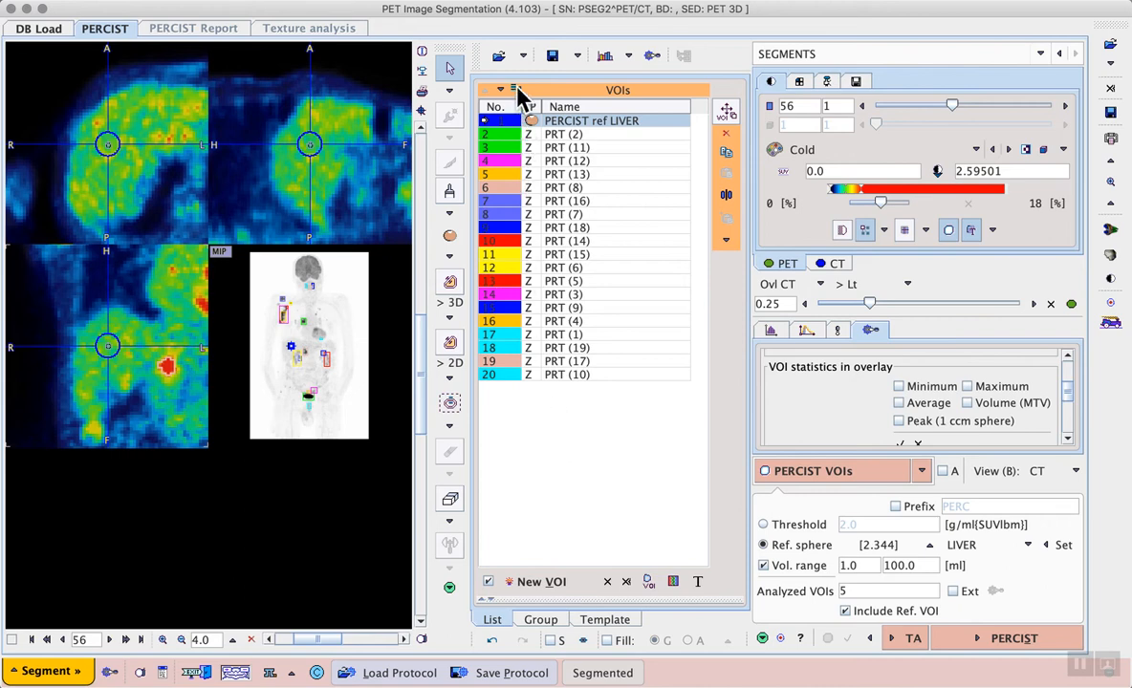
# Step: Sort the VOI list by SUVpeak so the liver reference VOI falls last
pyautogui.click(516, 90)
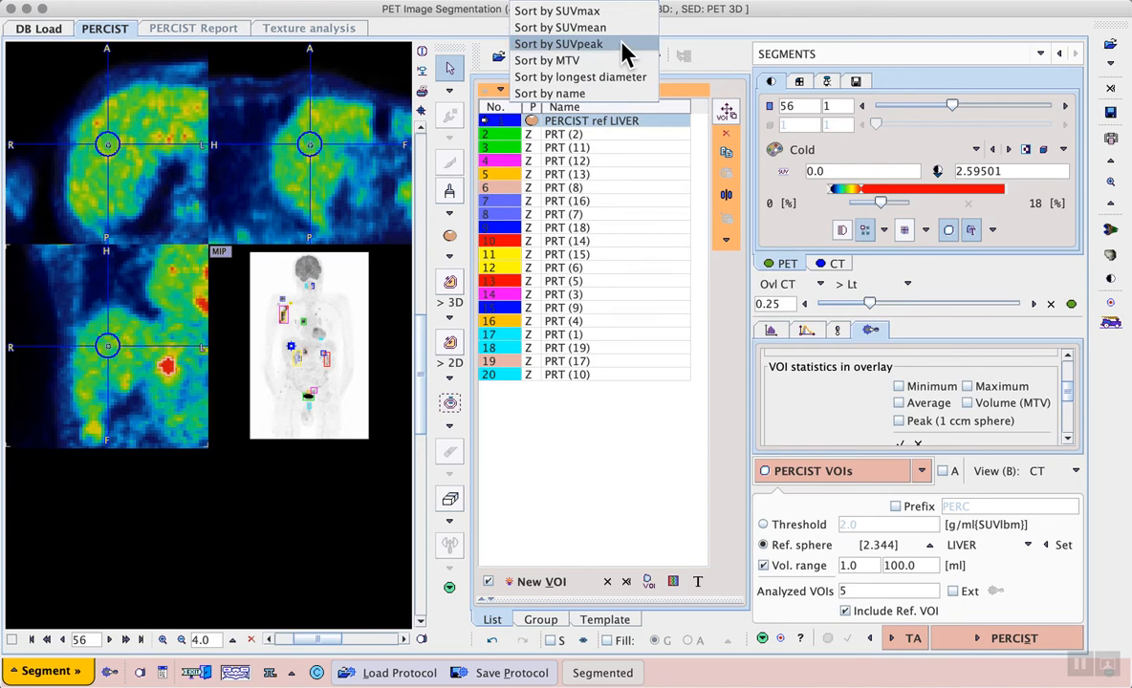
pyautogui.click(562, 44)
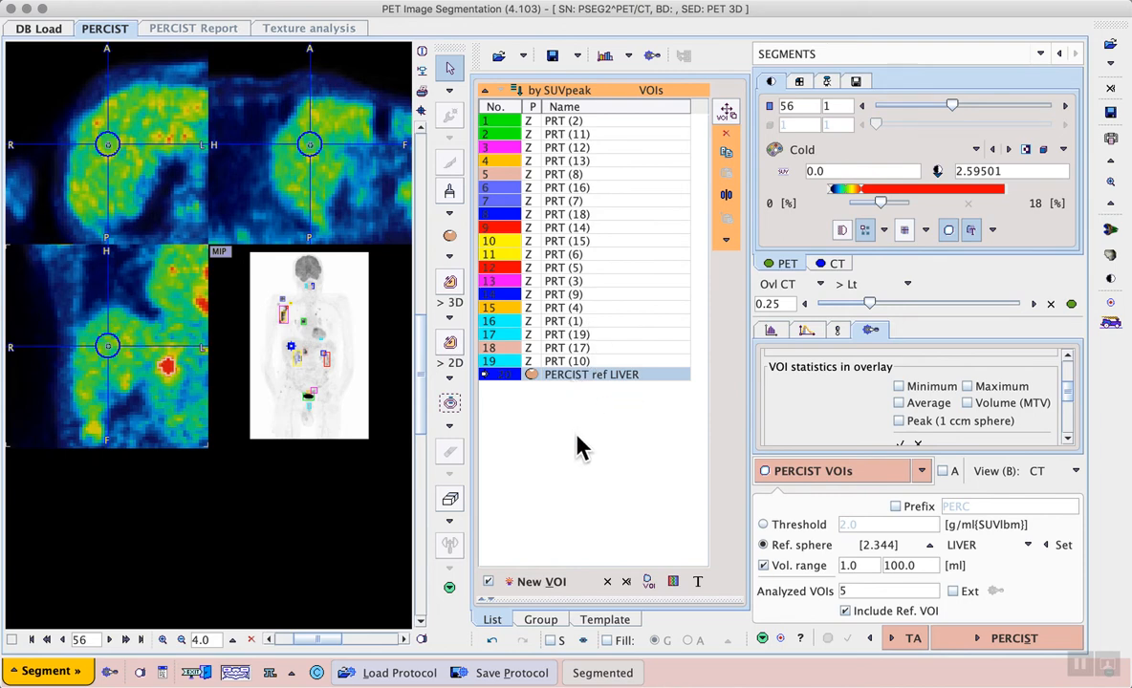
pyautogui.moveTo(603, 386)
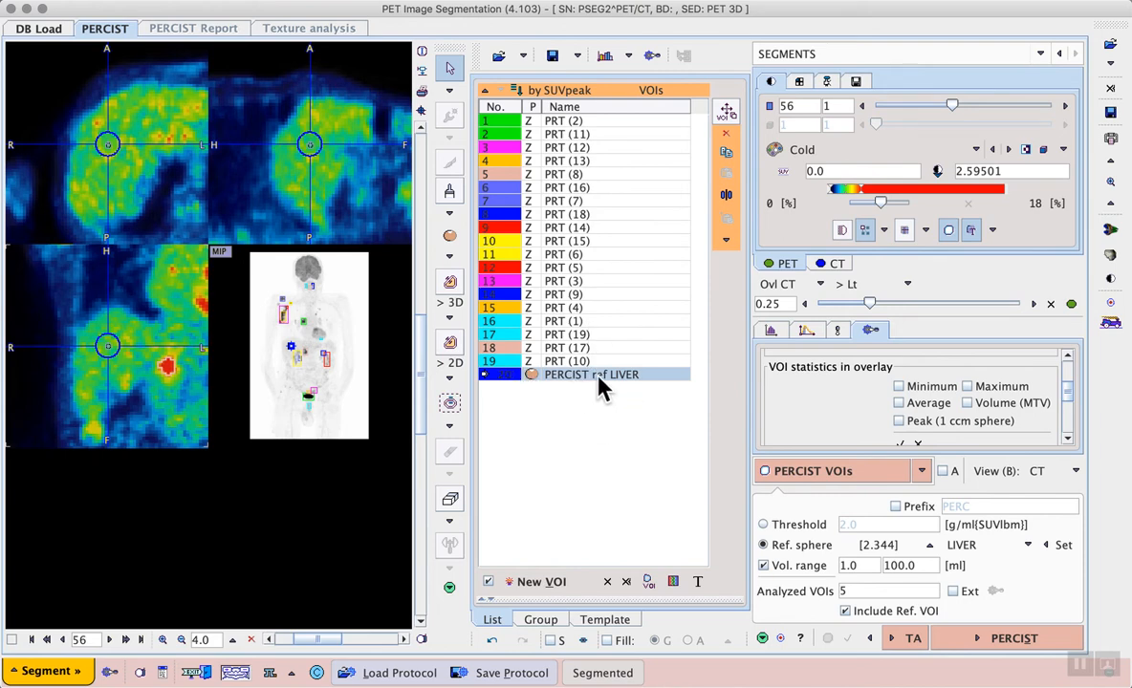
pyautogui.moveTo(589, 455)
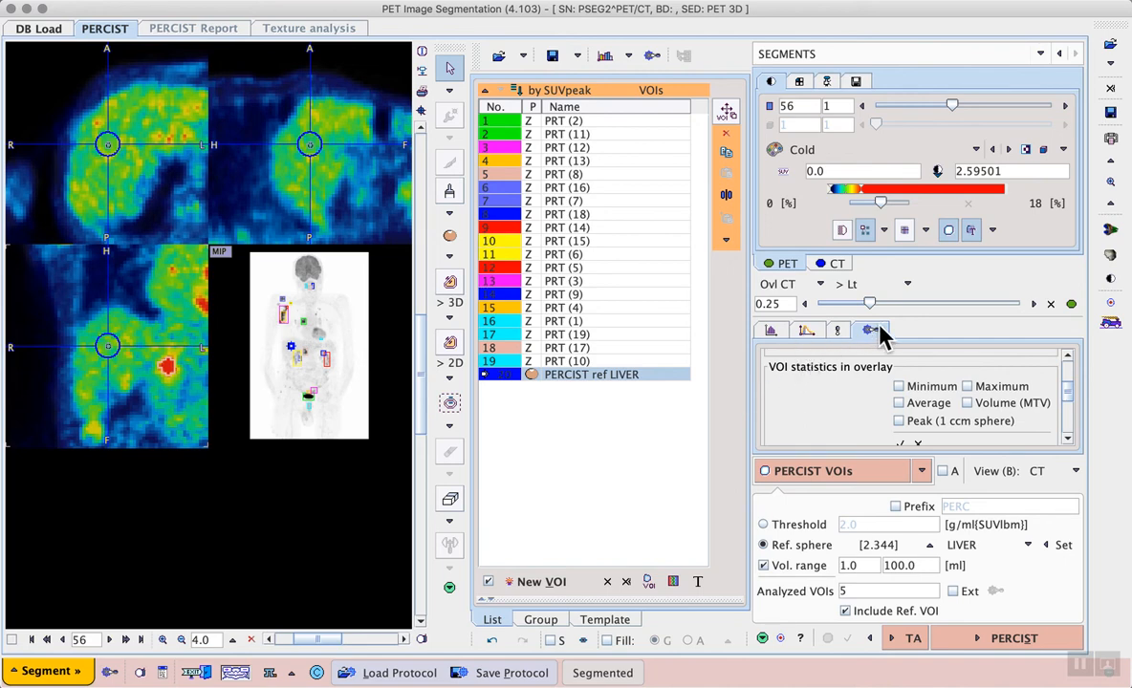
# Step: Enable the Peak (1 ccm sphere) statistic so the liver reference VOI's peak shows as an image overlay
pyautogui.click(868, 329)
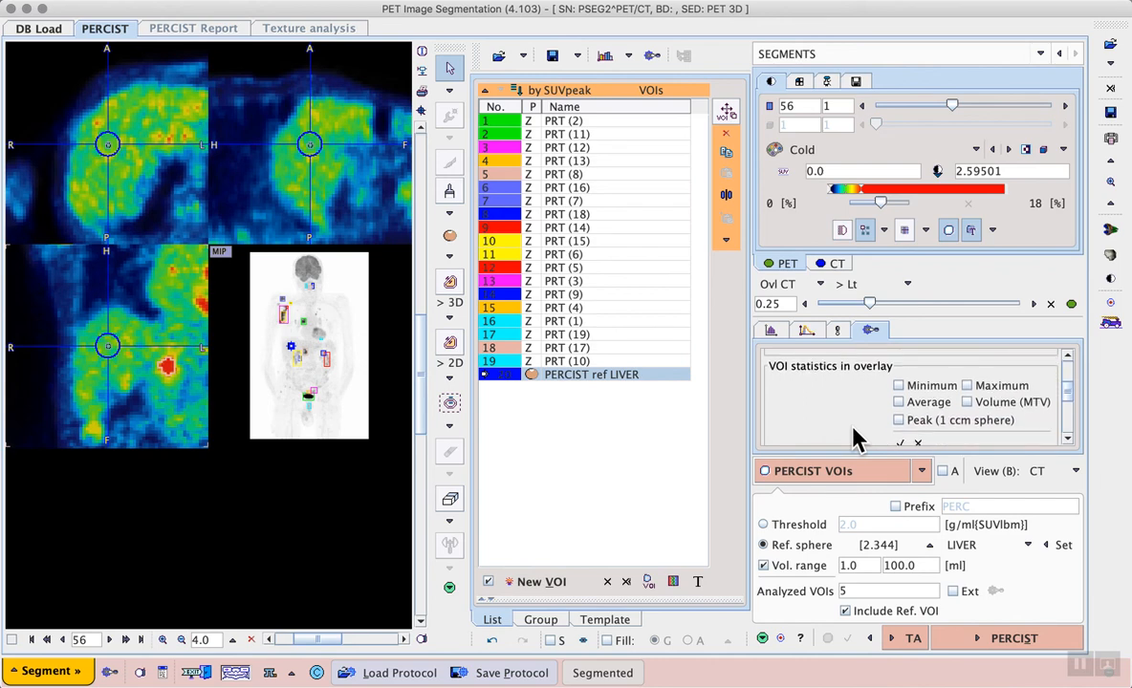
pyautogui.click(895, 421)
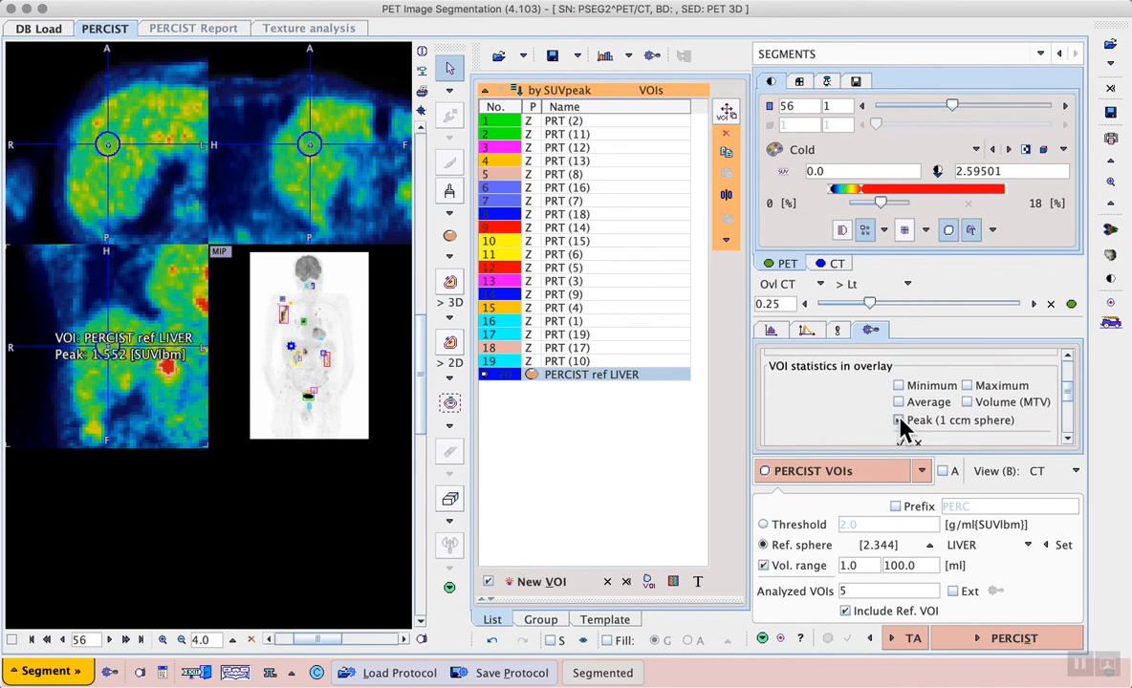
pyautogui.click(894, 420)
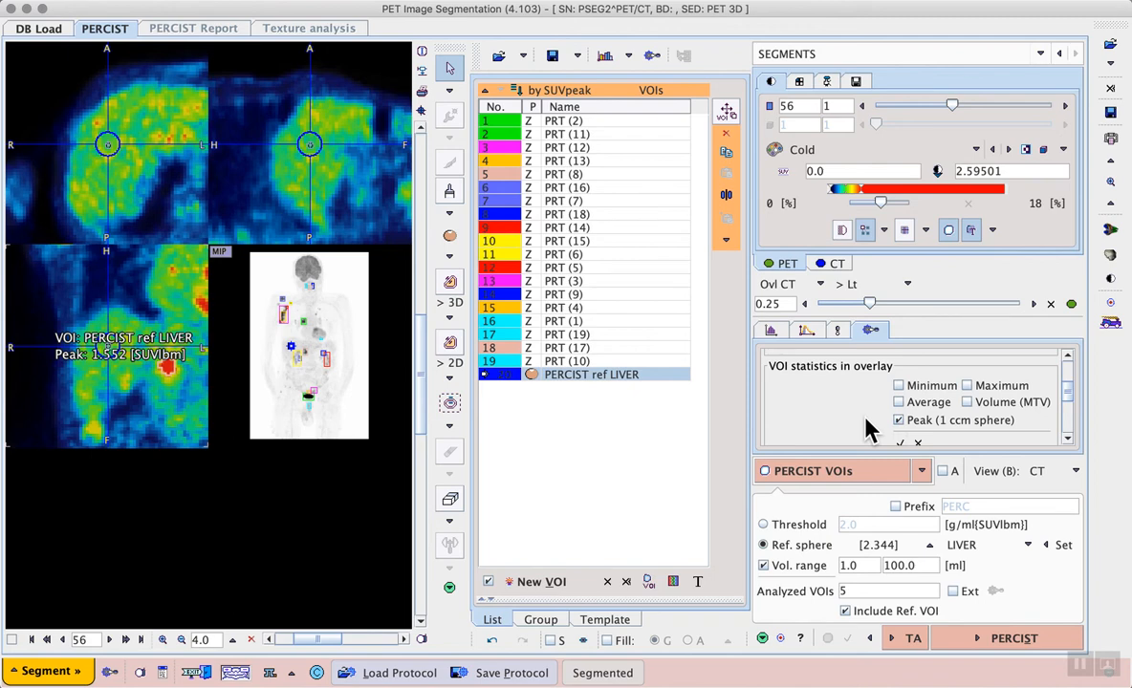
pyautogui.moveTo(572, 449)
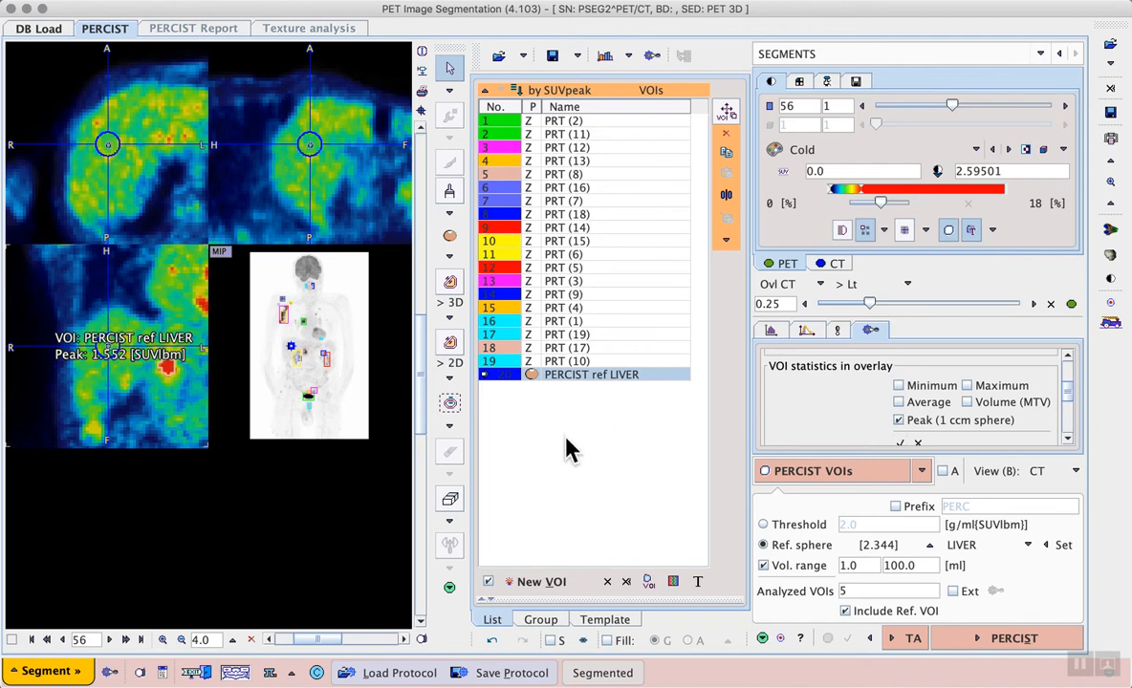
pyautogui.moveTo(80, 382)
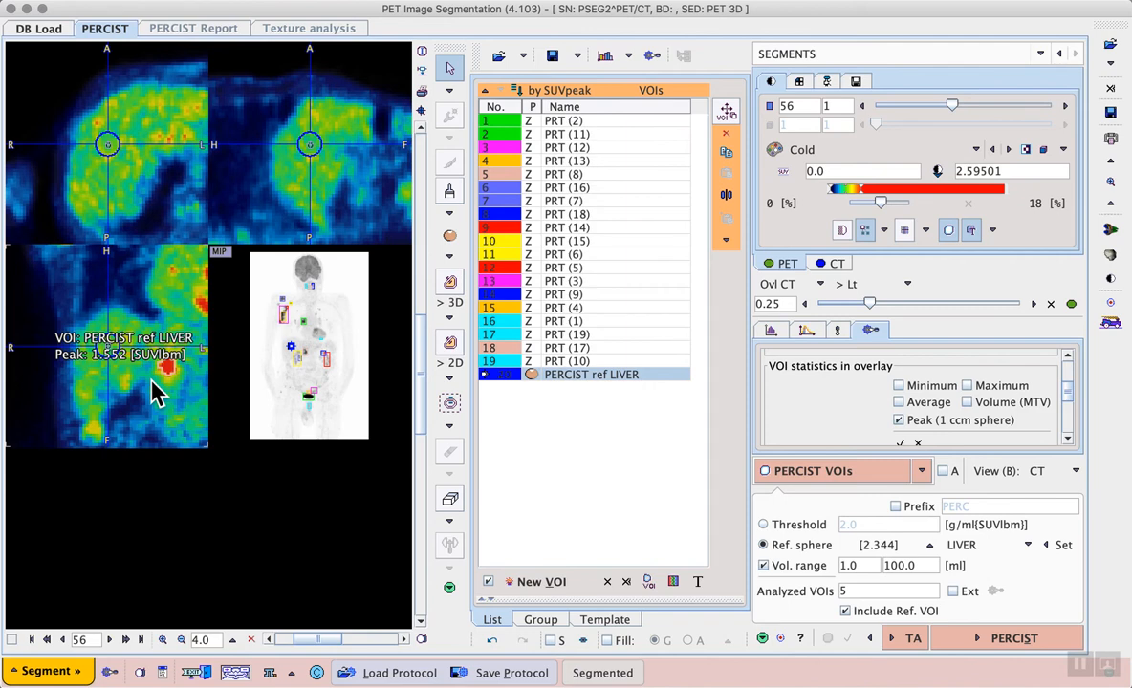
pyautogui.moveTo(524, 202)
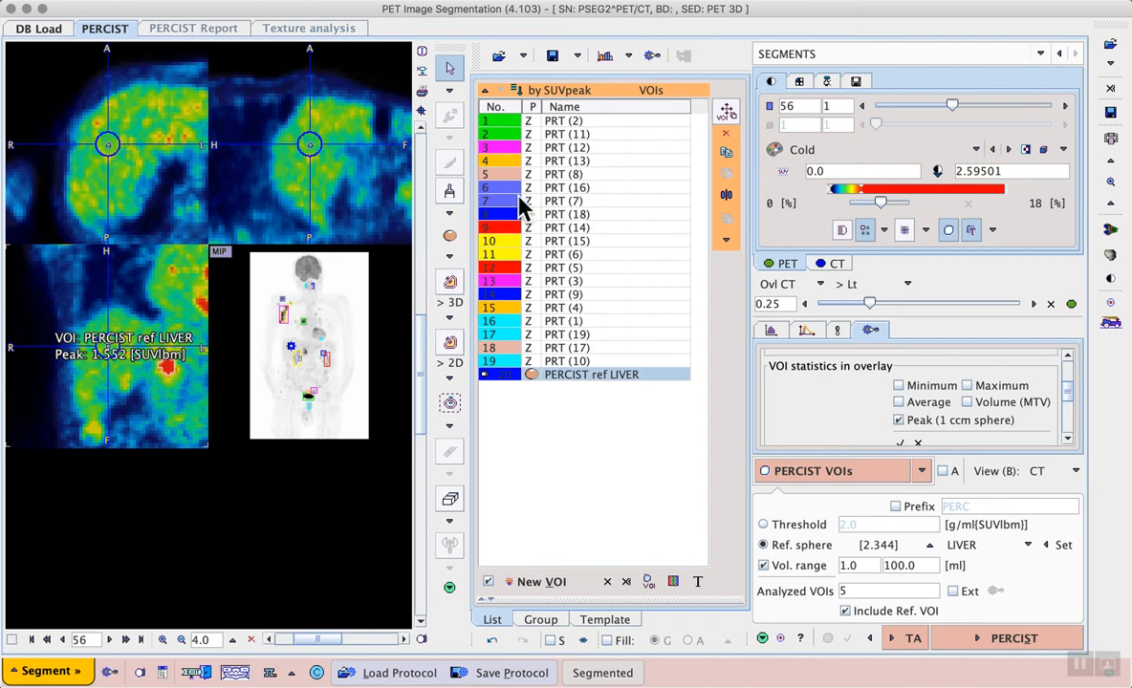
# Step: Select PRT (2) in the SUVpeak-sorted VOI list and remove it, leaving PRT (11) at the top (peak 8.461)
pyautogui.click(566, 160)
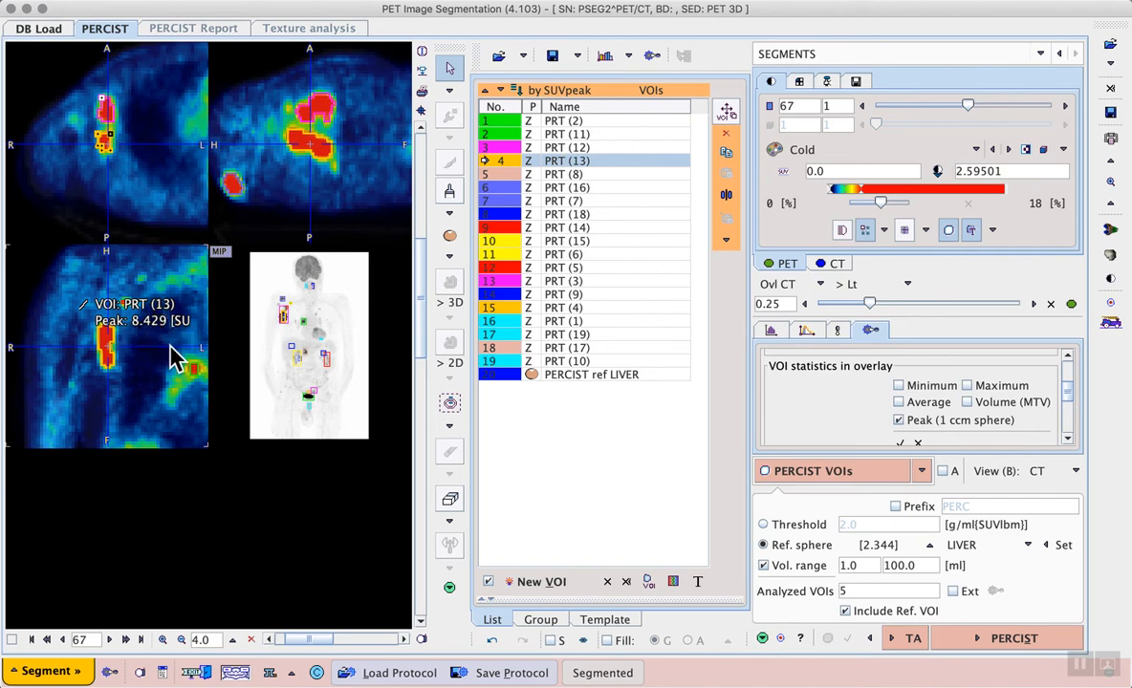
pyautogui.moveTo(1080, 661)
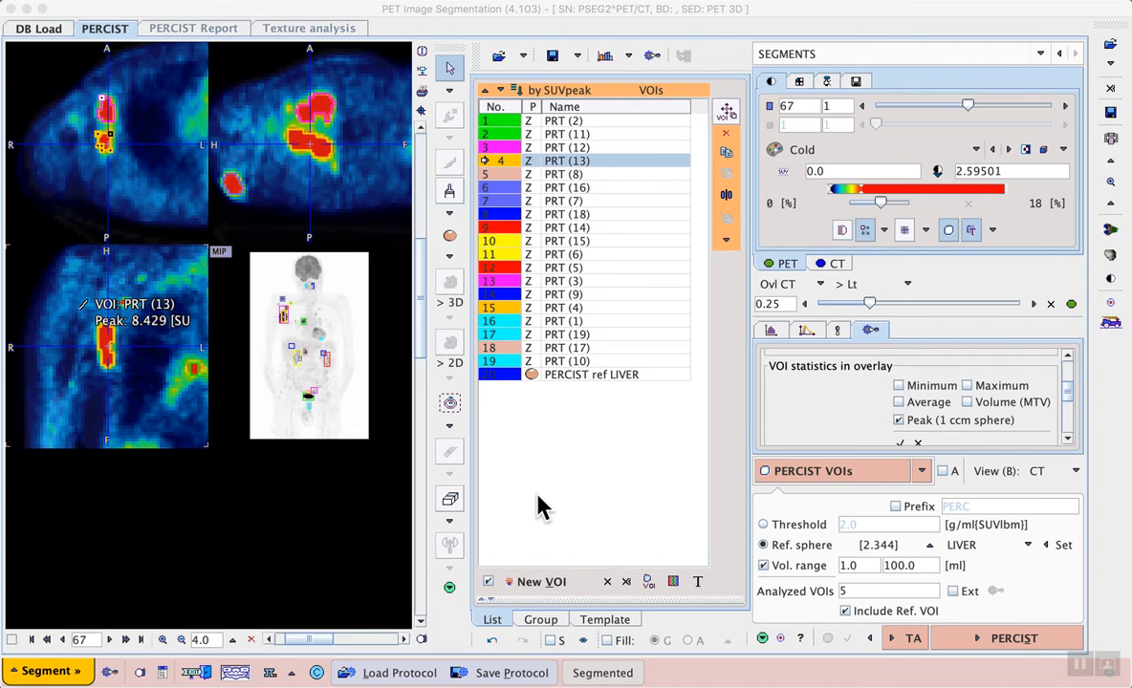
pyautogui.moveTo(310, 405)
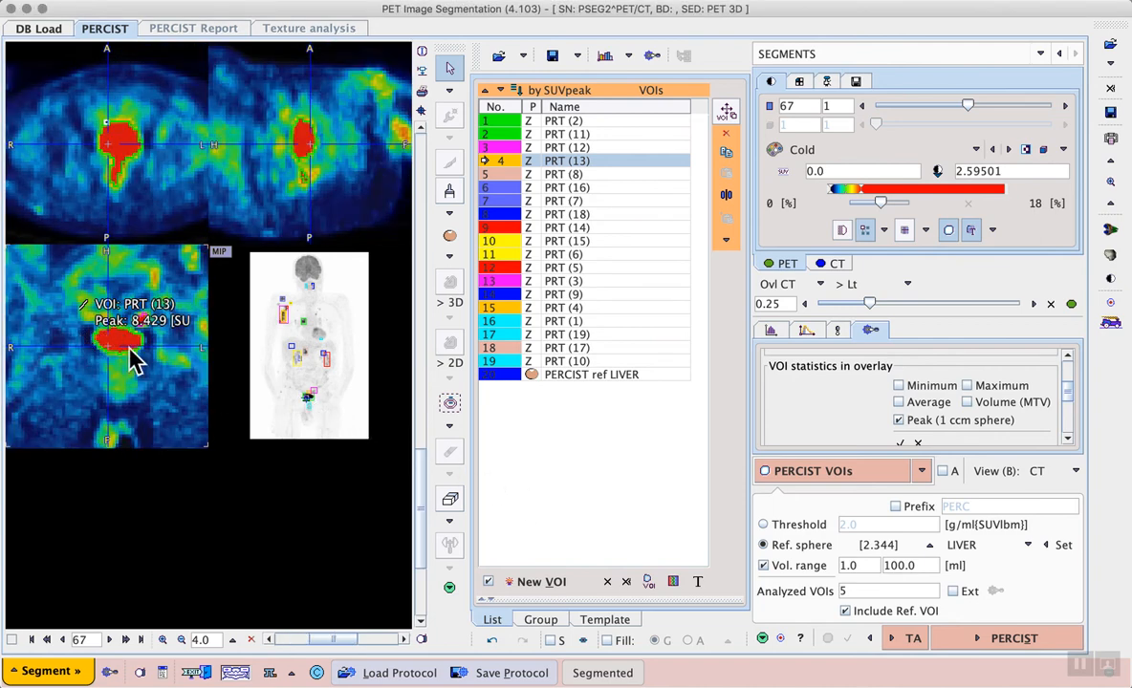
pyautogui.moveTo(173, 344)
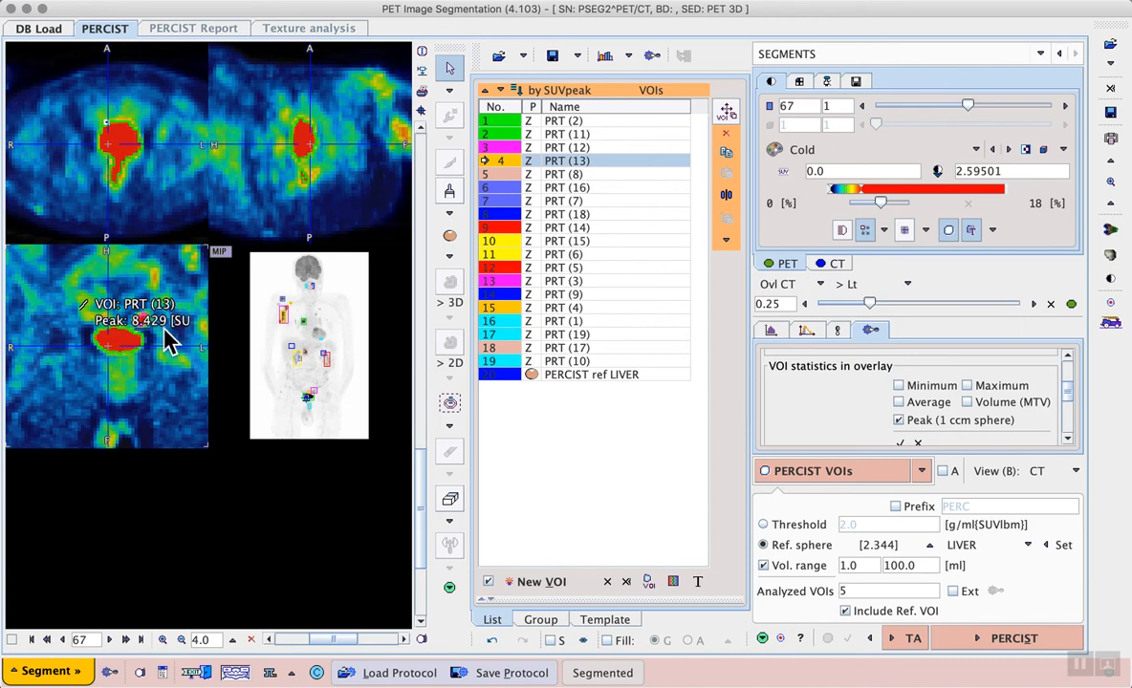
pyautogui.moveTo(524, 133)
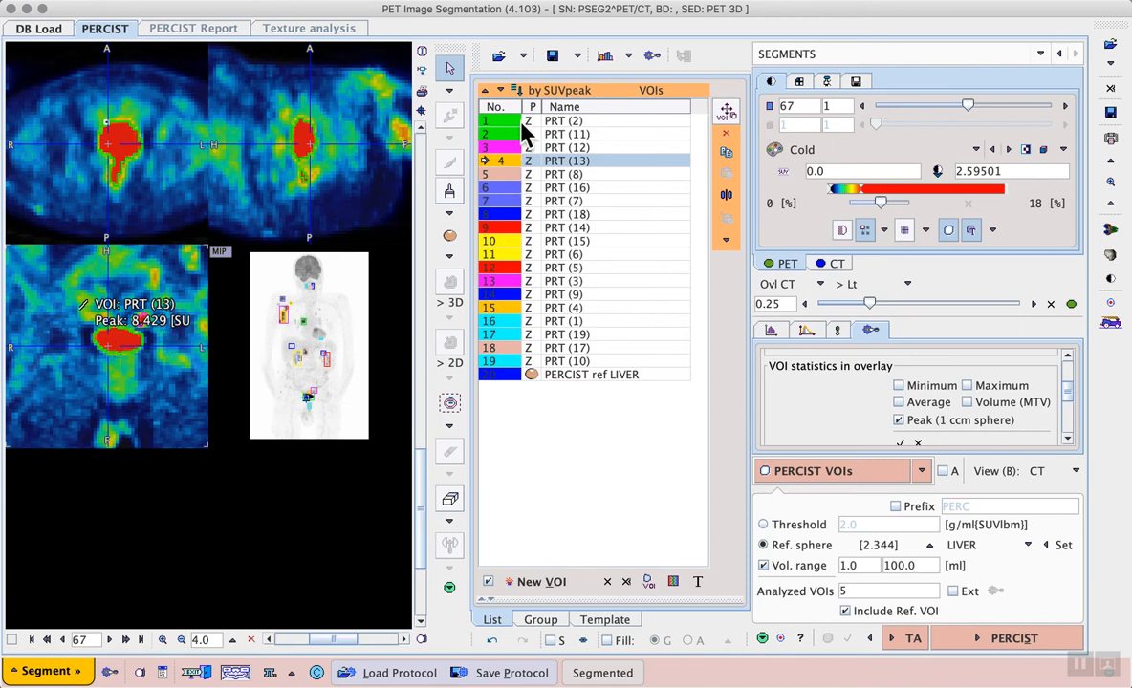
pyautogui.click(577, 134)
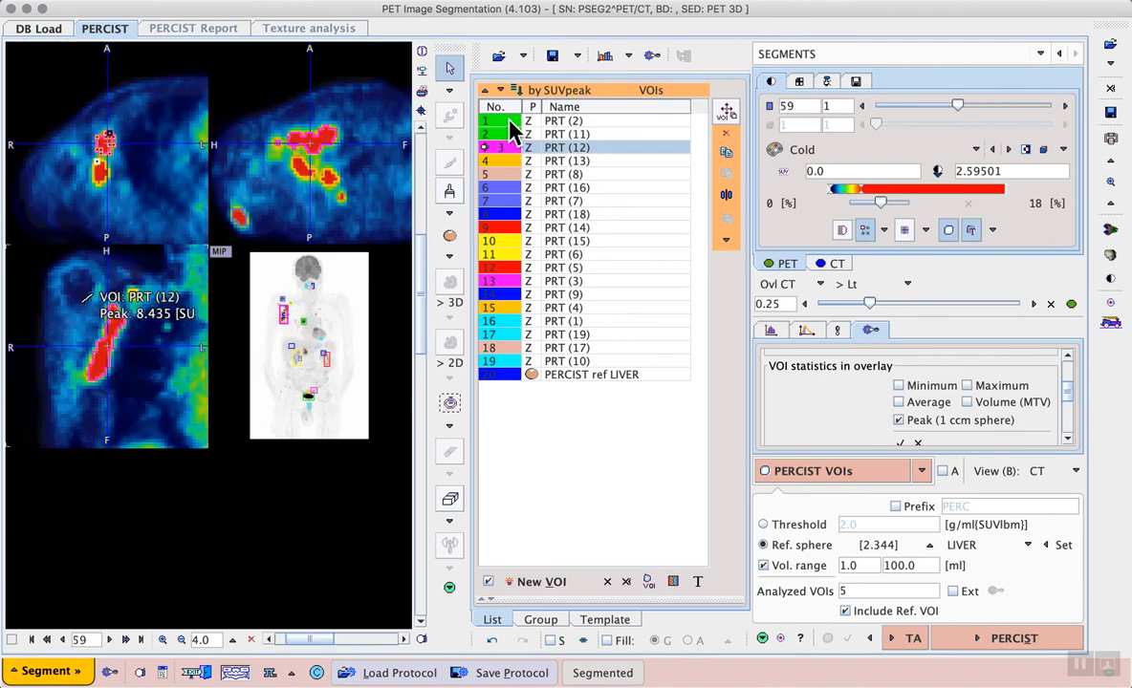
pyautogui.click(562, 118)
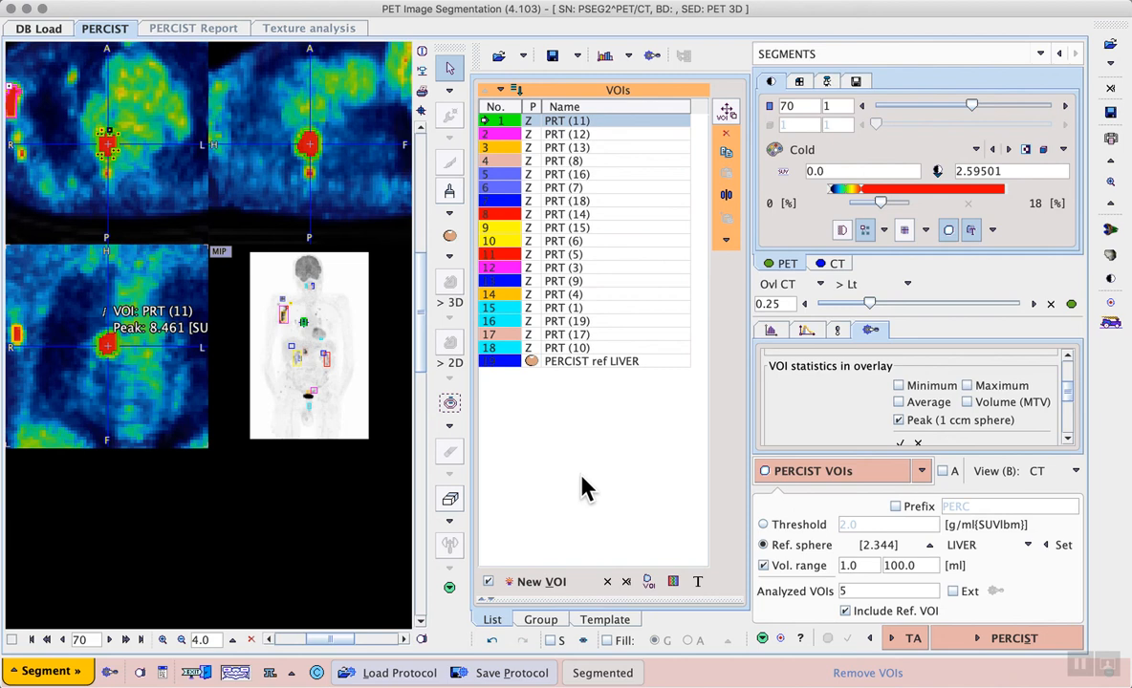
pyautogui.moveTo(601, 512)
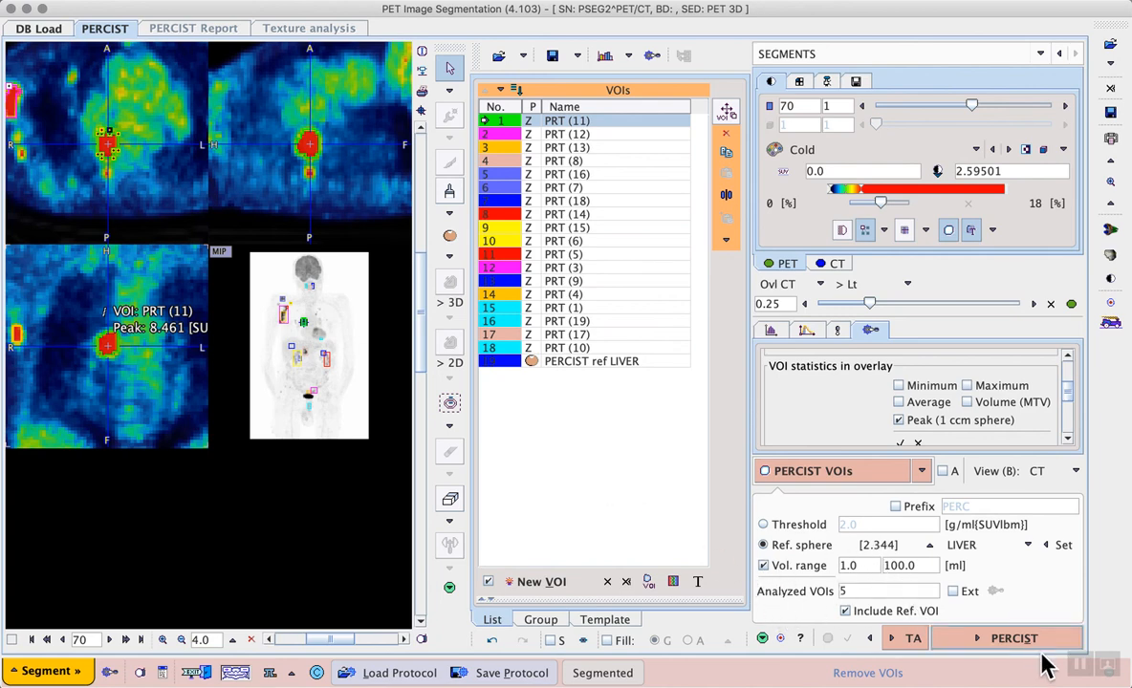
pyautogui.moveTo(589, 469)
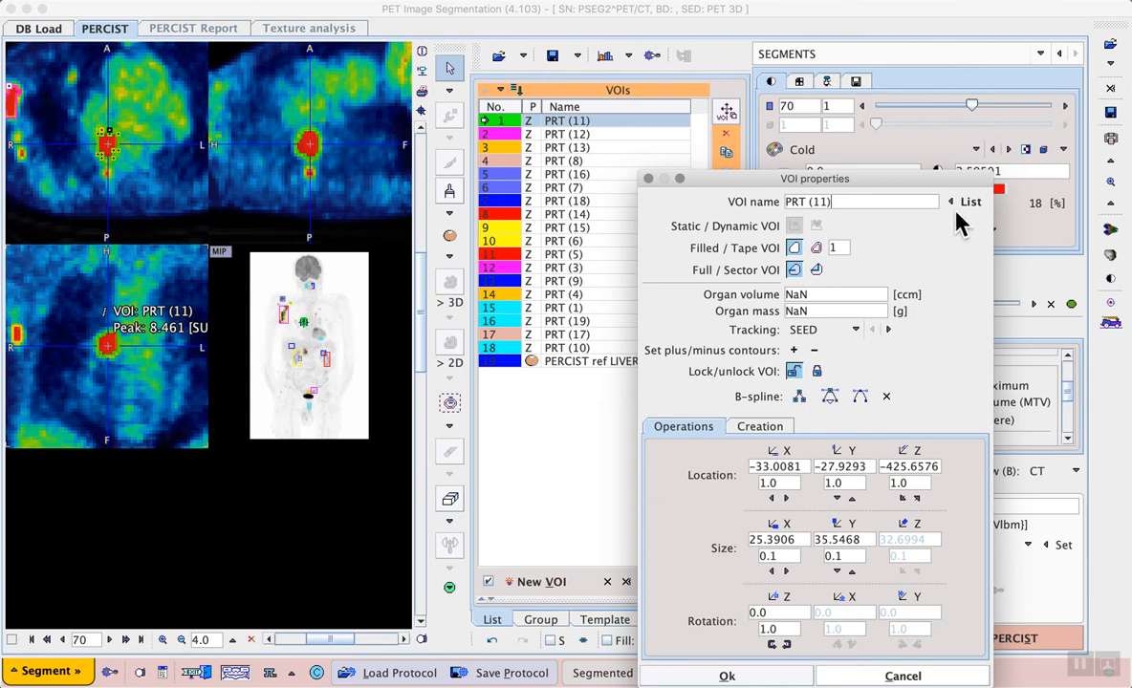
# Step: Cancel the PRT (11) VOI properties dialog, keeping the nineteen lesion VOIs unchanged
pyautogui.click(971, 202)
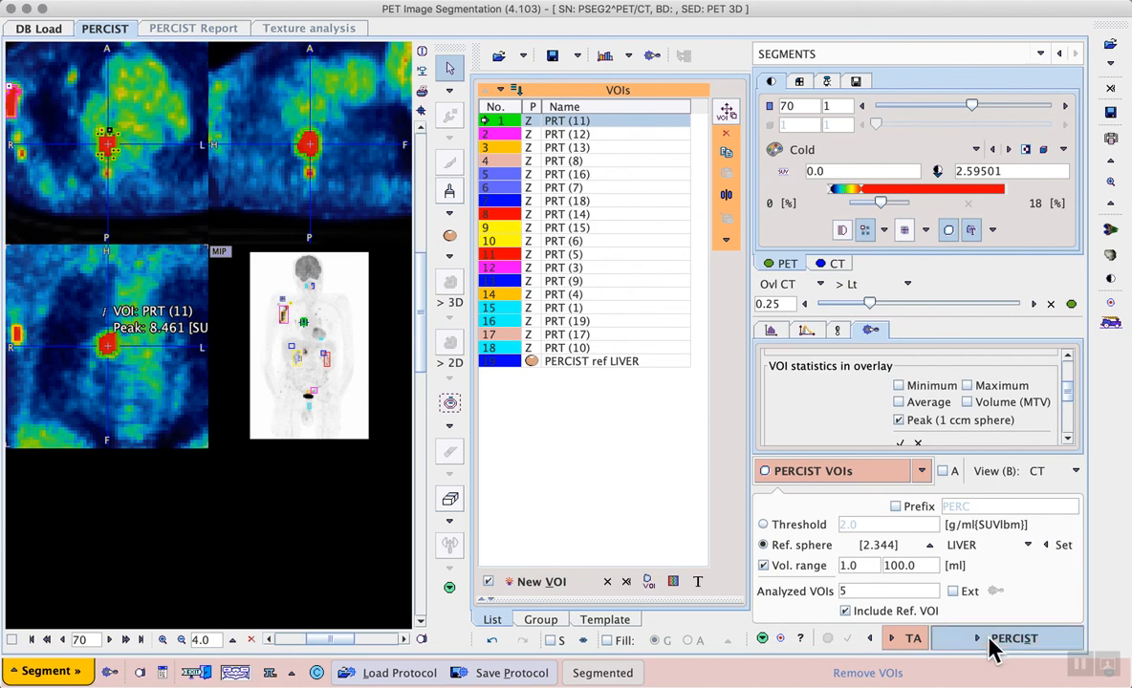
# Step: Run the PERCIST analysis, giving a report of five lesions plus liver reference with summed TLG 520.98
pyautogui.click(1015, 639)
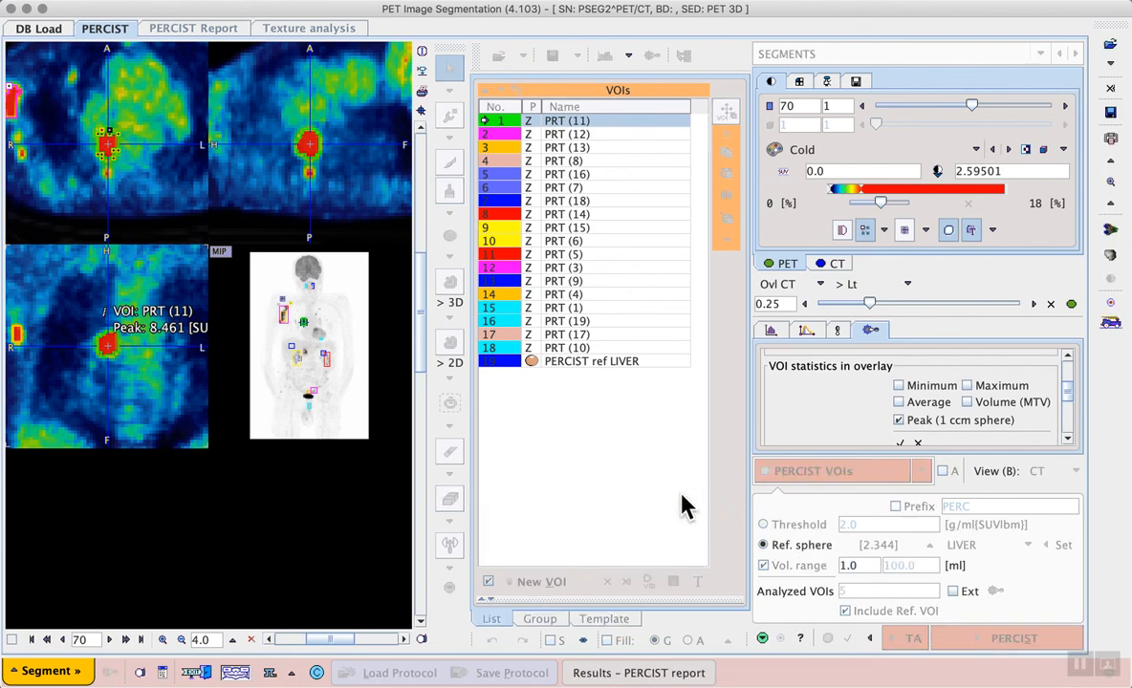
pyautogui.click(195, 29)
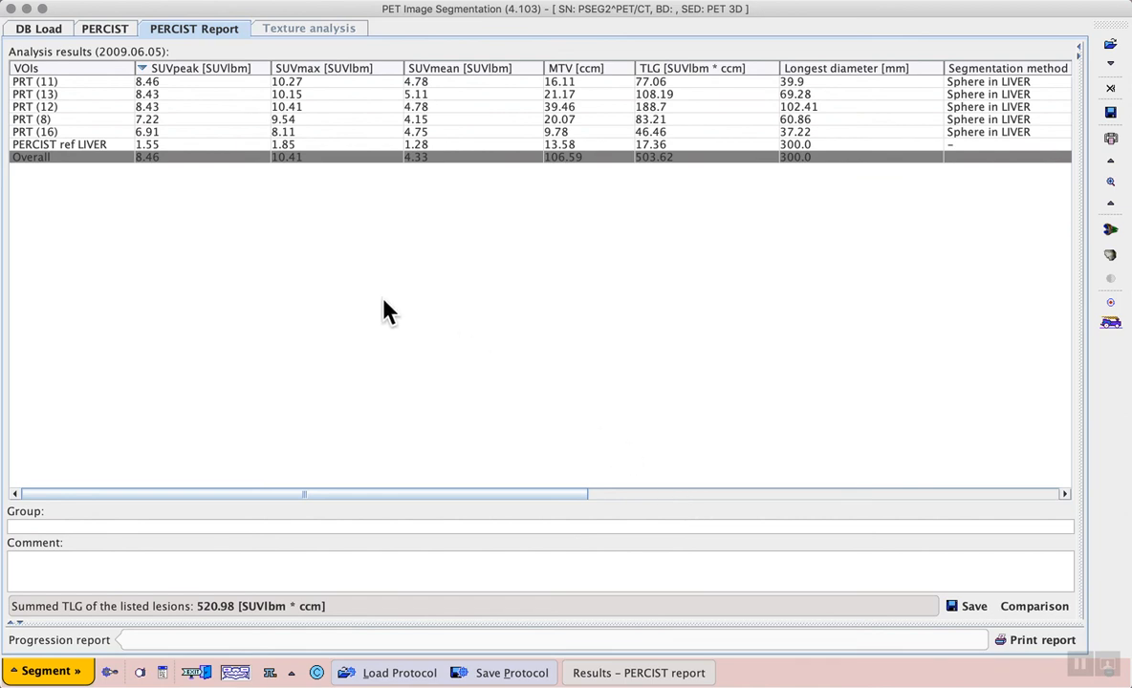
pyautogui.moveTo(54, 149)
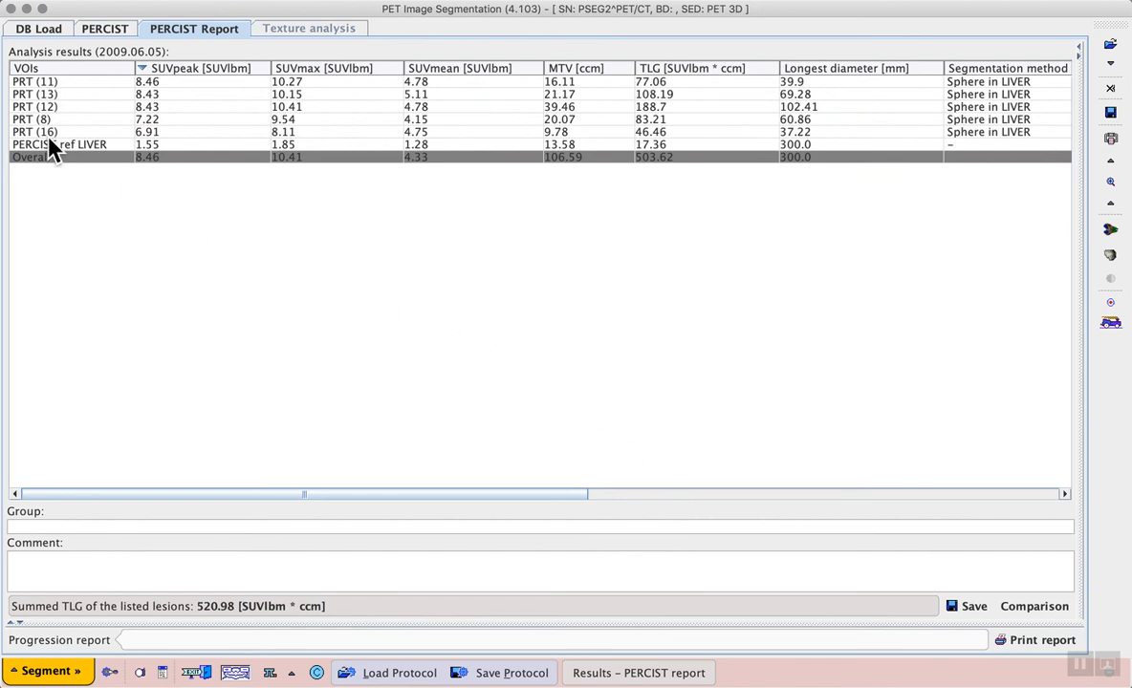
pyautogui.moveTo(149, 226)
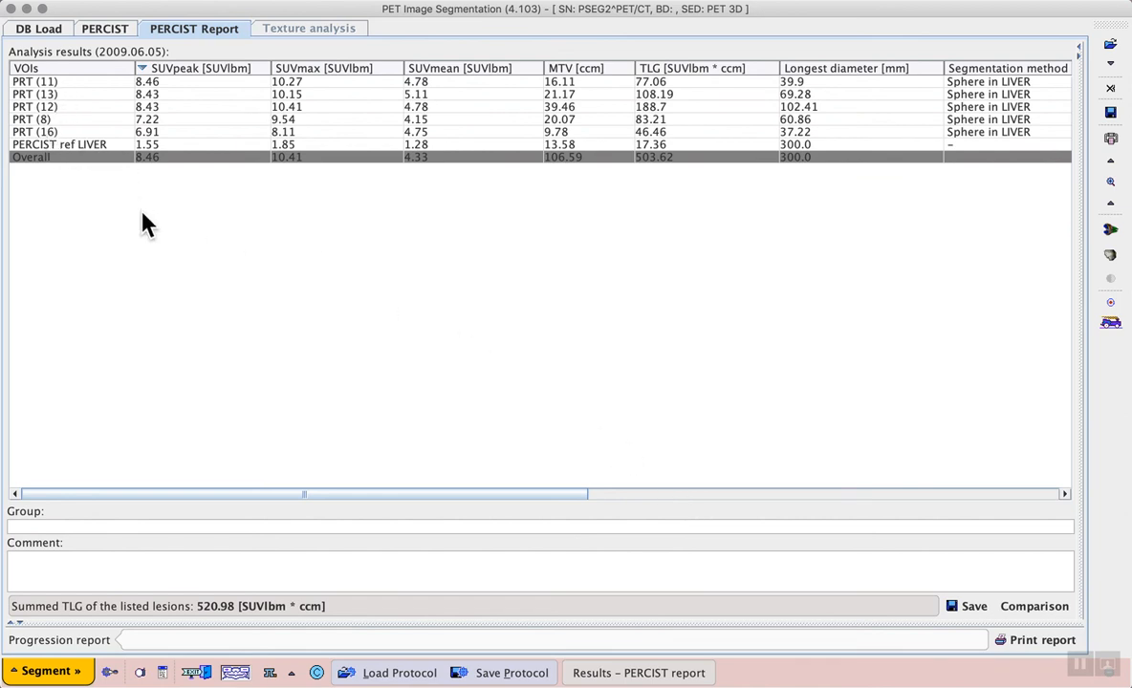
pyautogui.moveTo(337, 107)
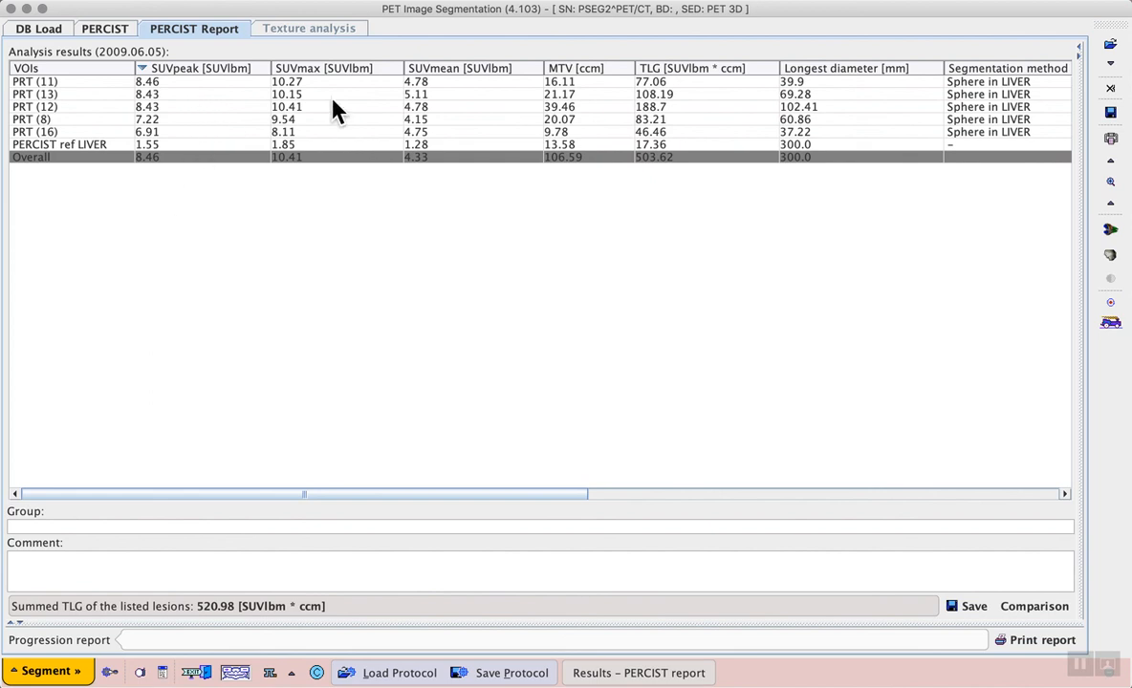
pyautogui.moveTo(843, 348)
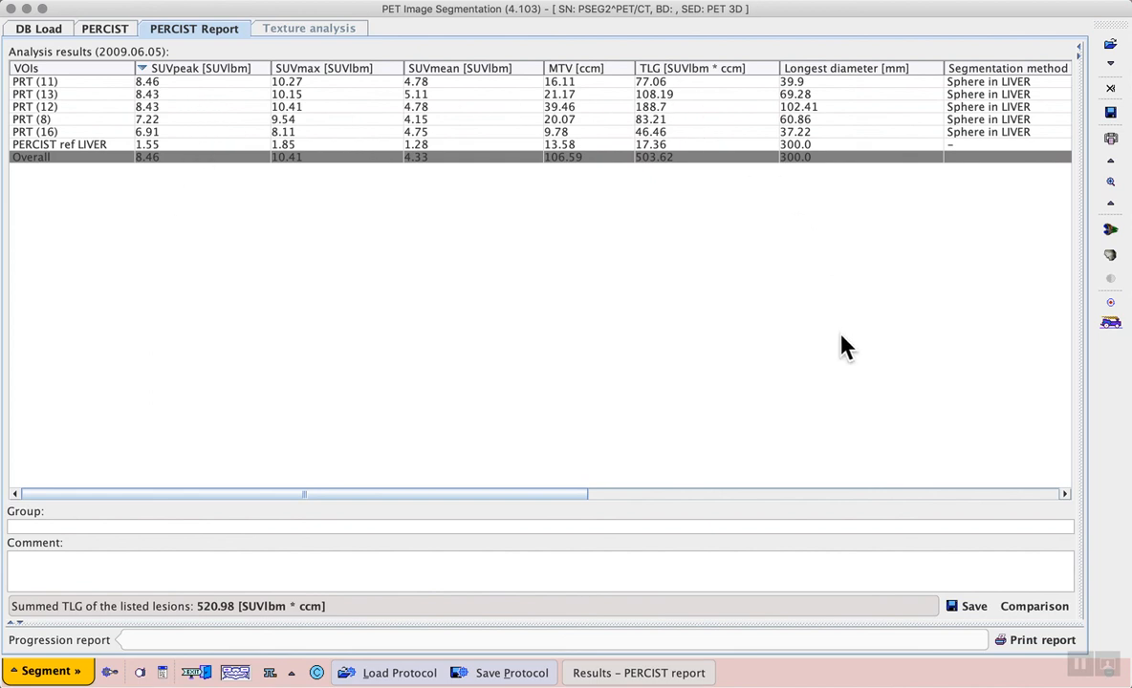
pyautogui.moveTo(144, 170)
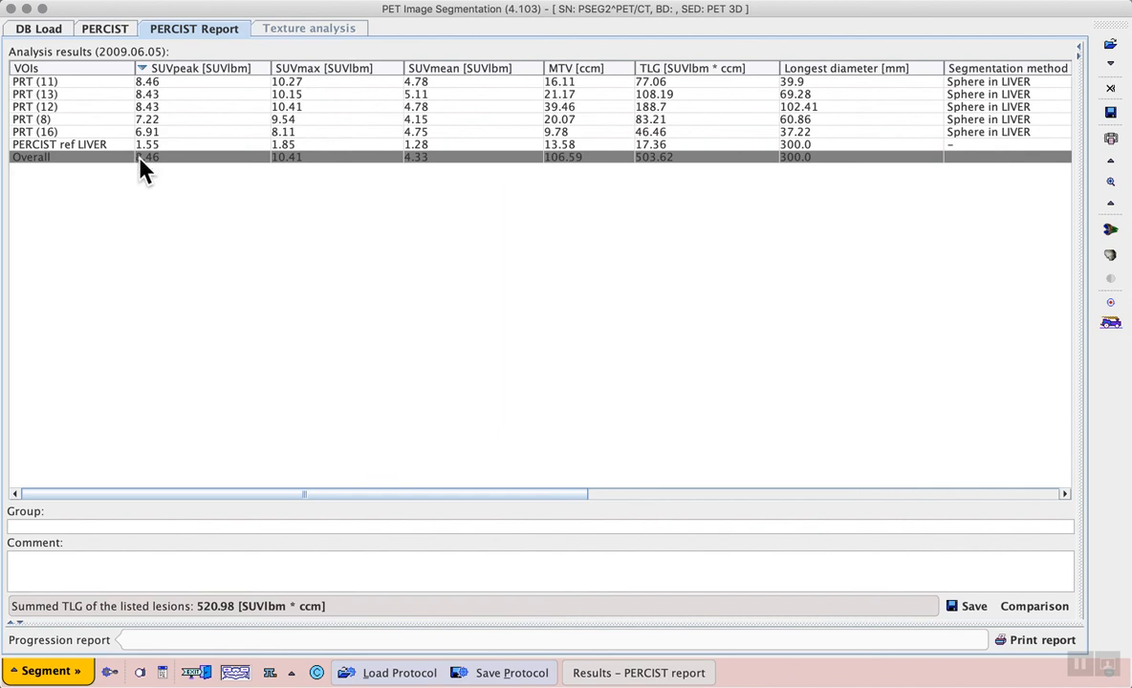
pyautogui.moveTo(187, 256)
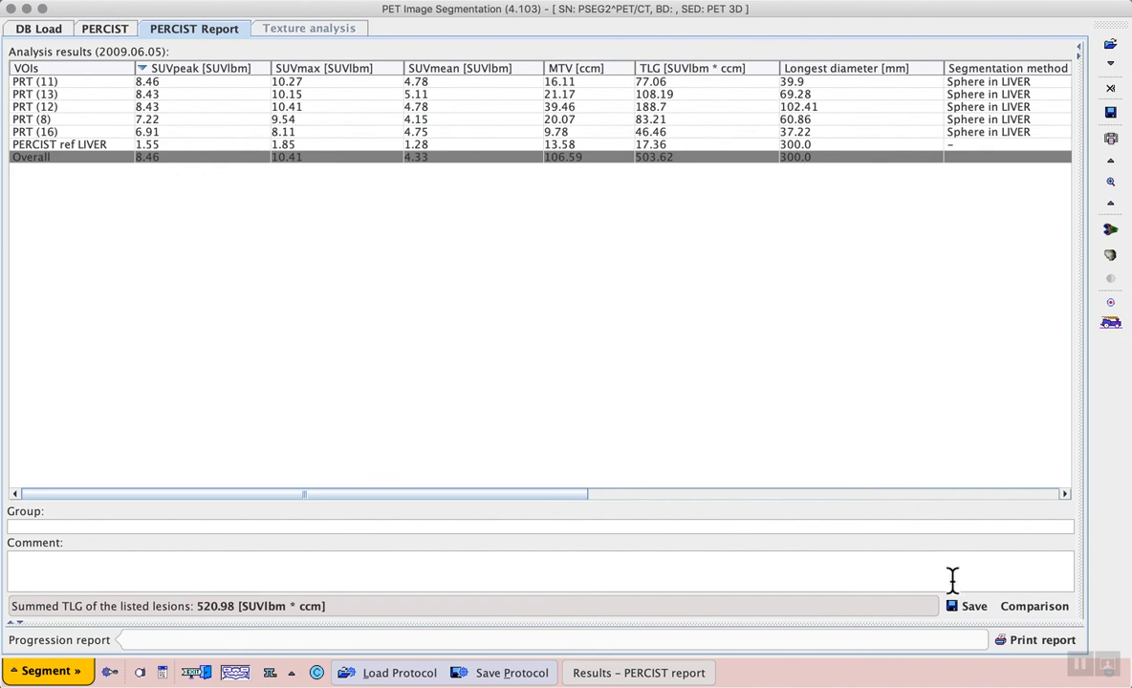
pyautogui.moveTo(973, 622)
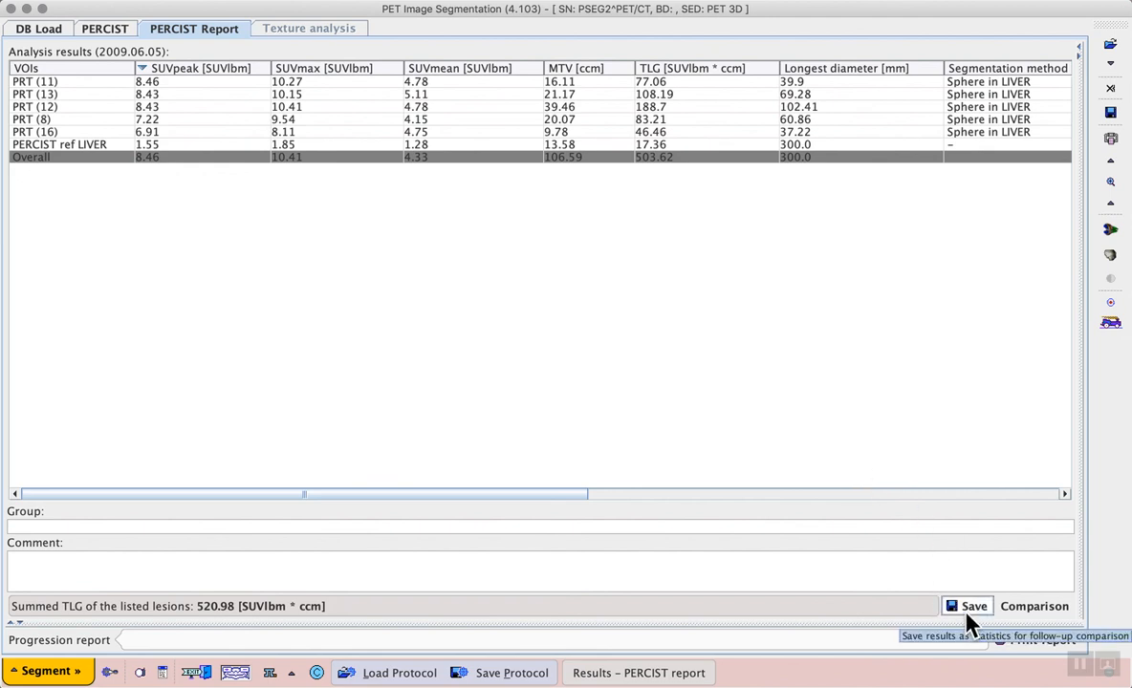
# Step: Preview the printed PERCIST report, cancel it, and show the empty baseline comparison panel beside the results
pyautogui.click(1039, 641)
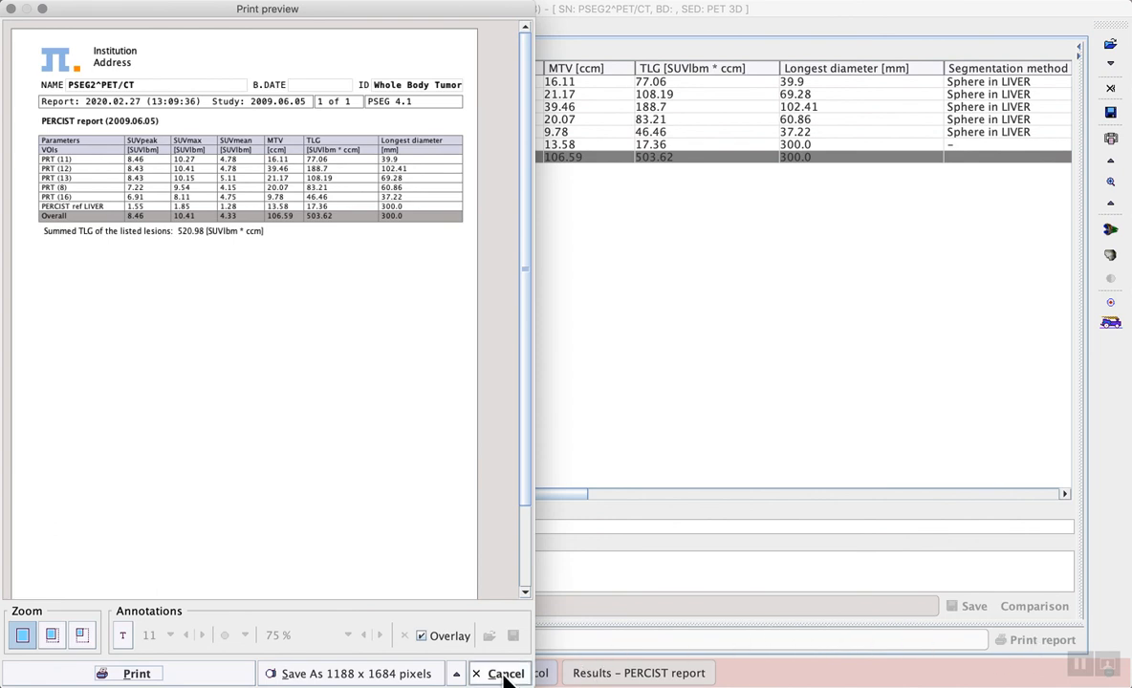
pyautogui.click(505, 673)
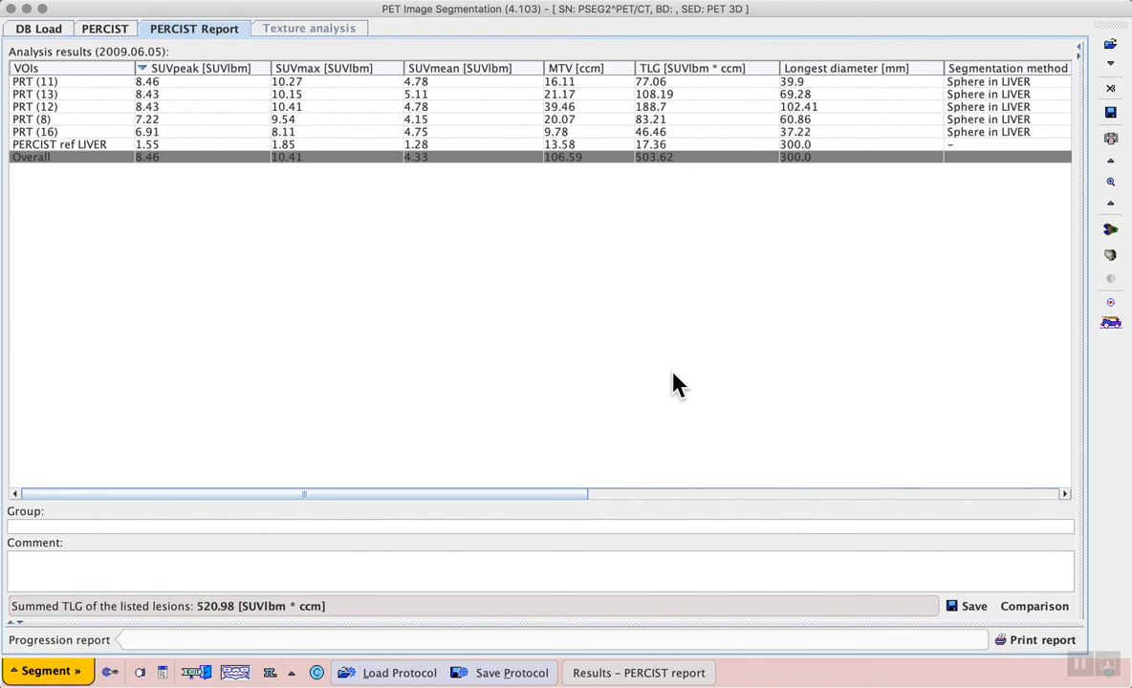
pyautogui.moveTo(1009, 566)
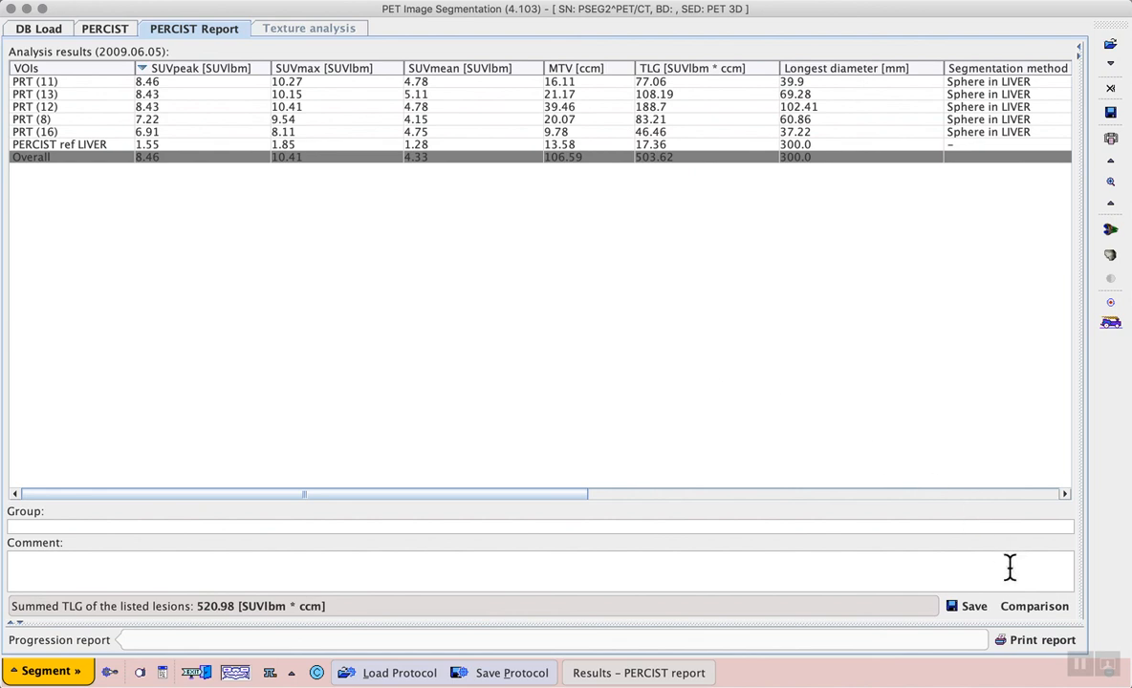
pyautogui.click(1033, 606)
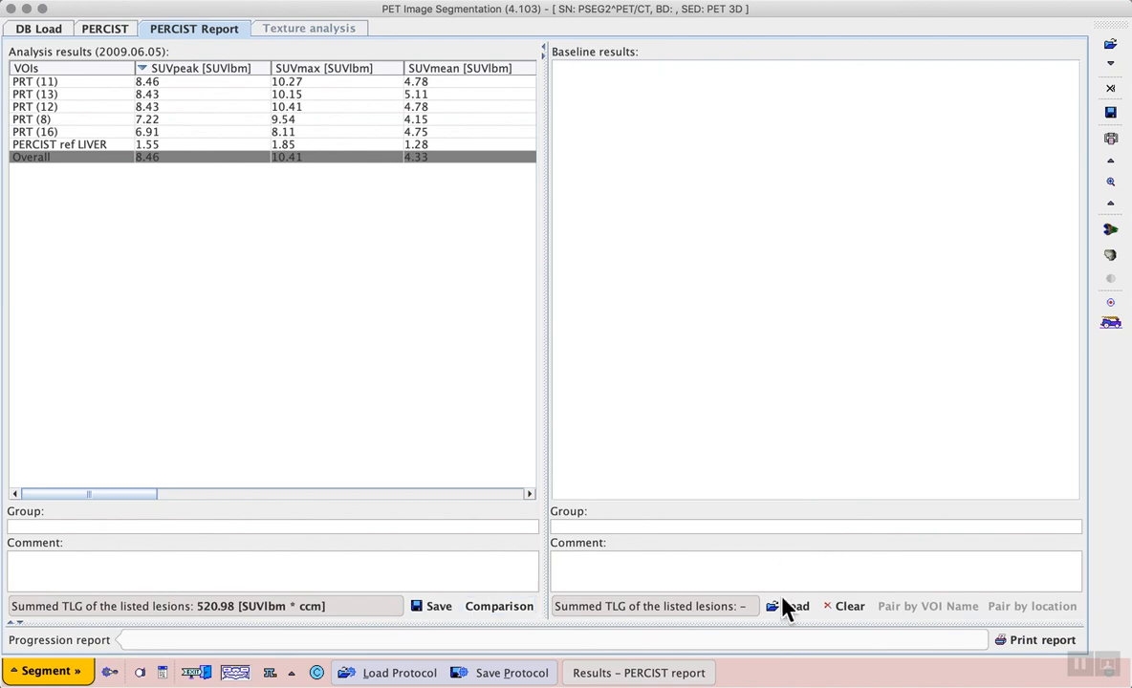
pyautogui.moveTo(822, 375)
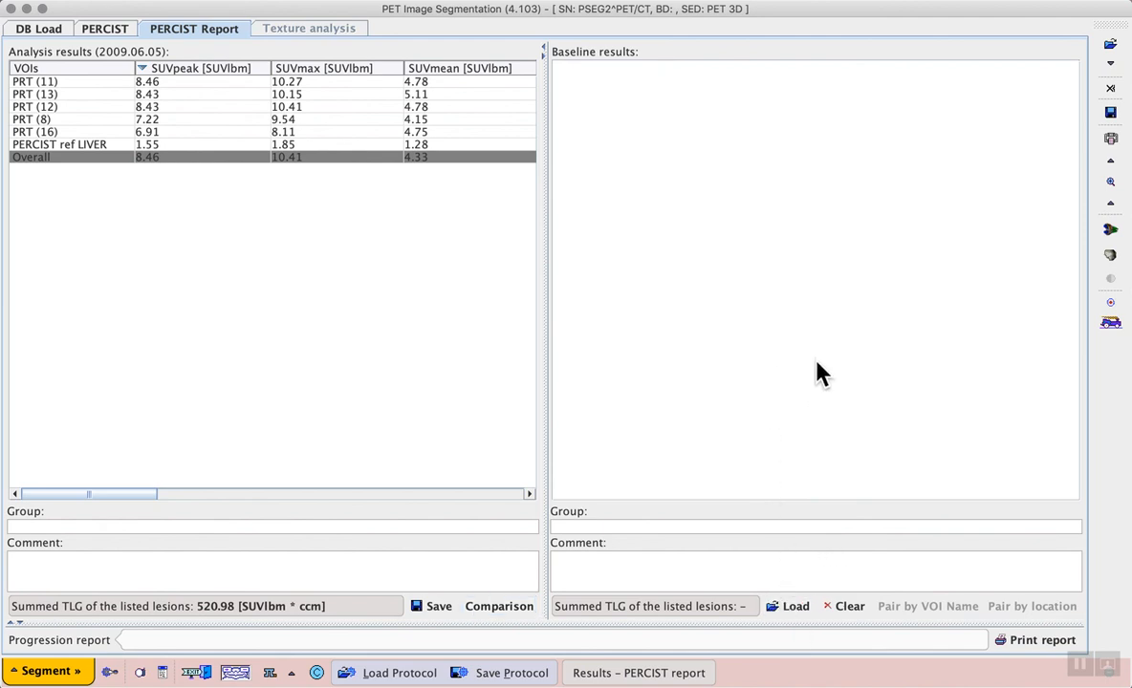